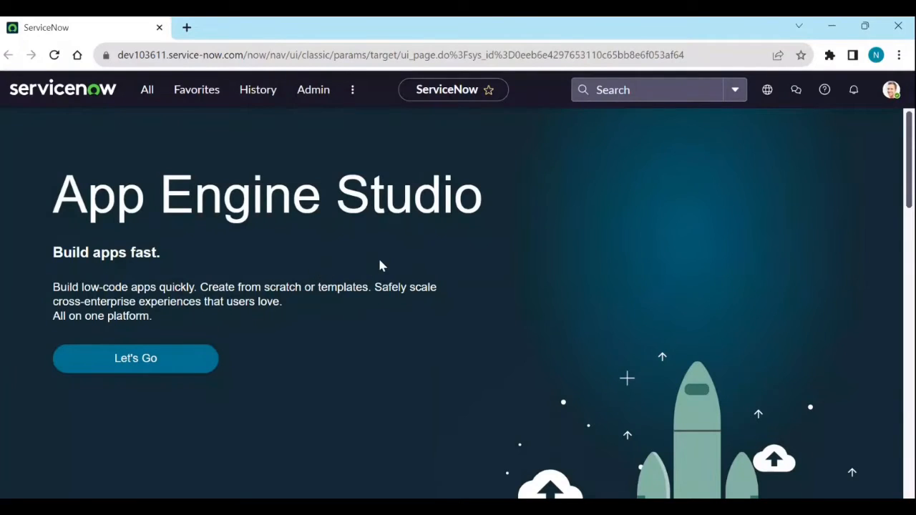
pyautogui.moveTo(300, 265)
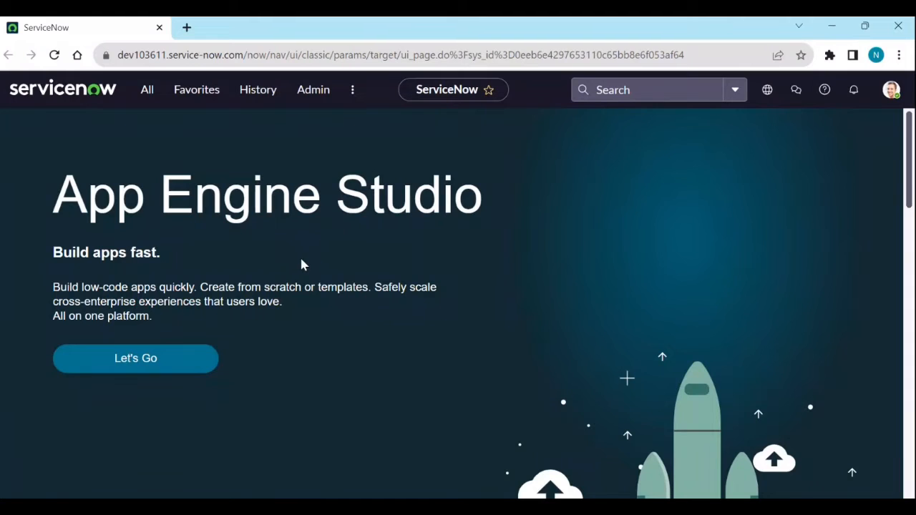
# Filter the navigation menu by 'reports' and scroll to the Reports module entries
pyautogui.click(146, 89)
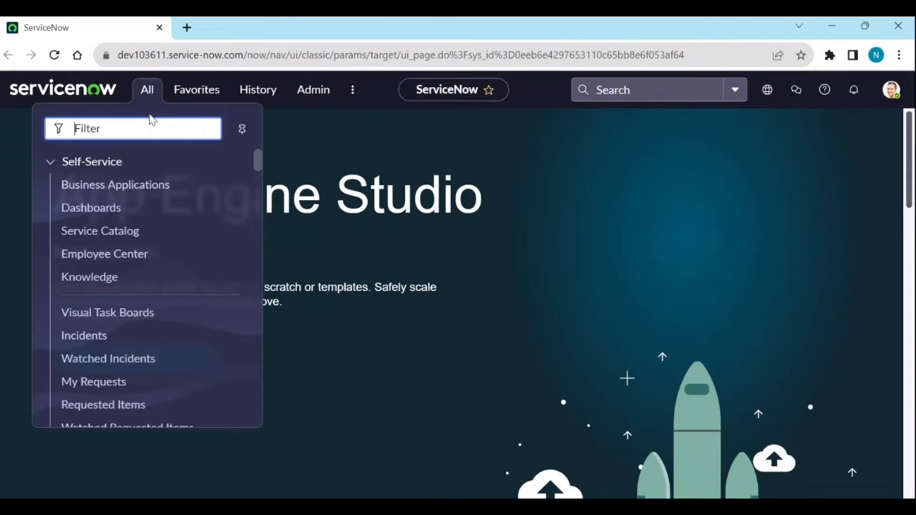
pyautogui.write('re')
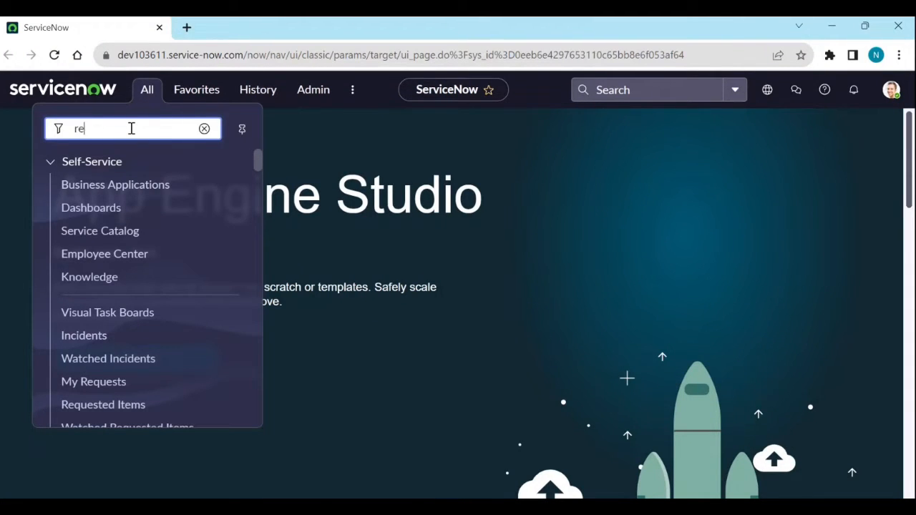
pyautogui.write('ports')
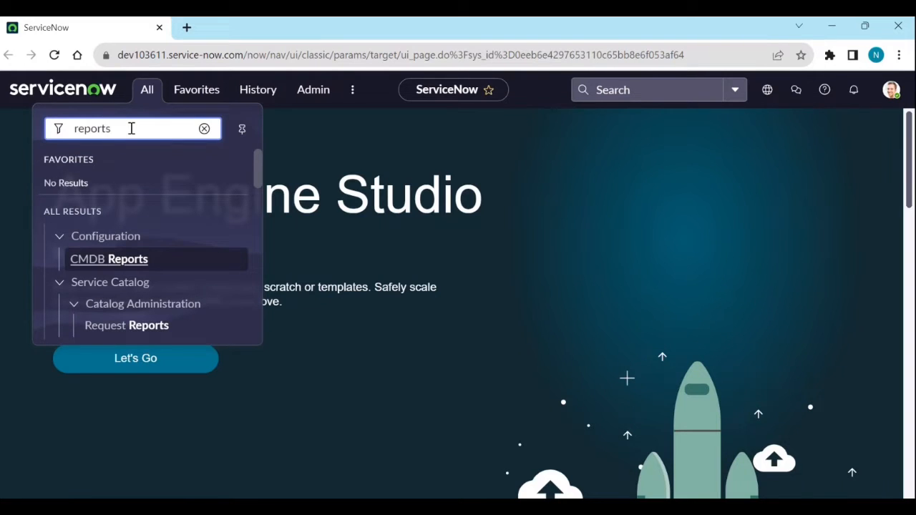
pyautogui.scroll(-3)
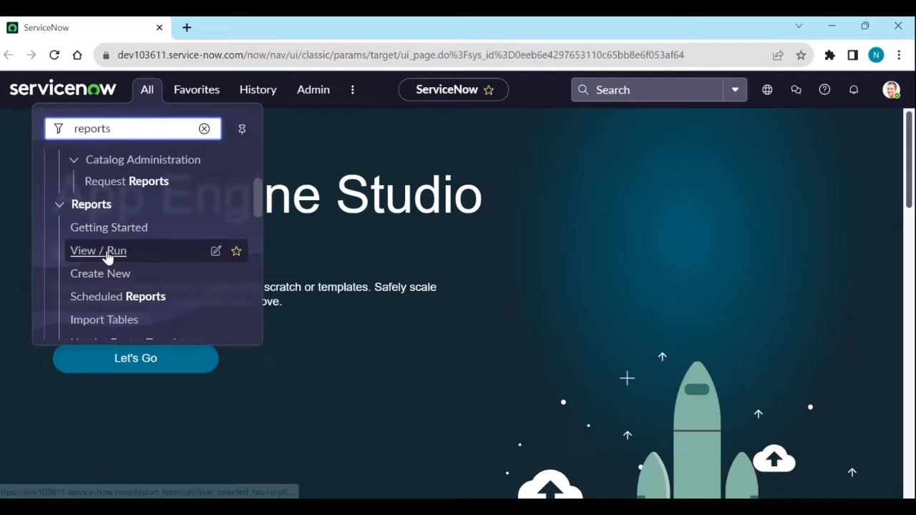
pyautogui.moveTo(100, 273)
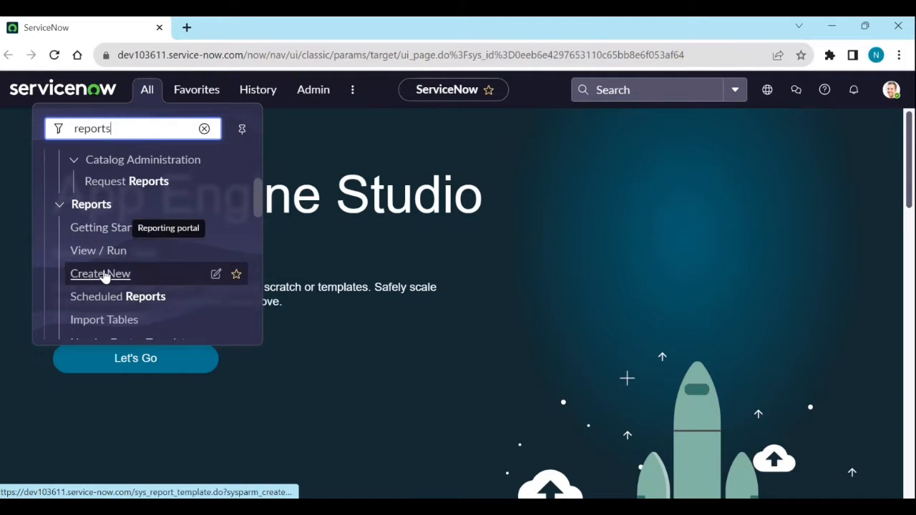
# Create a new report and name it 'Report ranges example'
pyautogui.click(101, 273)
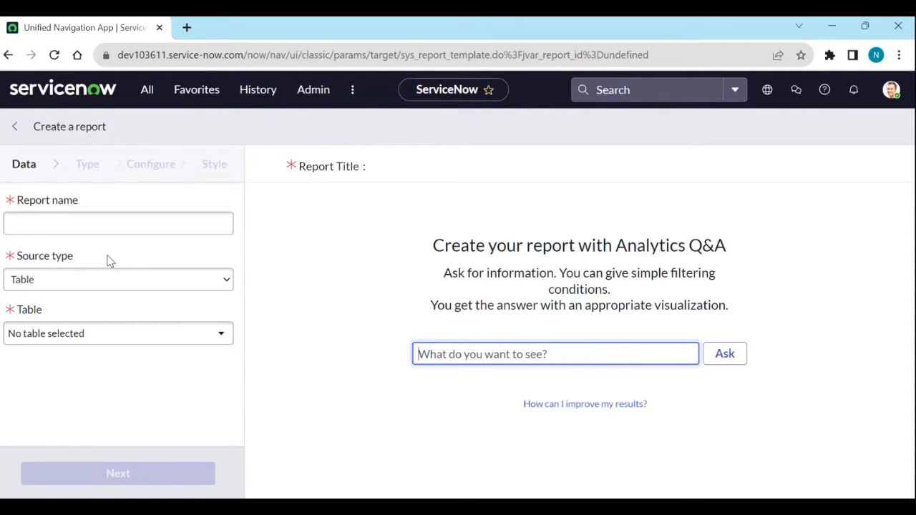
pyautogui.click(118, 223)
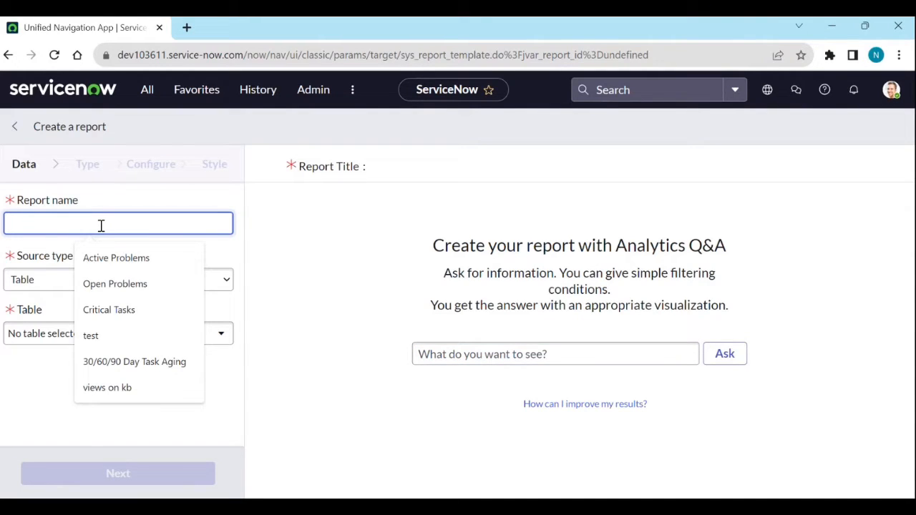
pyautogui.write('Report re')
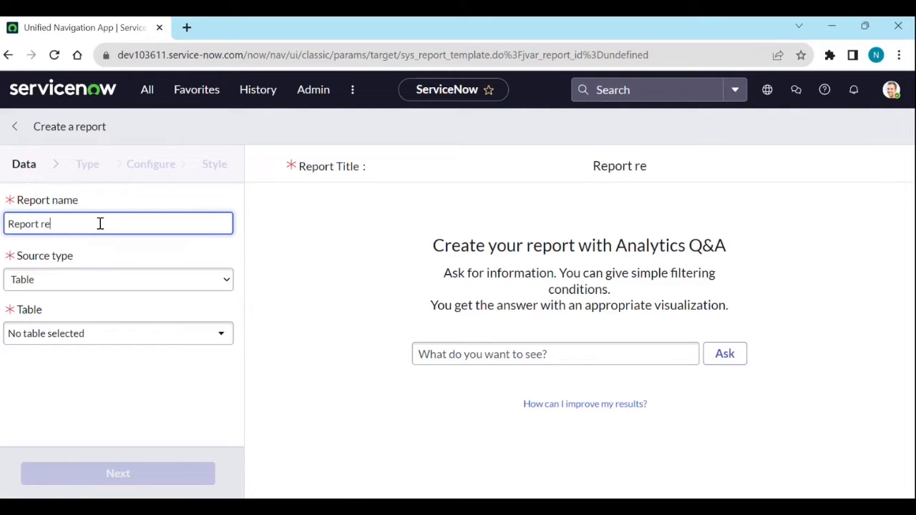
pyautogui.press('Backspace')
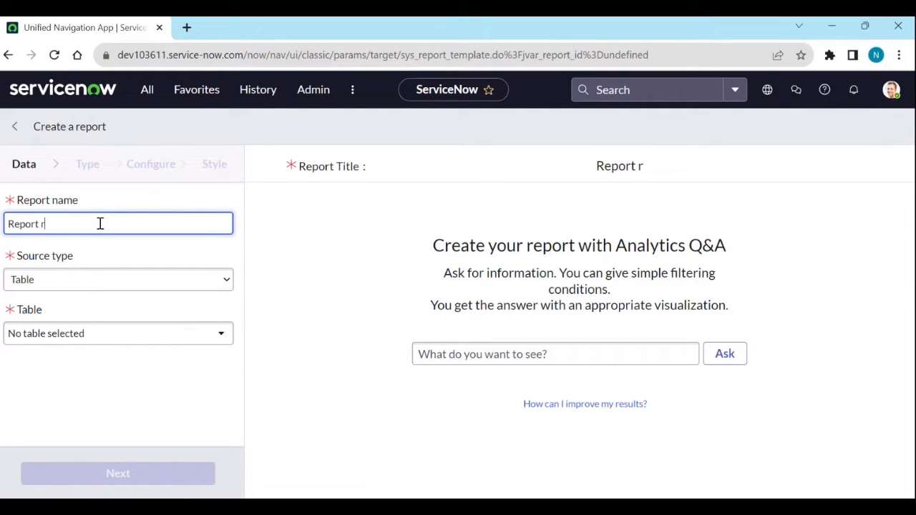
pyautogui.write('anger')
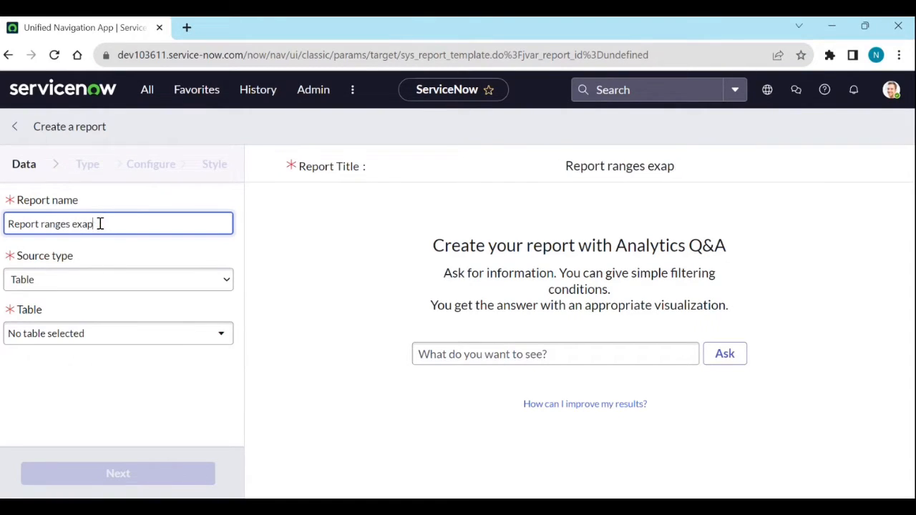
pyautogui.press('Backspace')
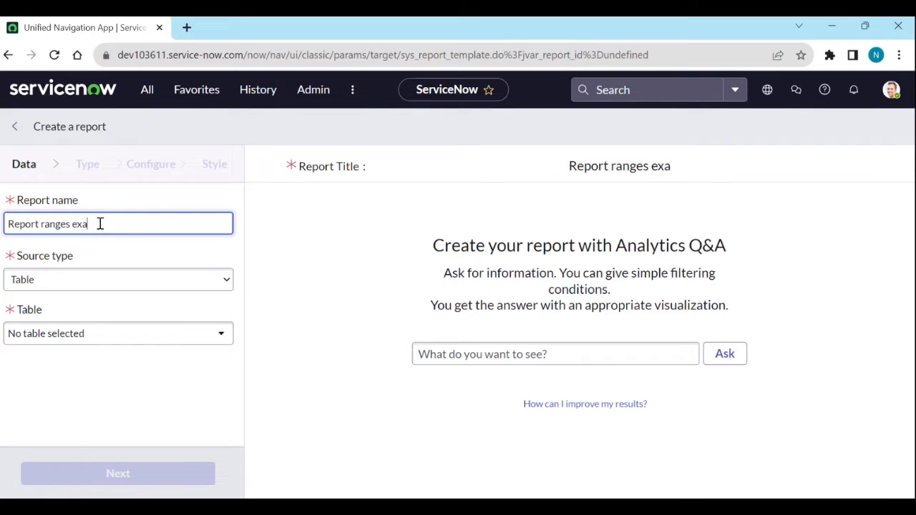
pyautogui.write('mple')
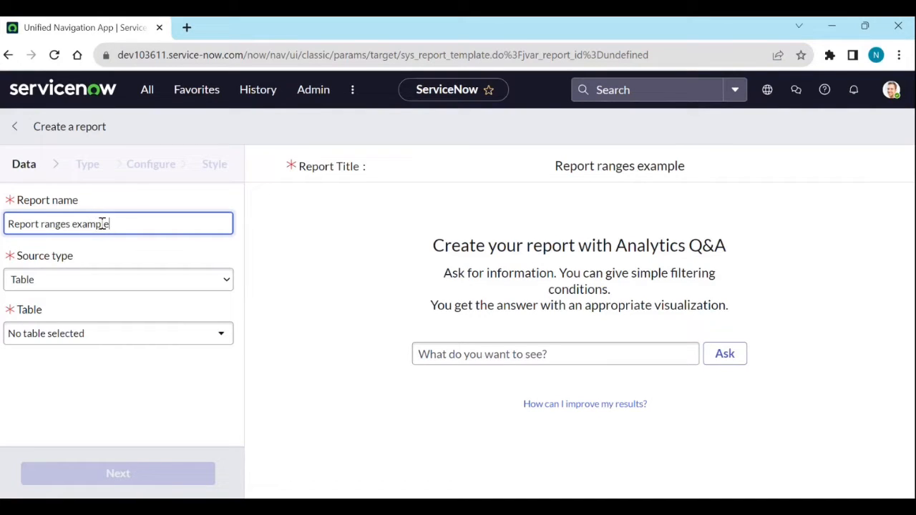
pyautogui.moveTo(118, 279)
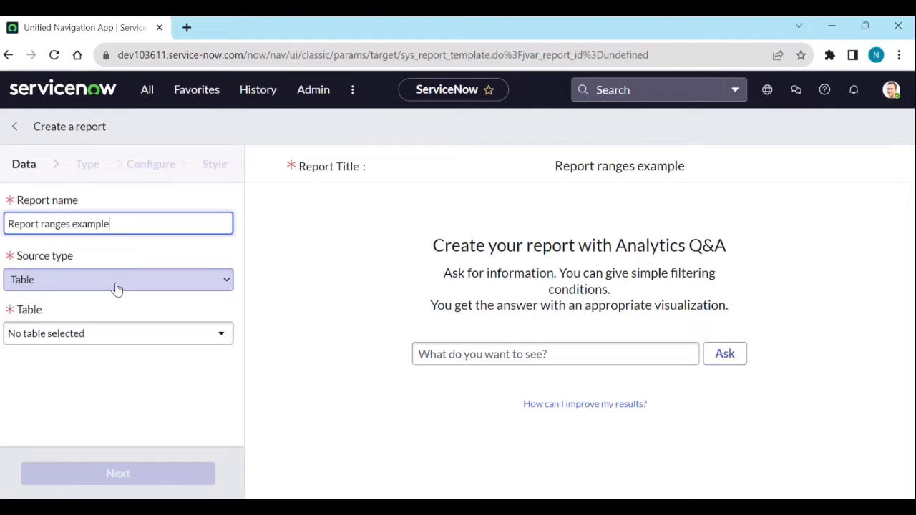
# Search for task_sla and select Task SLA [task_sla] as the report's table
pyautogui.click(117, 279)
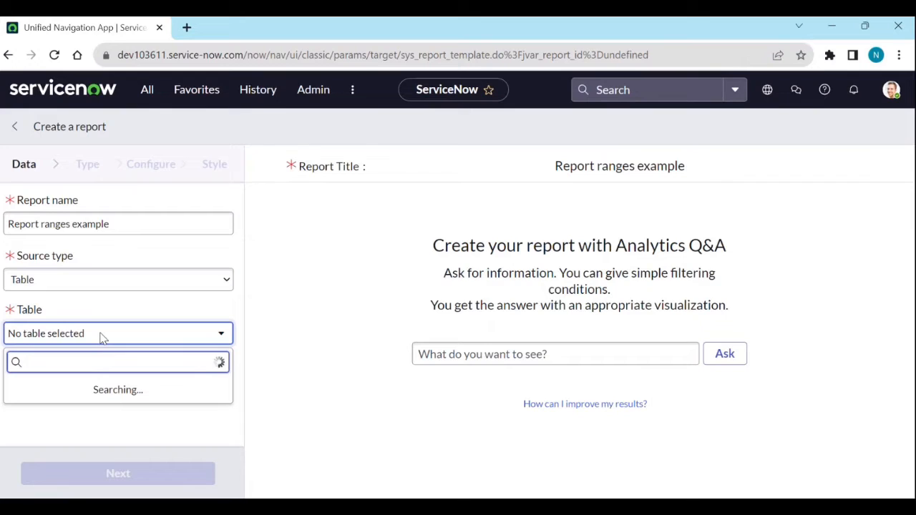
pyautogui.write('task_')
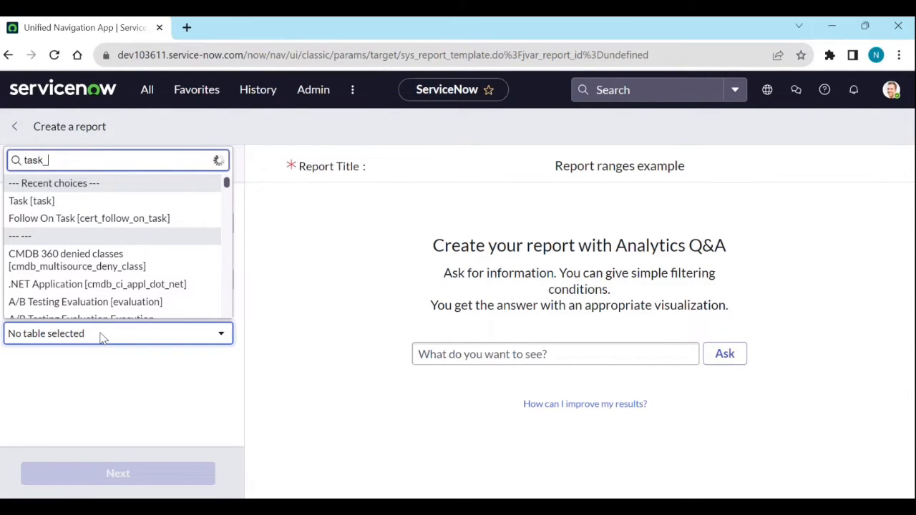
pyautogui.write('sla')
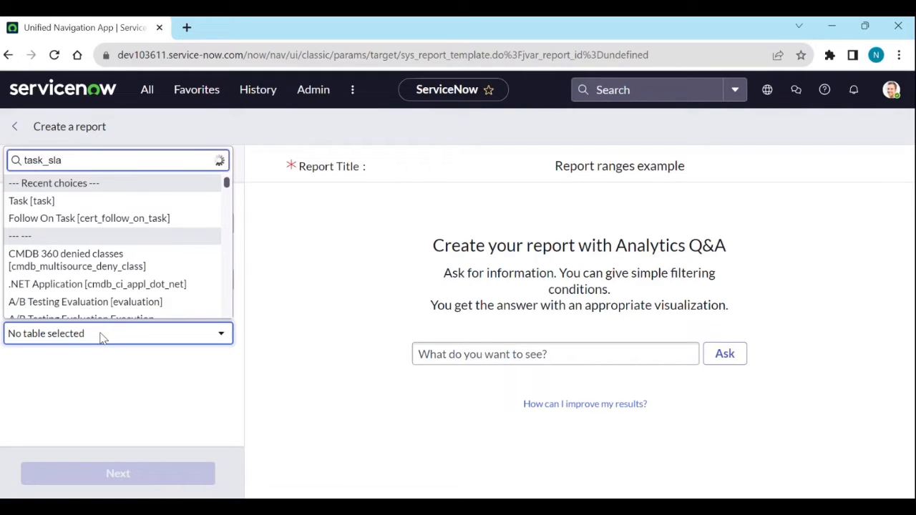
pyautogui.write('task_sla')
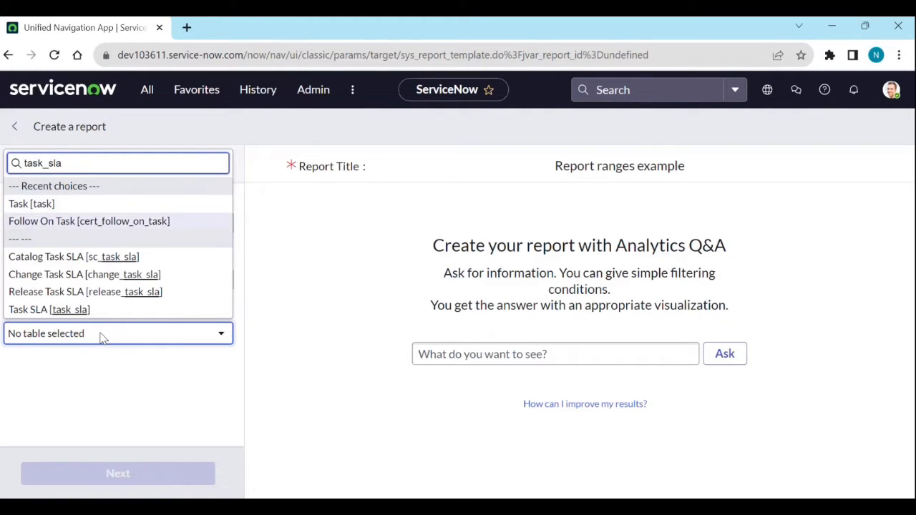
pyautogui.click(40, 309)
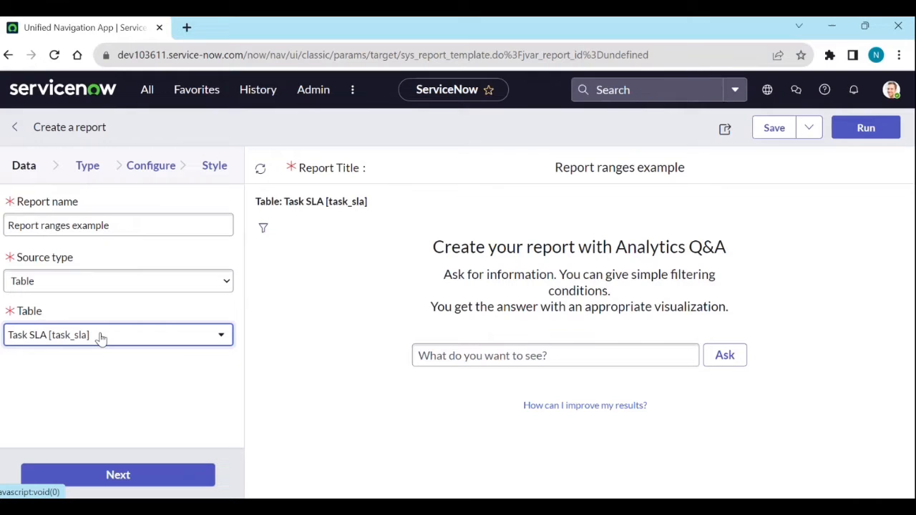
pyautogui.click(118, 334)
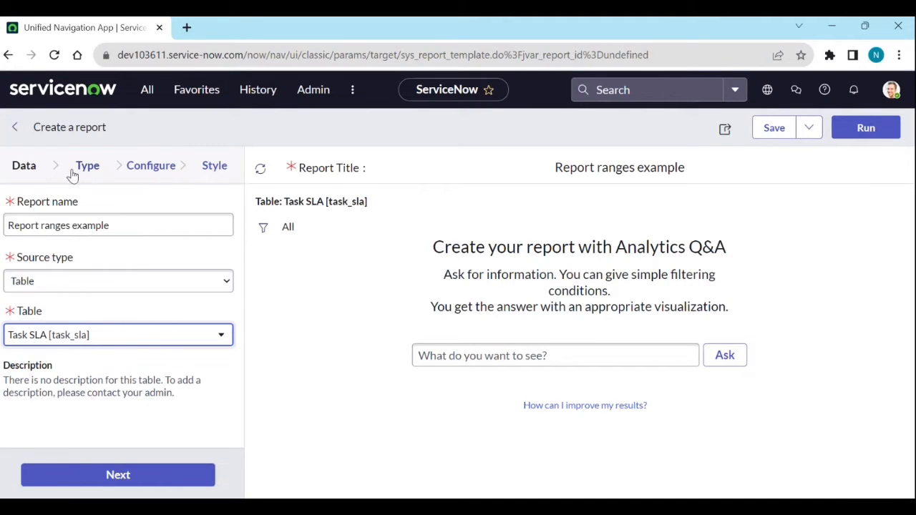
# On the Configure step, browse Stack by fields such as SLA definition and Schedule
pyautogui.click(118, 475)
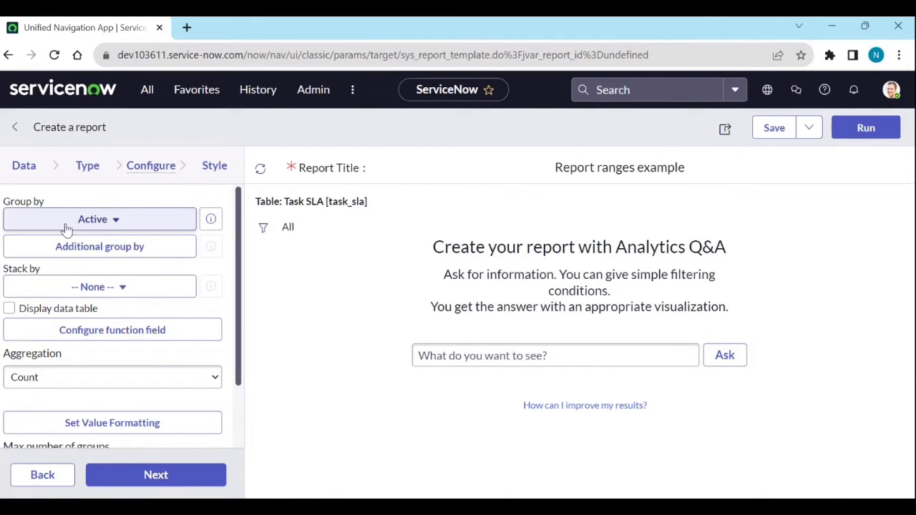
pyautogui.moveTo(100, 219)
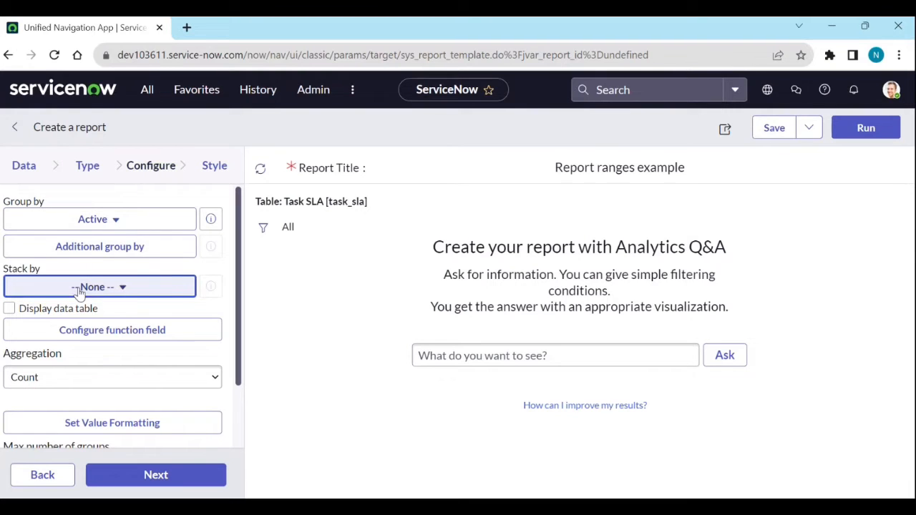
pyautogui.click(99, 286)
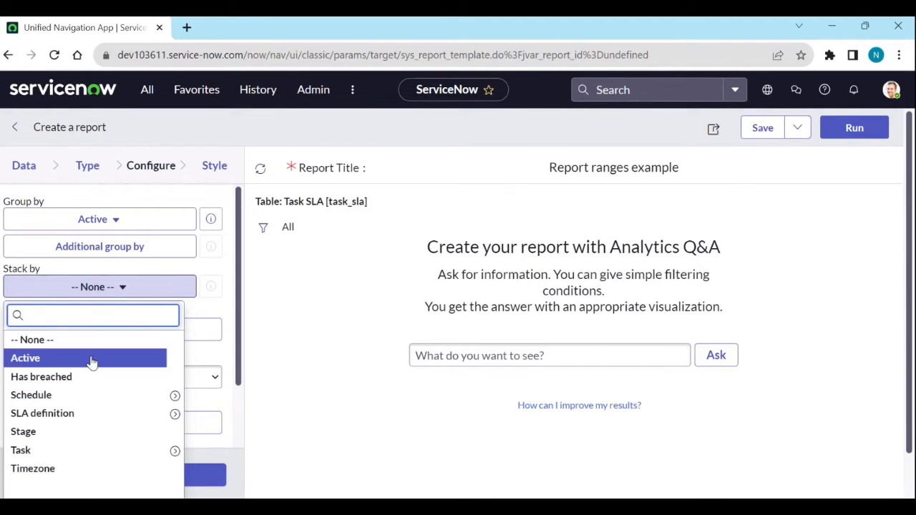
pyautogui.moveTo(83, 395)
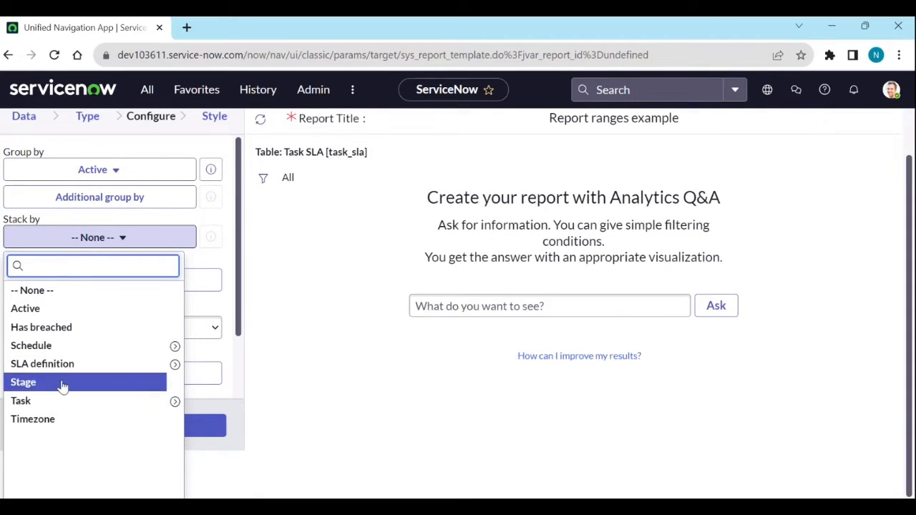
pyautogui.moveTo(111, 372)
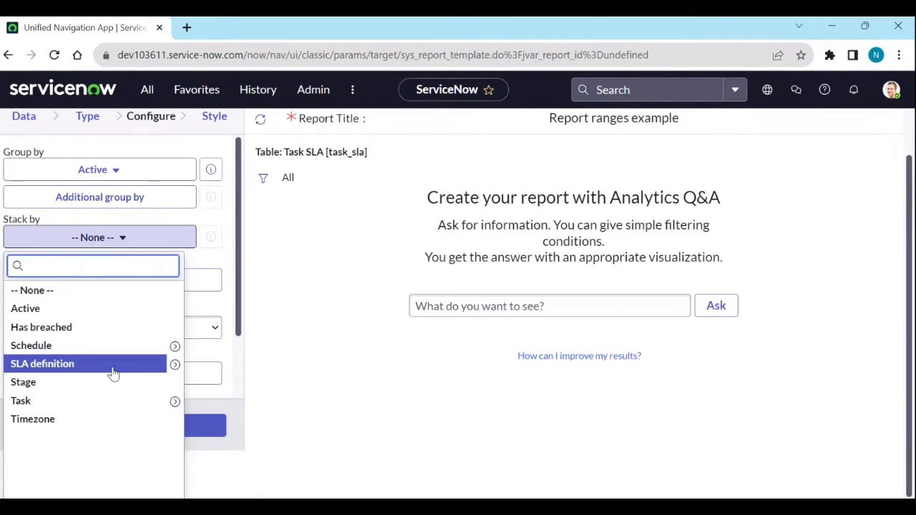
pyautogui.click(41, 363)
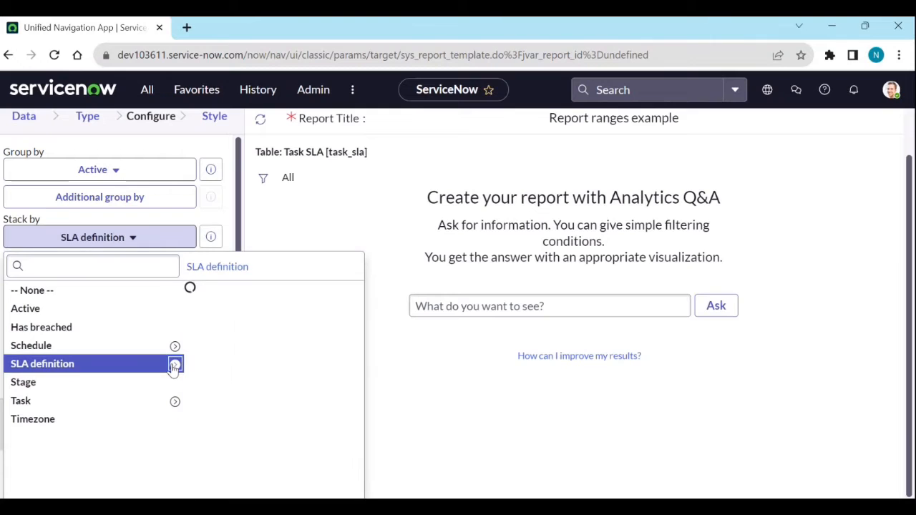
pyautogui.click(174, 364)
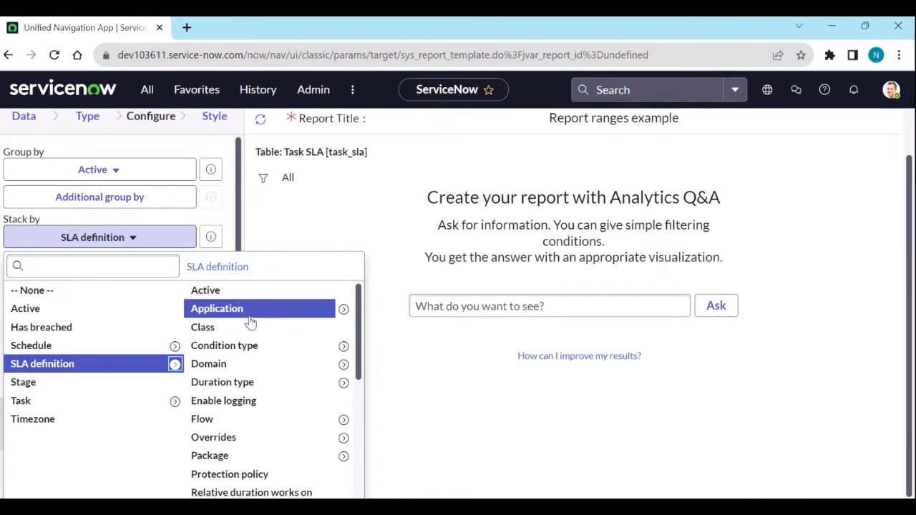
pyautogui.scroll(-3)
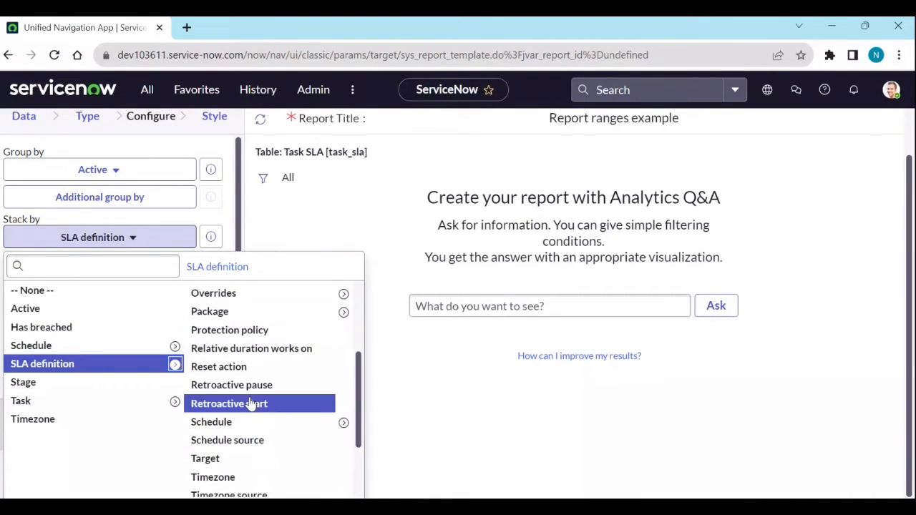
pyautogui.scroll(-3)
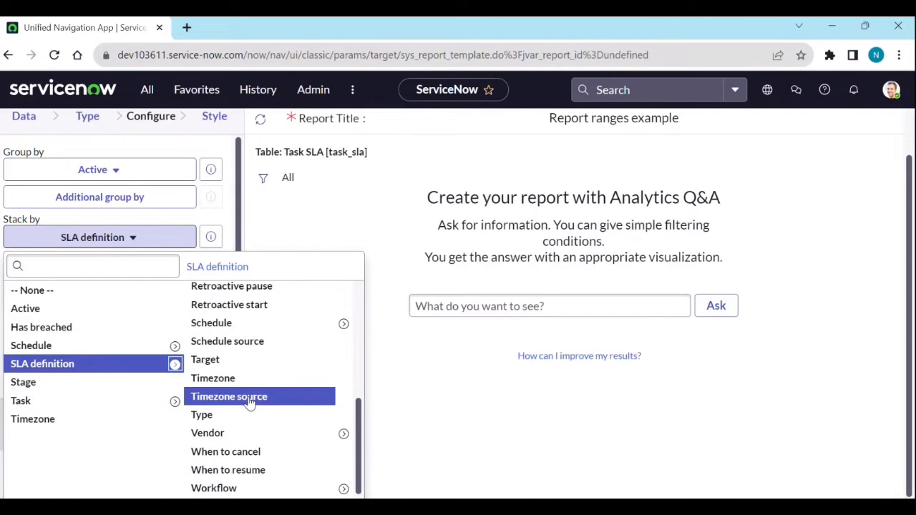
pyautogui.scroll(3)
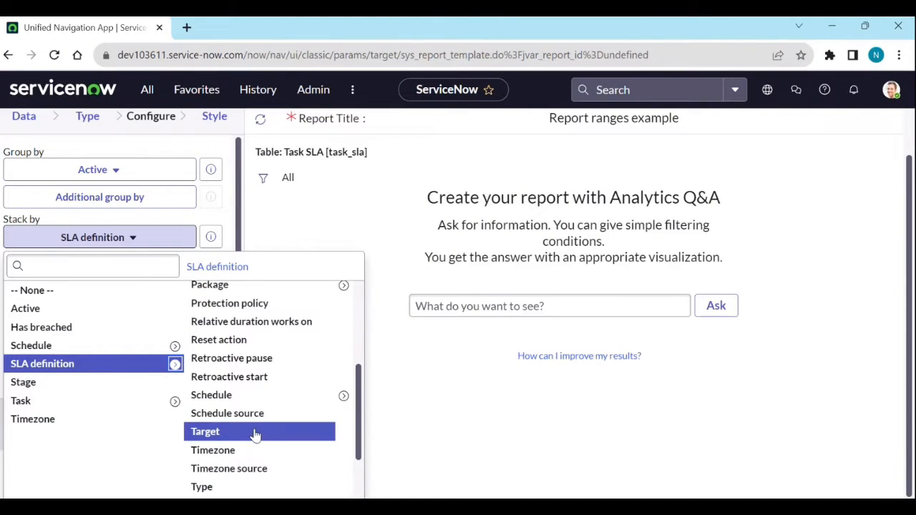
pyautogui.scroll(3)
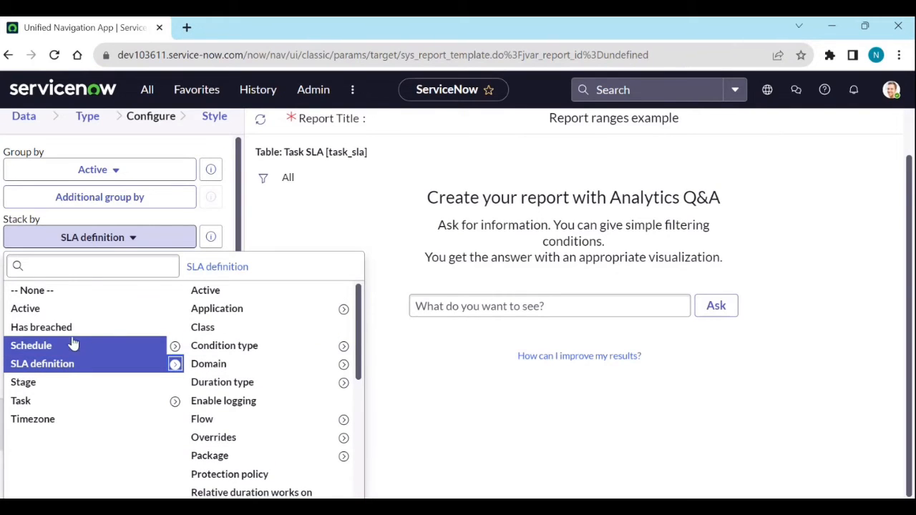
pyautogui.moveTo(50, 419)
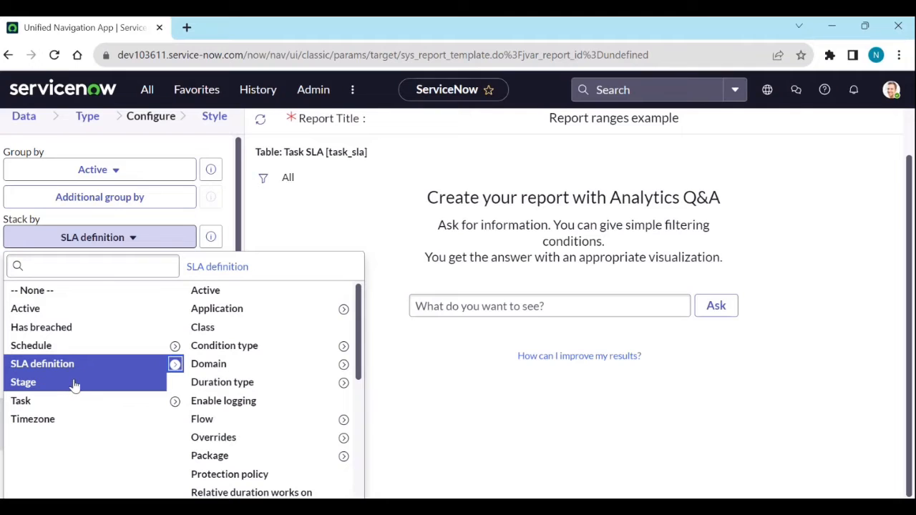
pyautogui.moveTo(59, 390)
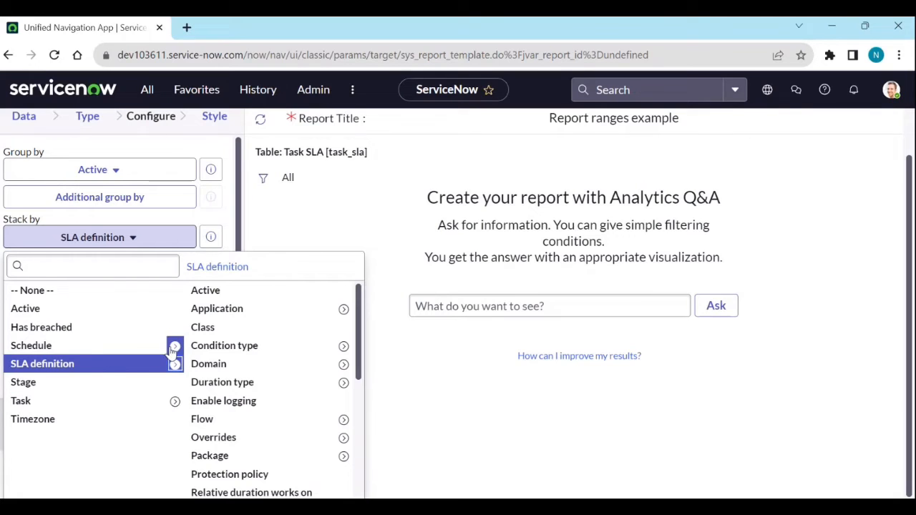
pyautogui.click(30, 345)
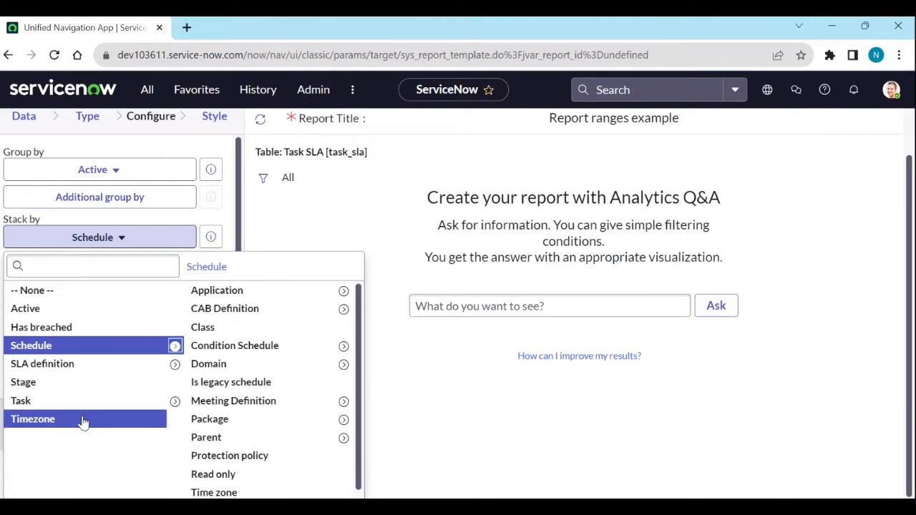
pyautogui.moveTo(58, 327)
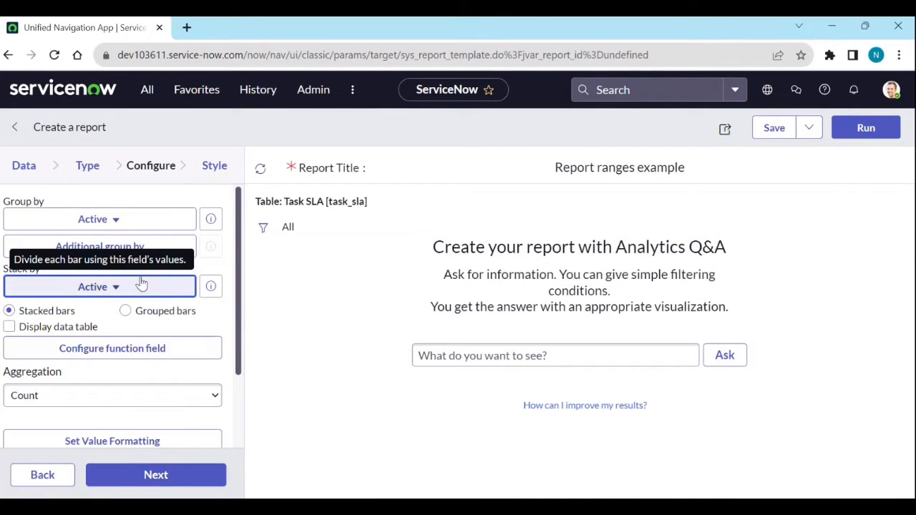
# Set the report's Group by field to Actual elapsed percentage
pyautogui.scroll(-3)
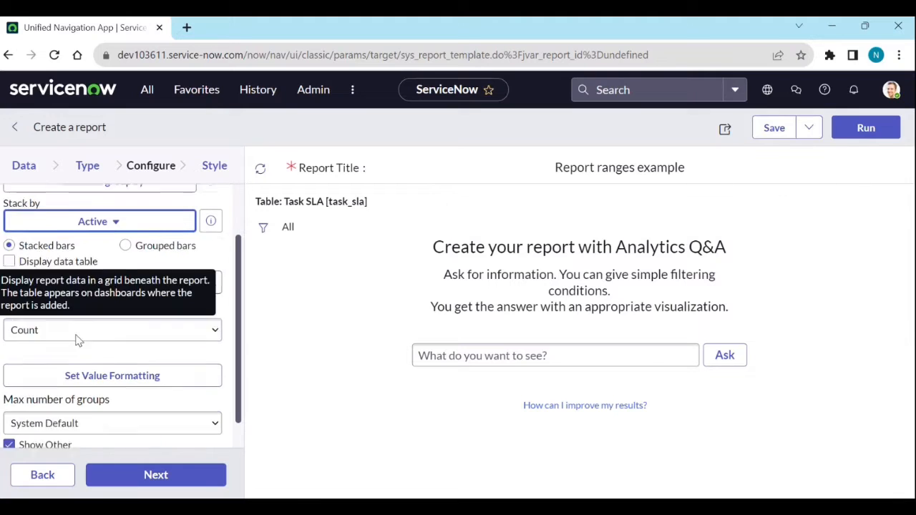
pyautogui.scroll(3)
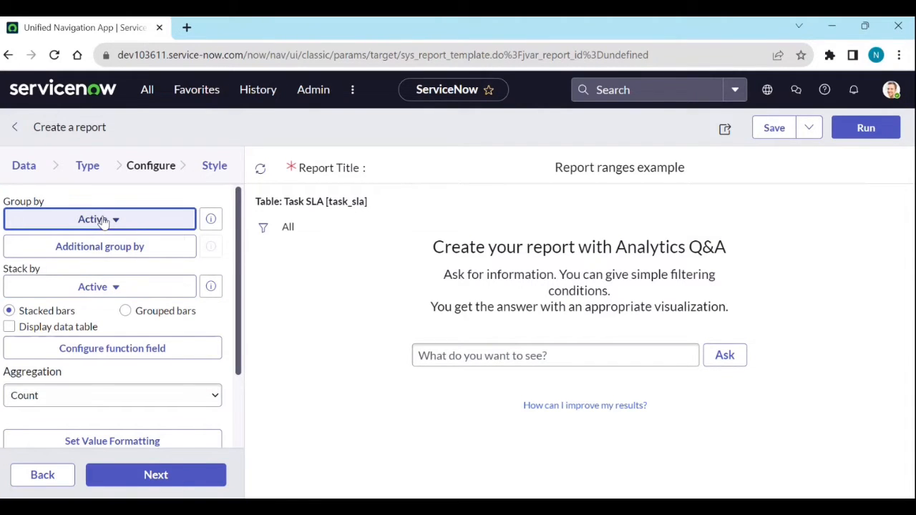
pyautogui.click(99, 218)
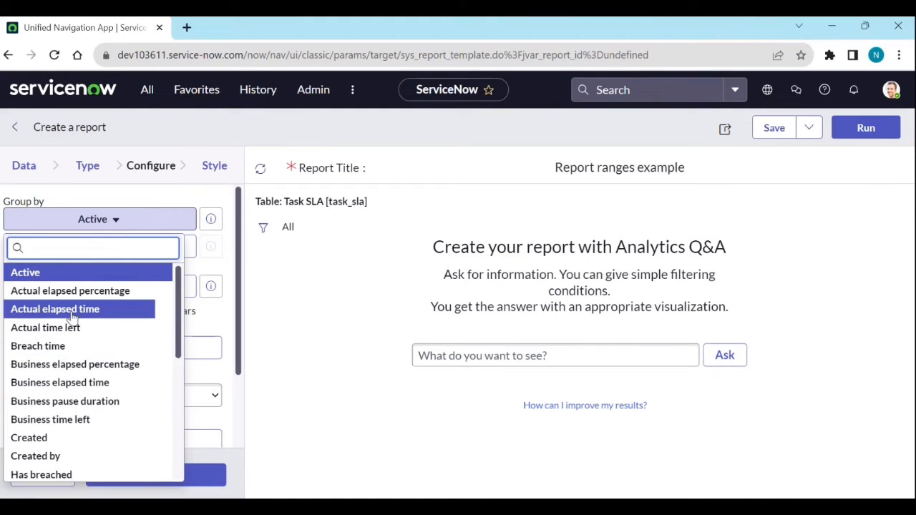
pyautogui.click(69, 290)
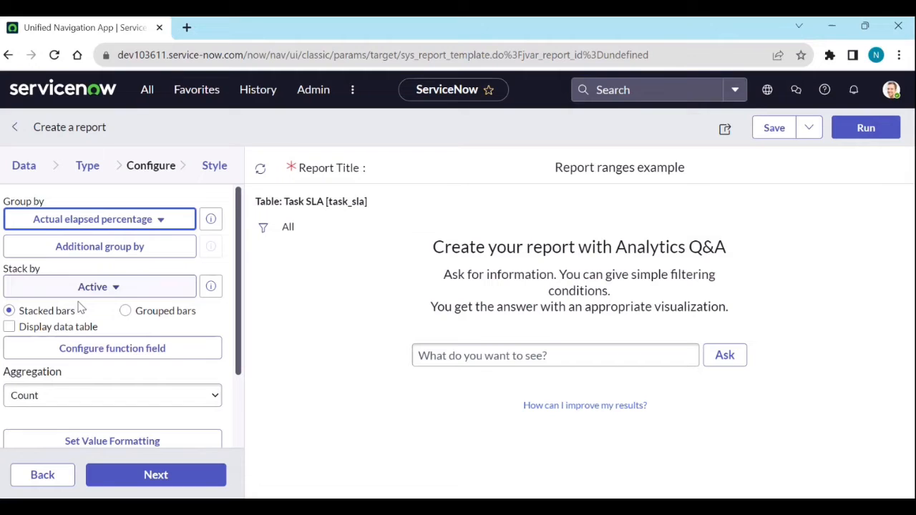
pyautogui.moveTo(118, 294)
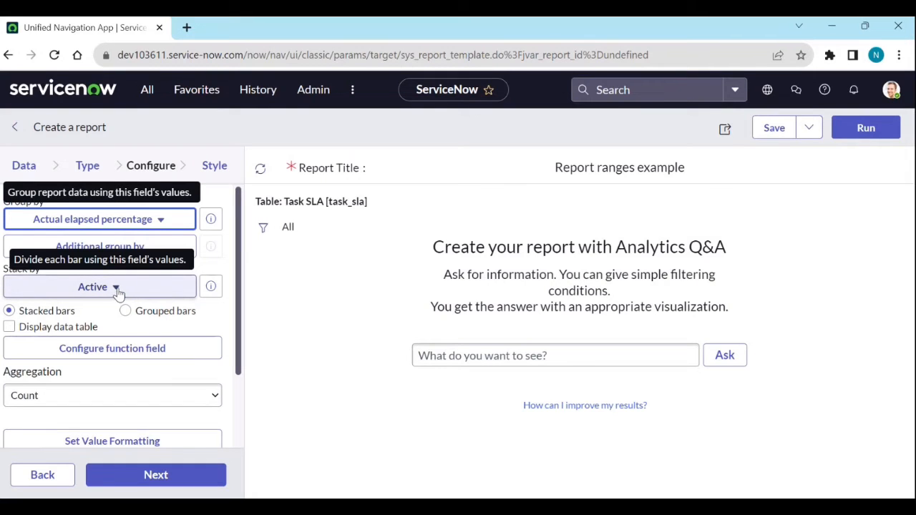
# Set the Stack by field to Has breached
pyautogui.click(98, 287)
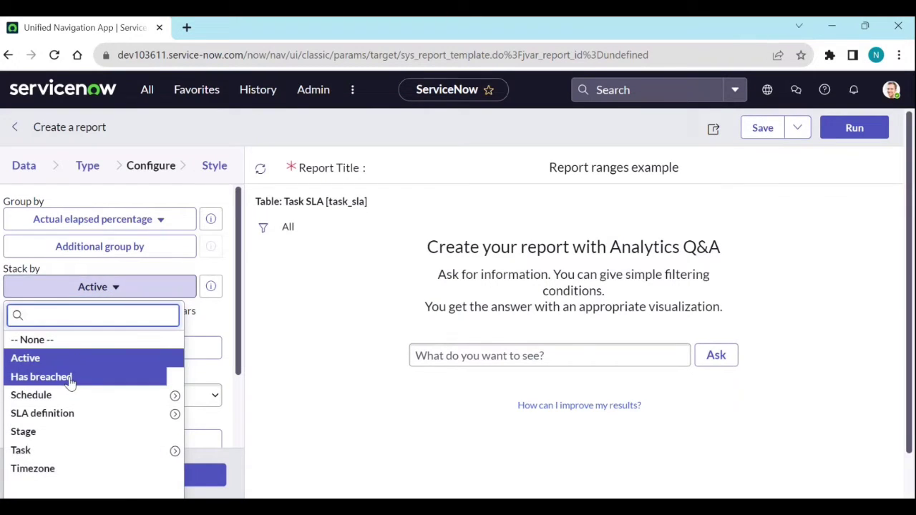
pyautogui.click(40, 376)
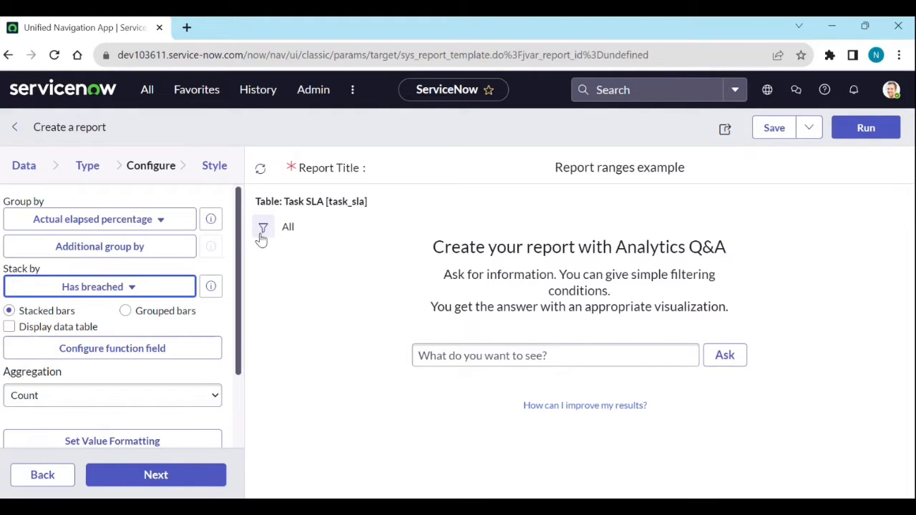
# Add the filter condition Task > Task type is Incident and run the report
pyautogui.click(262, 227)
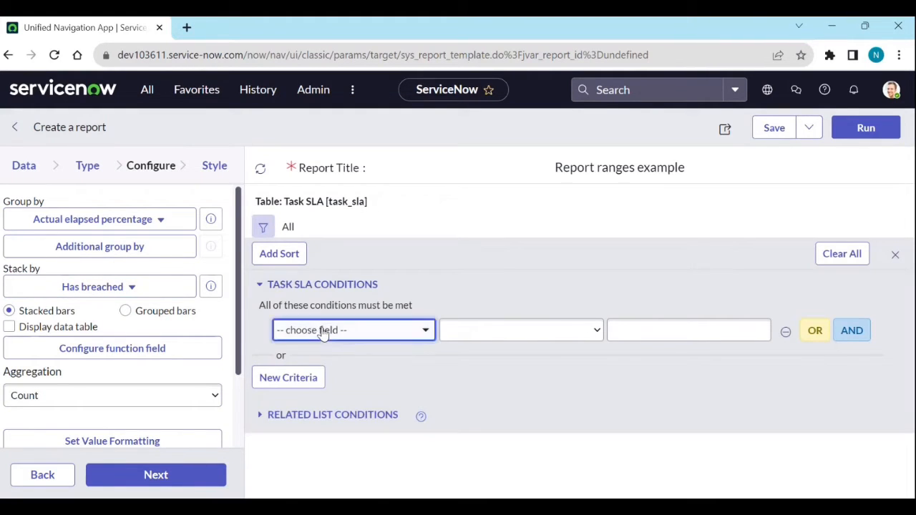
pyautogui.click(350, 330)
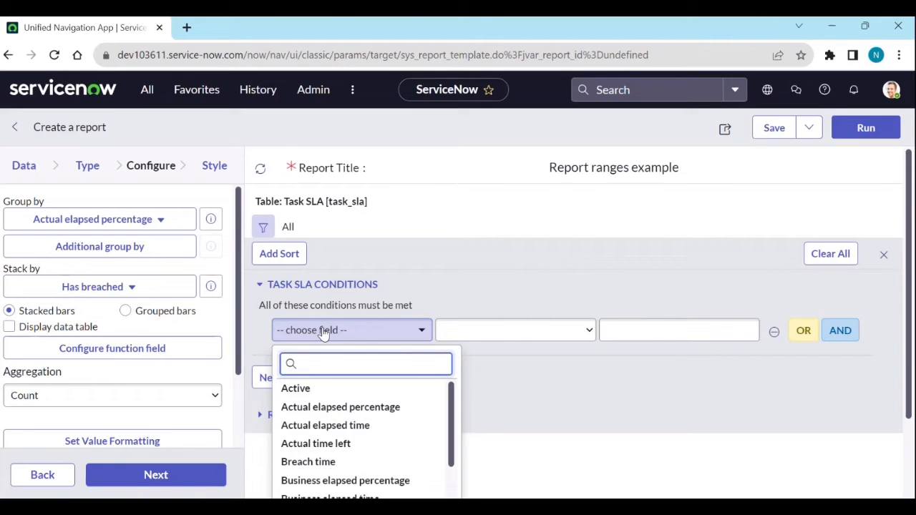
pyautogui.write('tas')
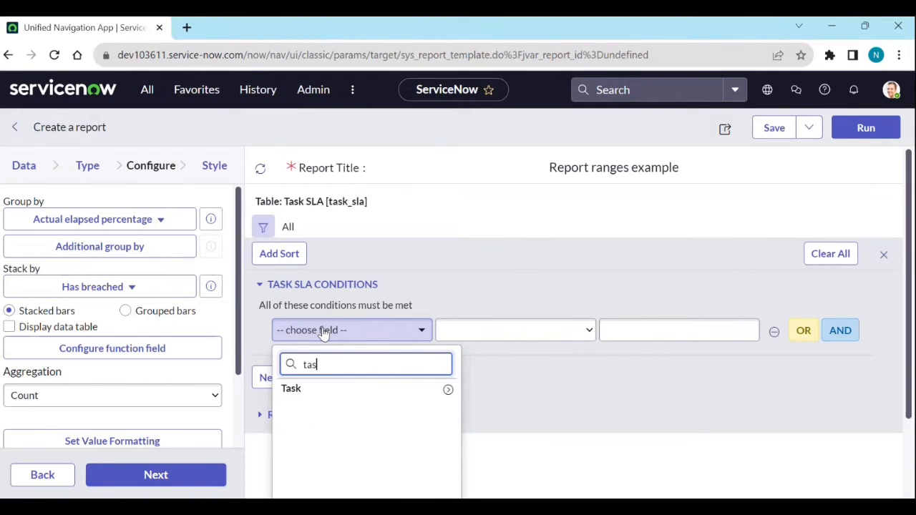
pyautogui.press('Backspace')
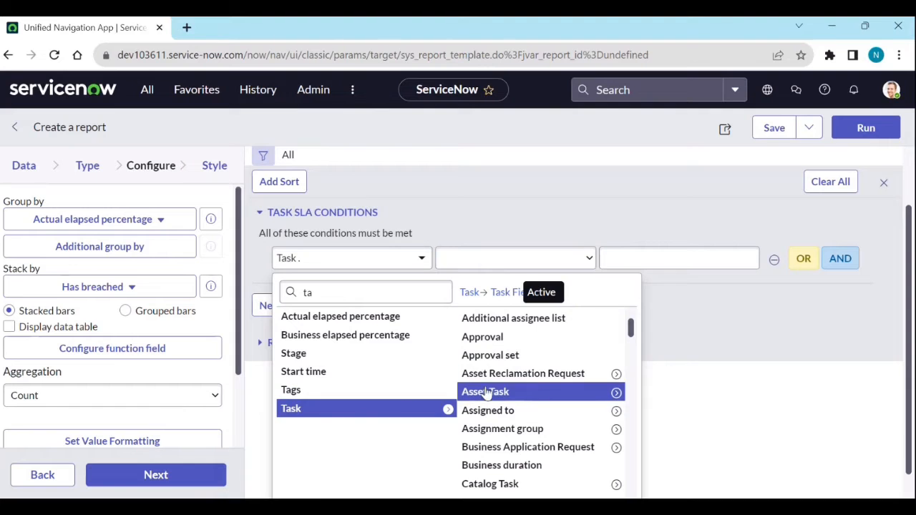
pyautogui.scroll(-3)
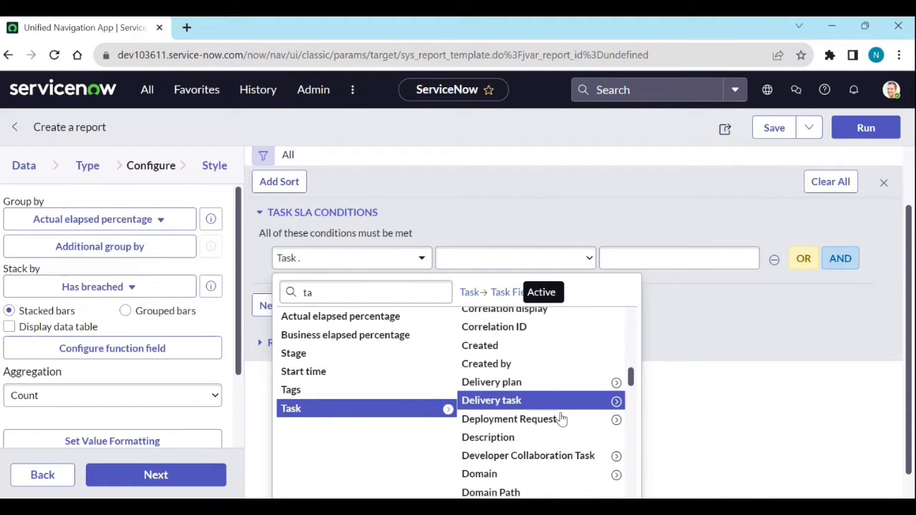
pyautogui.scroll(-3)
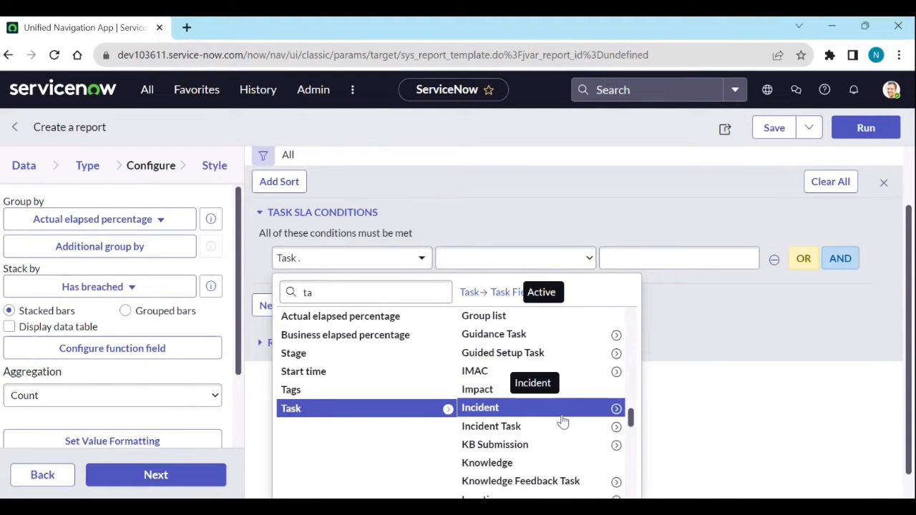
pyautogui.scroll(-3)
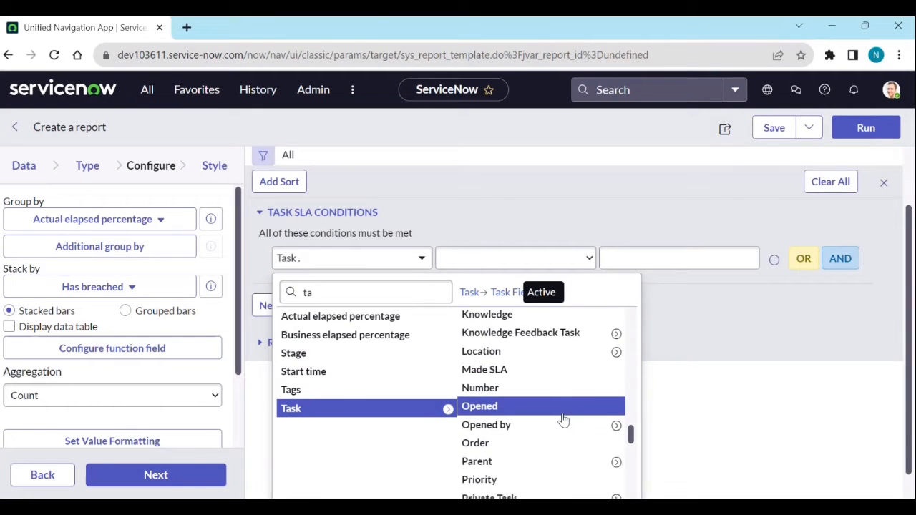
pyautogui.scroll(-3)
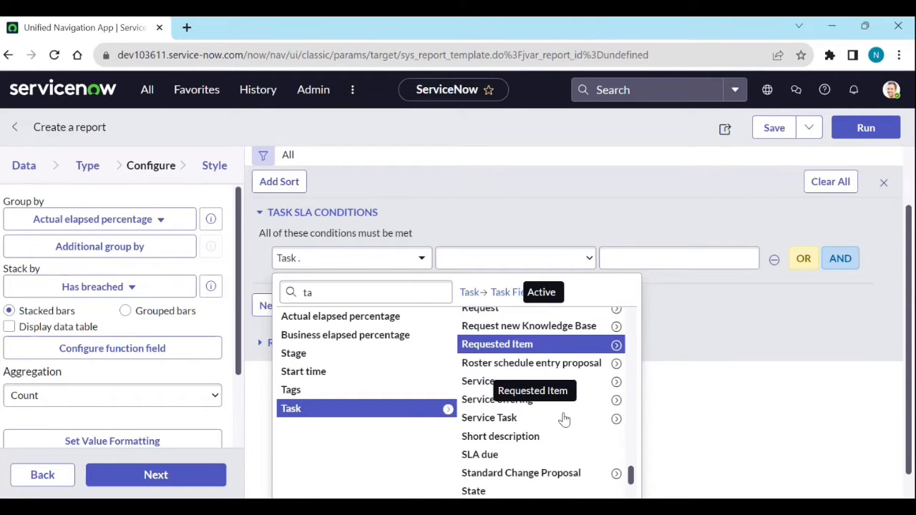
pyautogui.scroll(-3)
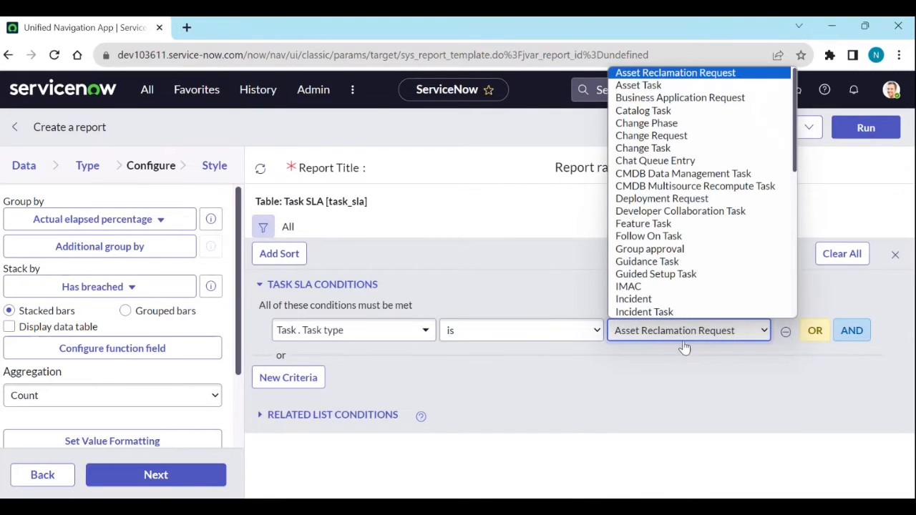
pyautogui.click(633, 299)
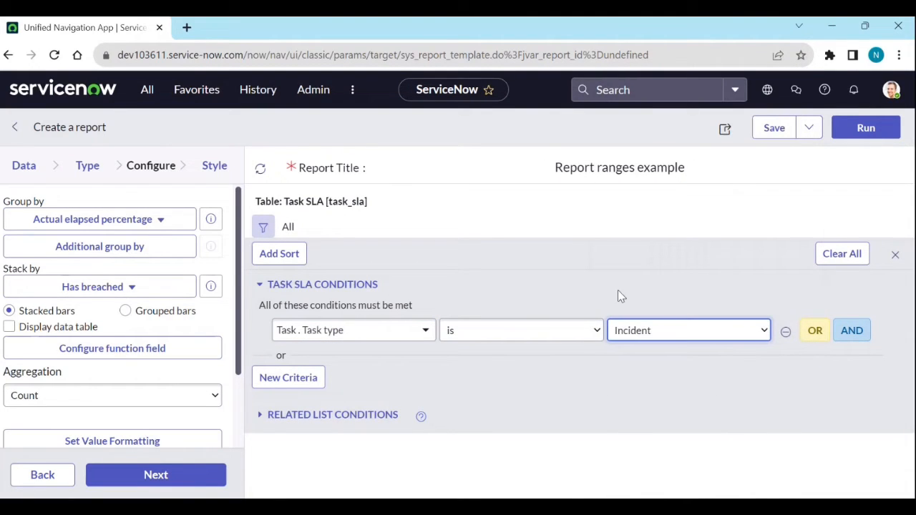
pyautogui.click(865, 128)
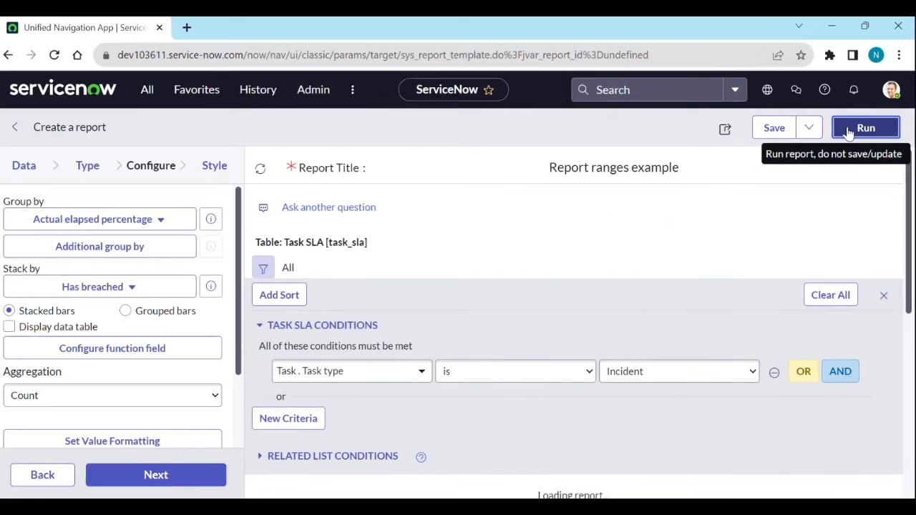
# Run the filtered report to render the stacked bar chart with its false/true legend
pyautogui.click(865, 128)
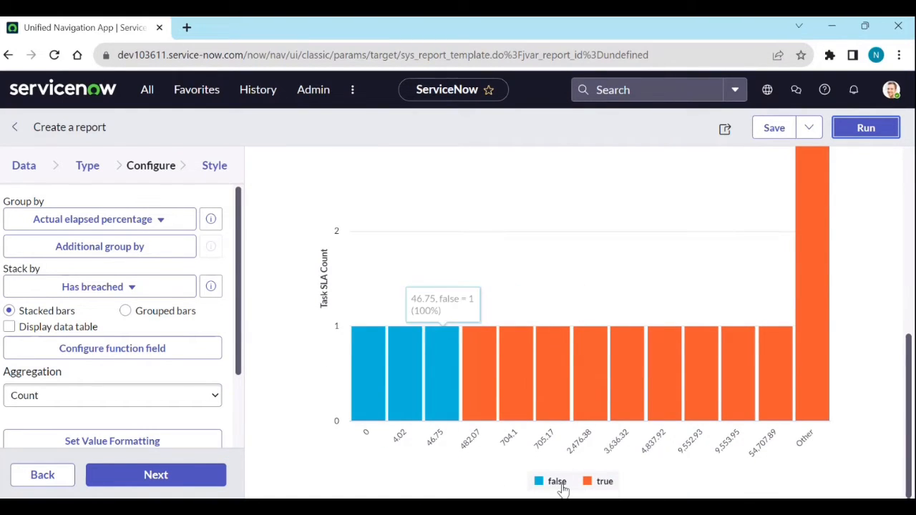
pyautogui.moveTo(562, 481)
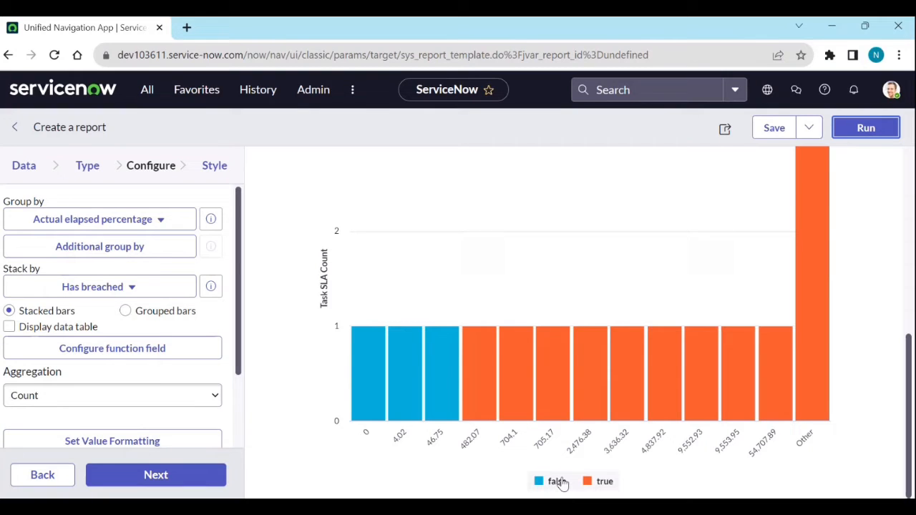
pyautogui.moveTo(604, 490)
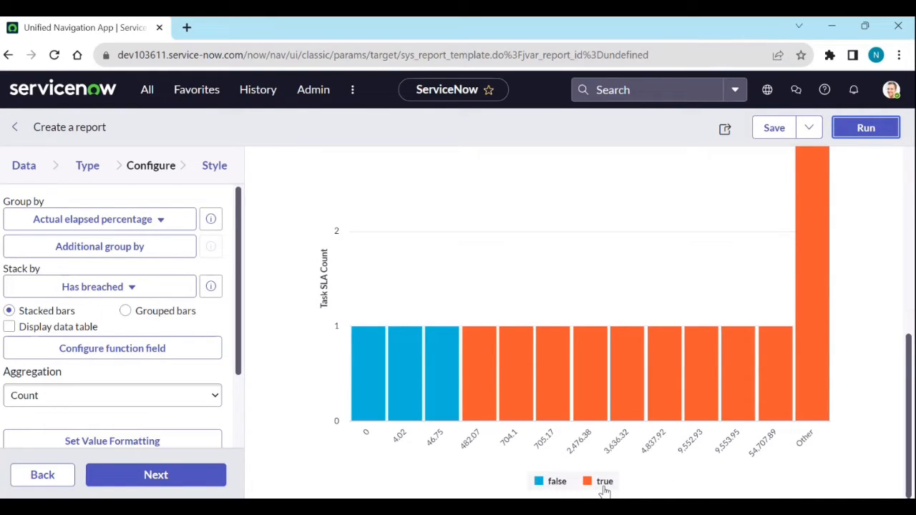
pyautogui.moveTo(508, 393)
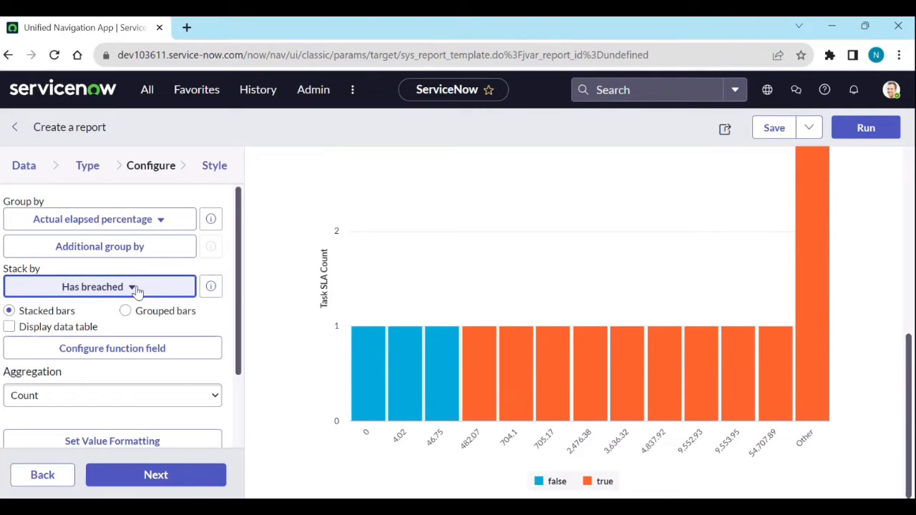
pyautogui.click(99, 286)
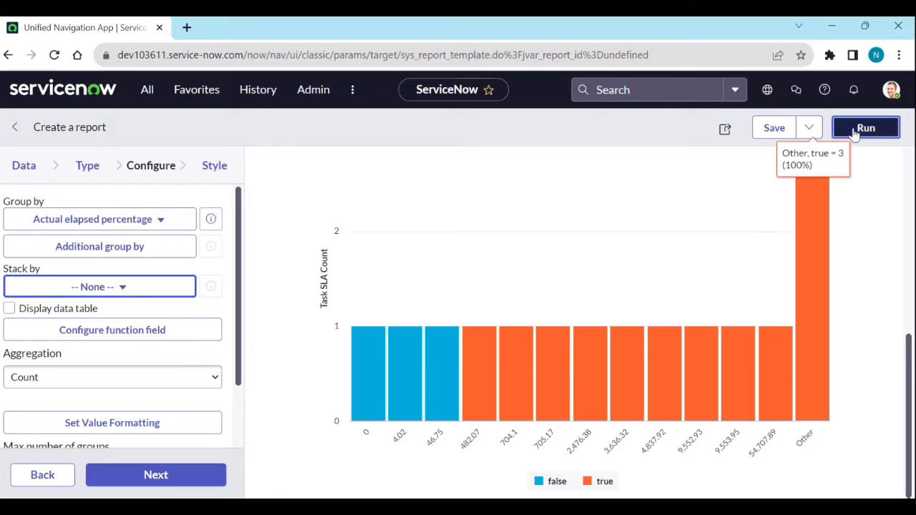
pyautogui.click(865, 127)
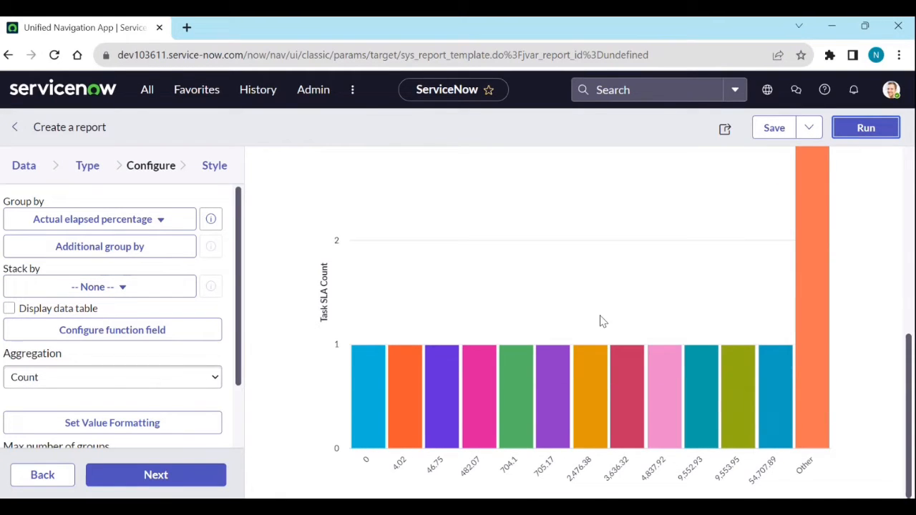
pyautogui.moveTo(441, 394)
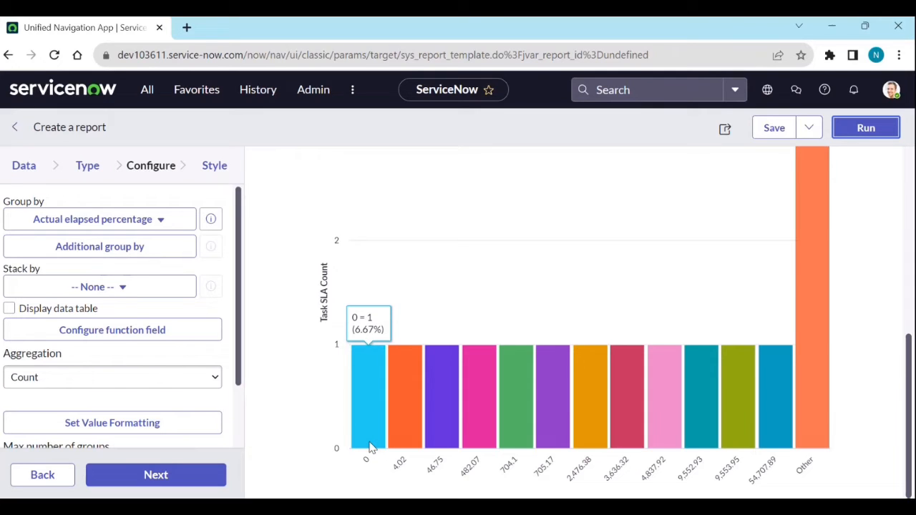
pyautogui.moveTo(136, 219)
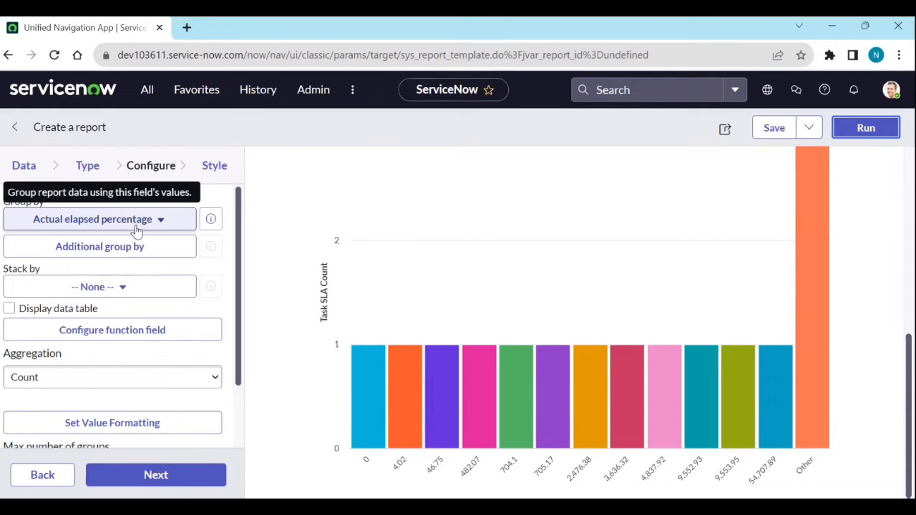
pyautogui.moveTo(411, 443)
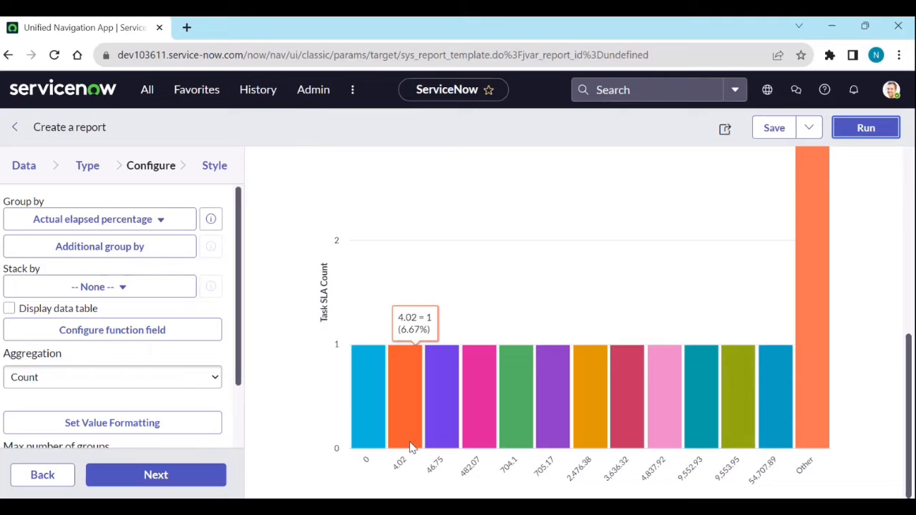
pyautogui.moveTo(411, 365)
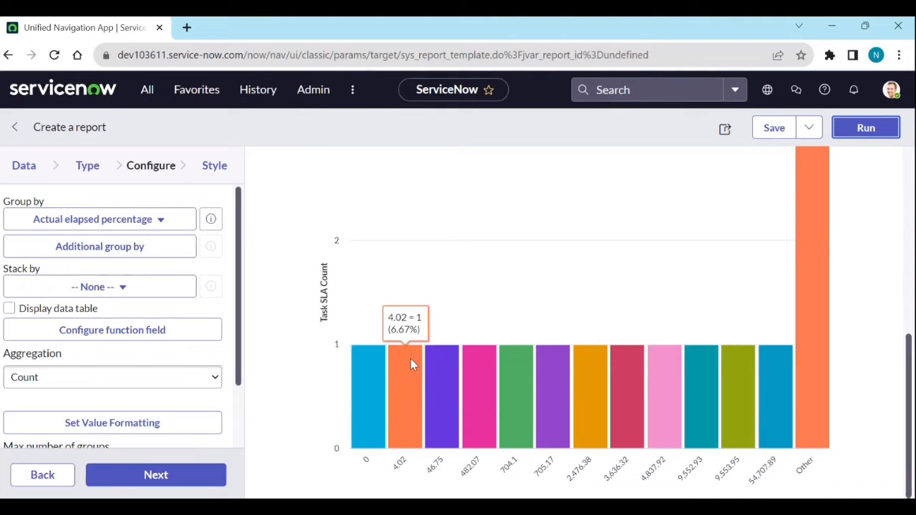
pyautogui.moveTo(442, 420)
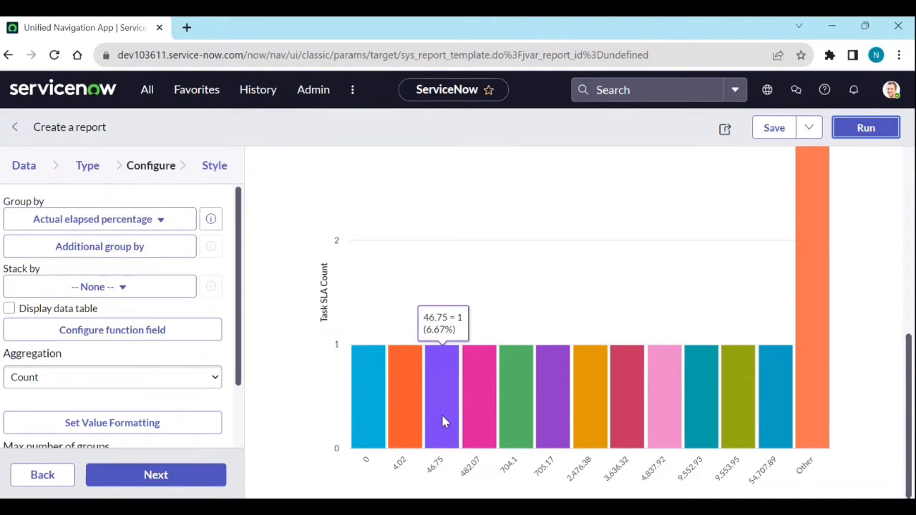
pyautogui.moveTo(815, 410)
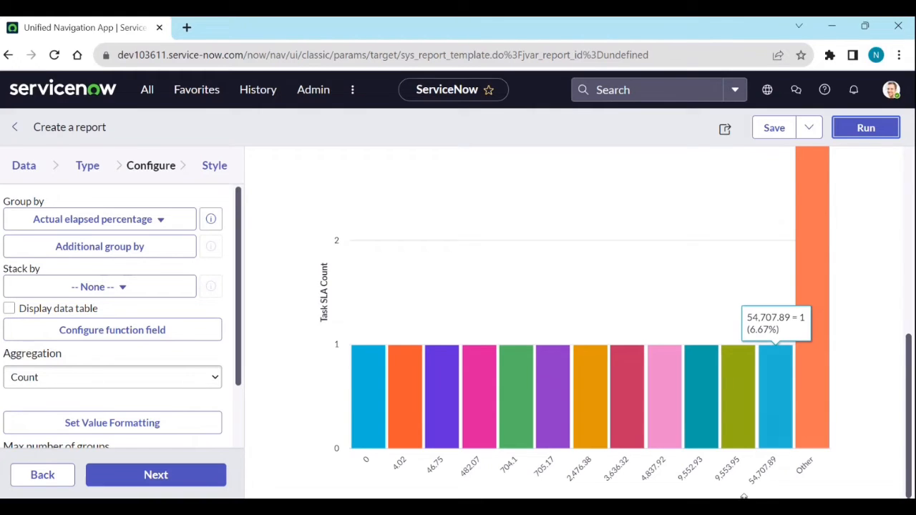
pyautogui.moveTo(34, 229)
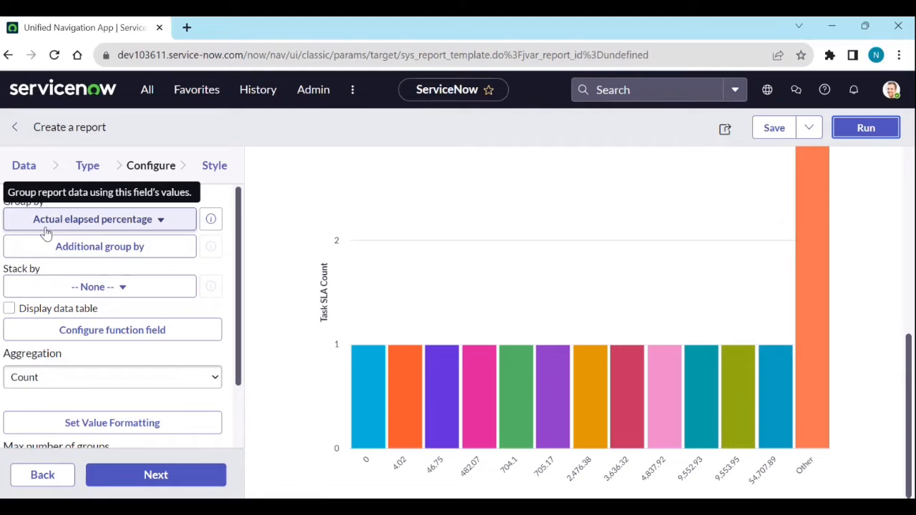
pyautogui.moveTo(777, 420)
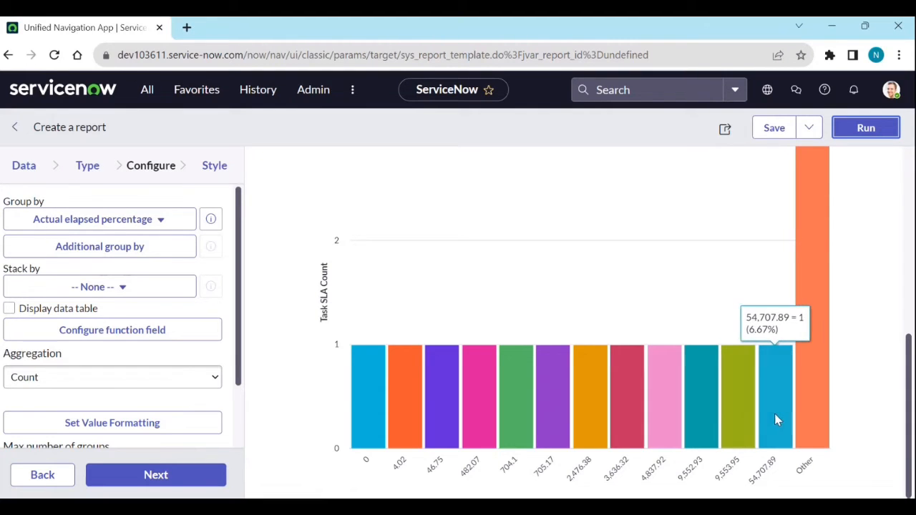
pyautogui.moveTo(732, 481)
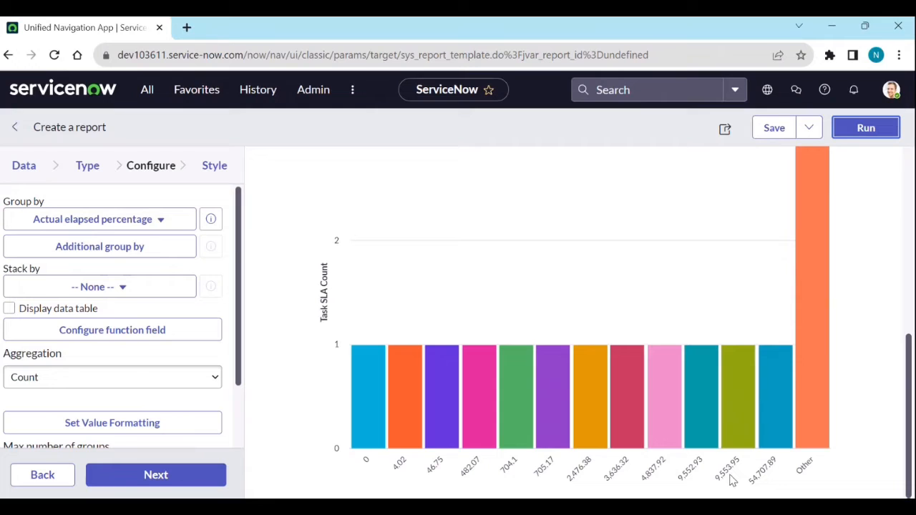
pyautogui.moveTo(744, 429)
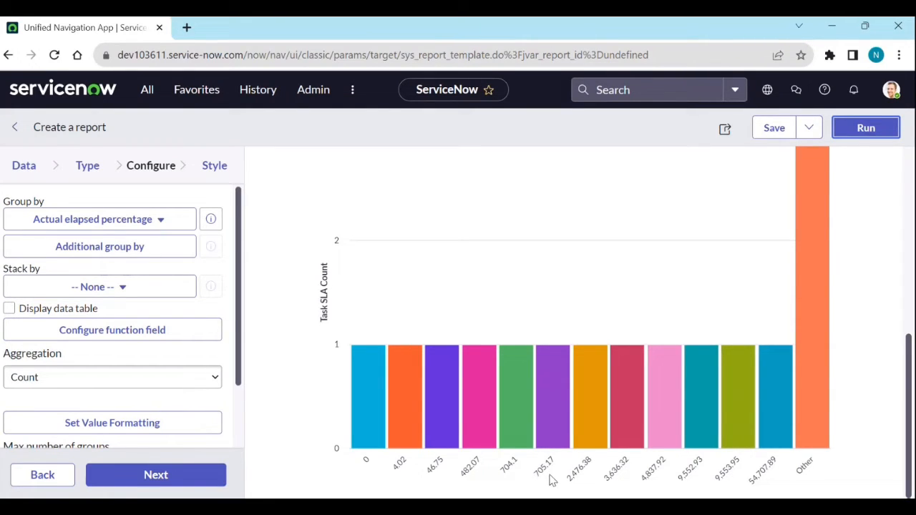
pyautogui.moveTo(469, 481)
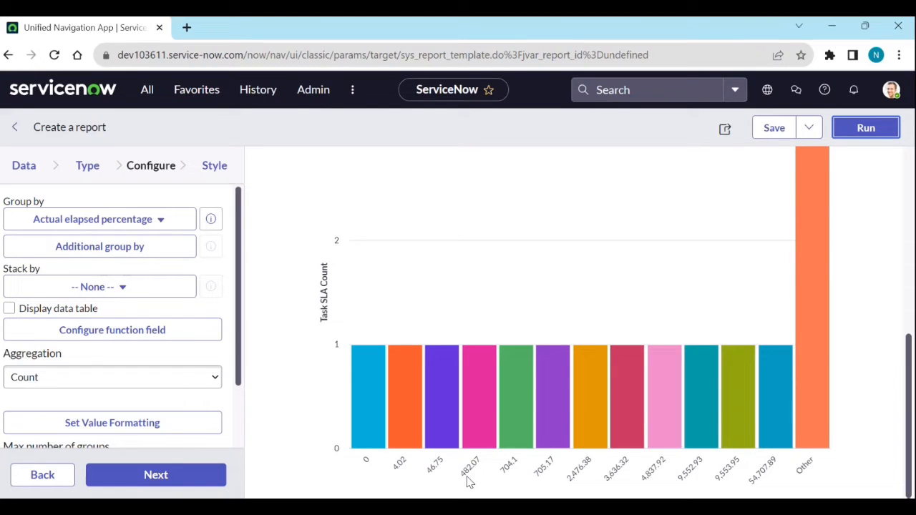
pyautogui.moveTo(404, 435)
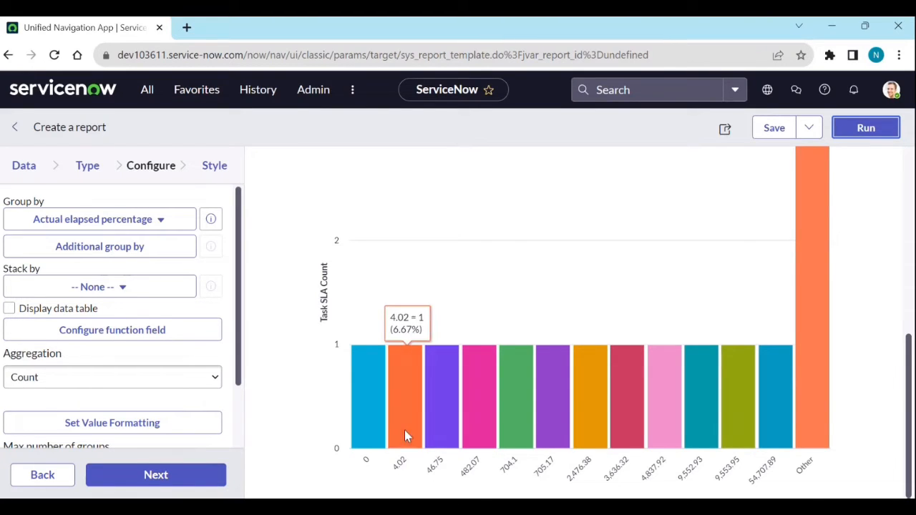
pyautogui.moveTo(585, 299)
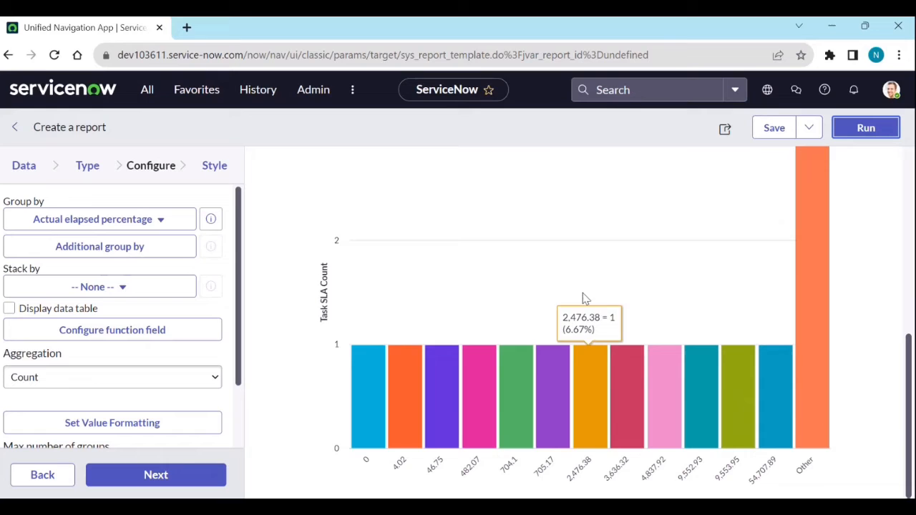
pyautogui.moveTo(404, 397)
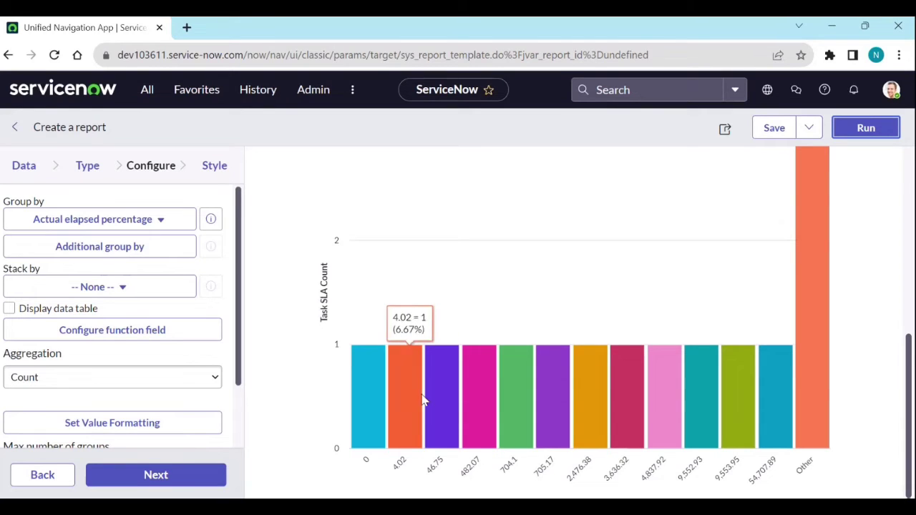
pyautogui.moveTo(792, 481)
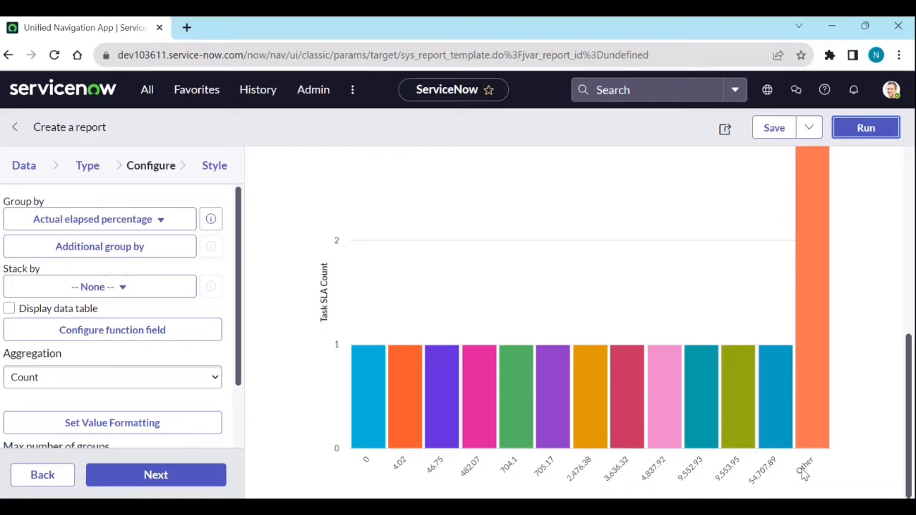
pyautogui.moveTo(447, 478)
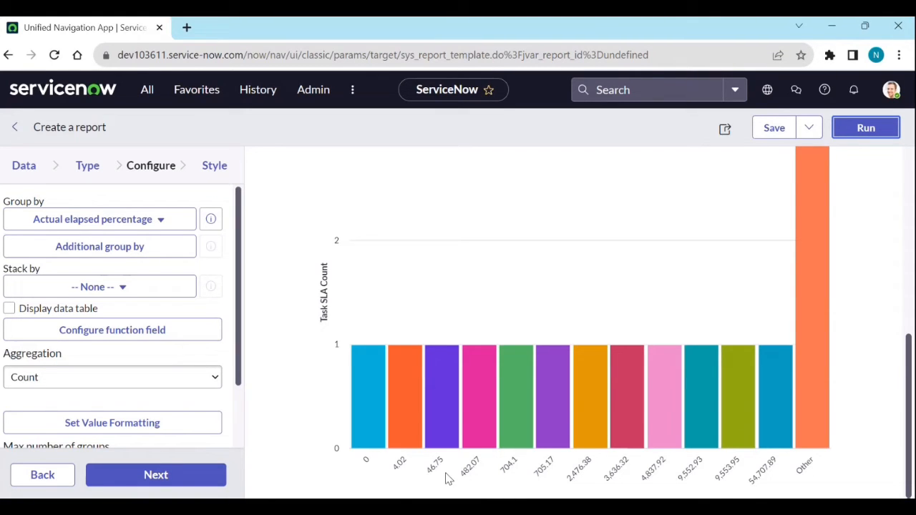
pyautogui.moveTo(400, 483)
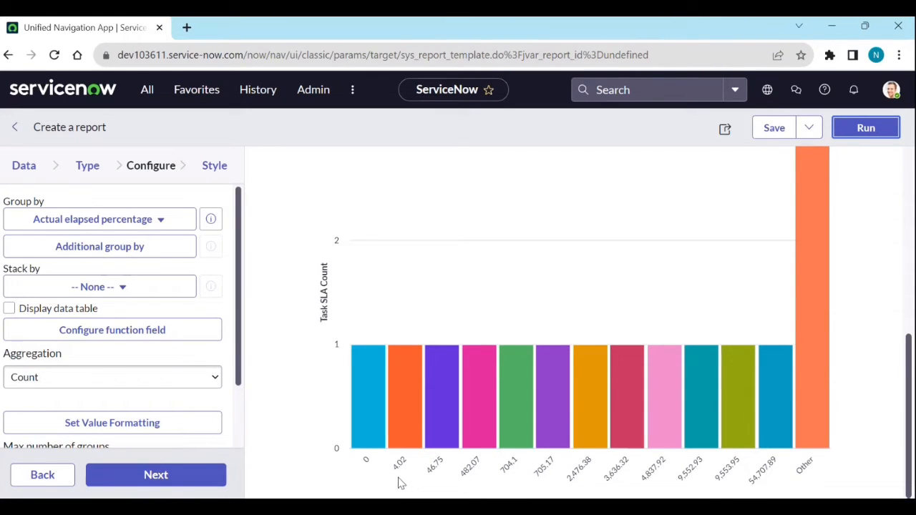
pyautogui.moveTo(463, 415)
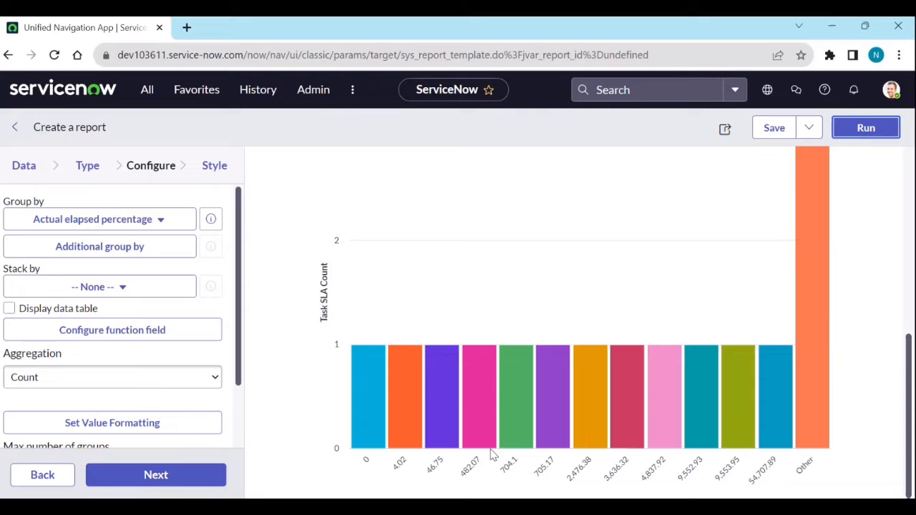
pyautogui.moveTo(552, 397)
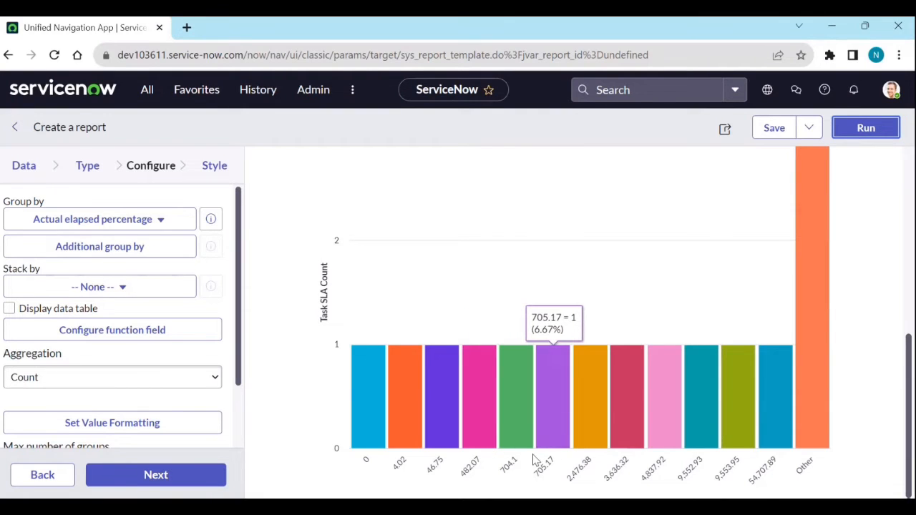
pyautogui.moveTo(547, 422)
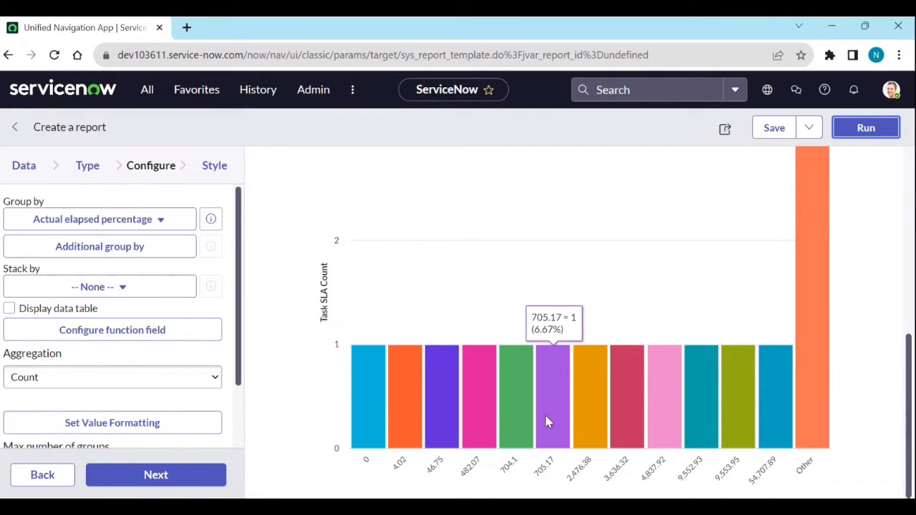
pyautogui.moveTo(671, 434)
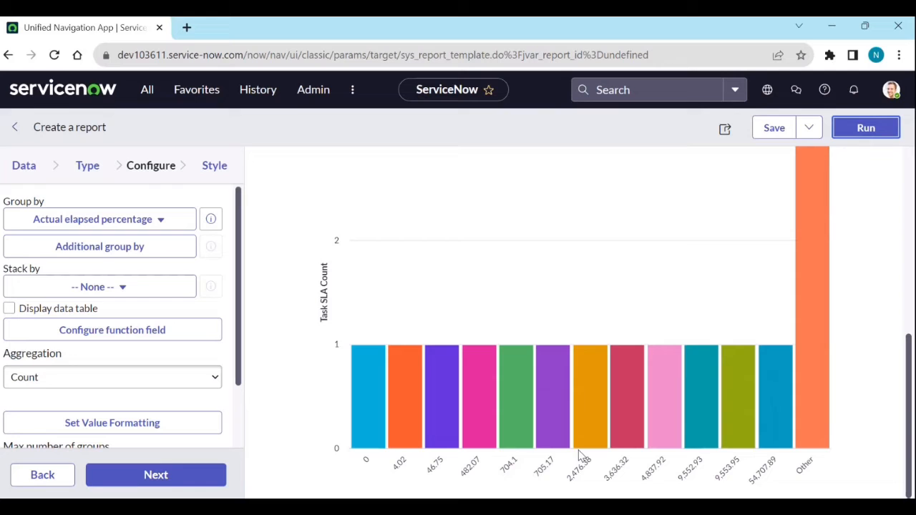
pyautogui.moveTo(441, 397)
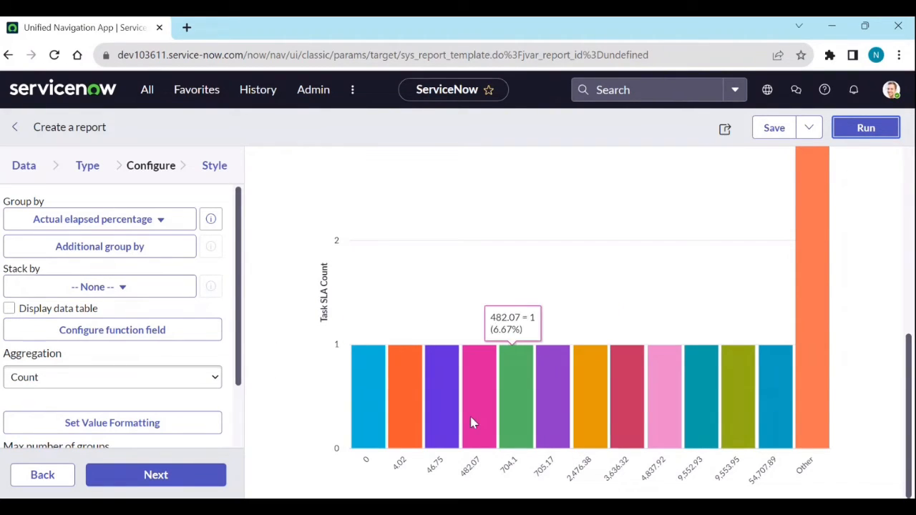
pyautogui.moveTo(772, 408)
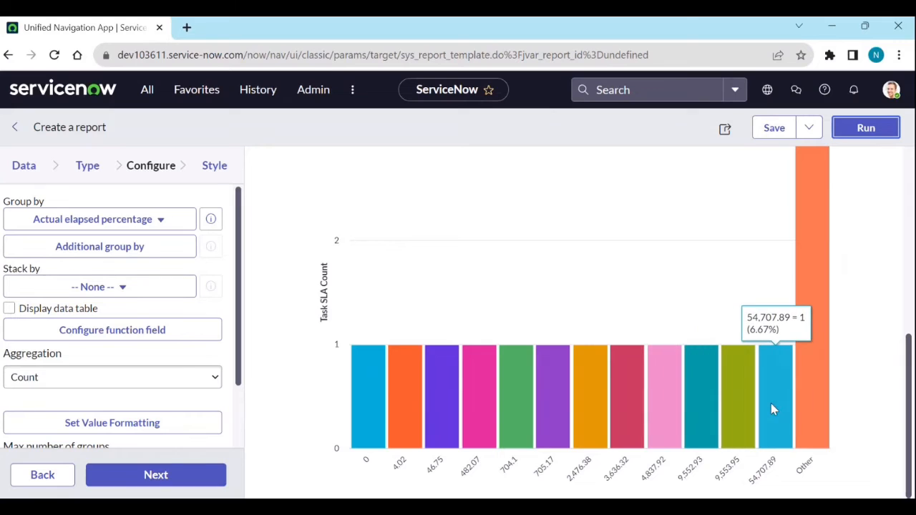
pyautogui.moveTo(772, 406)
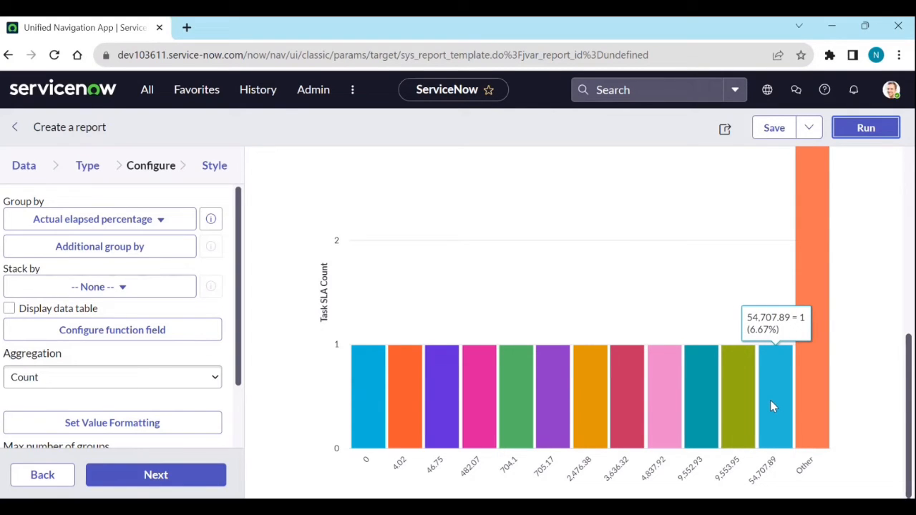
pyautogui.moveTo(766, 406)
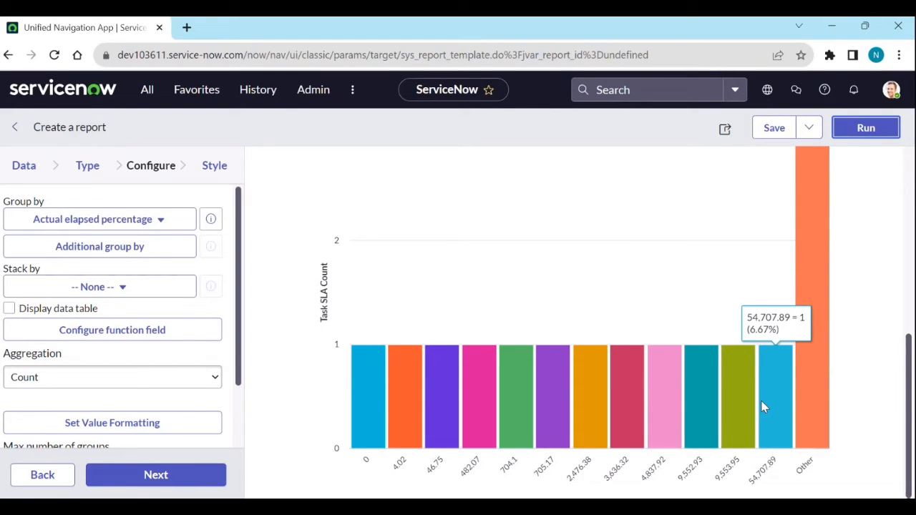
pyautogui.moveTo(443, 395)
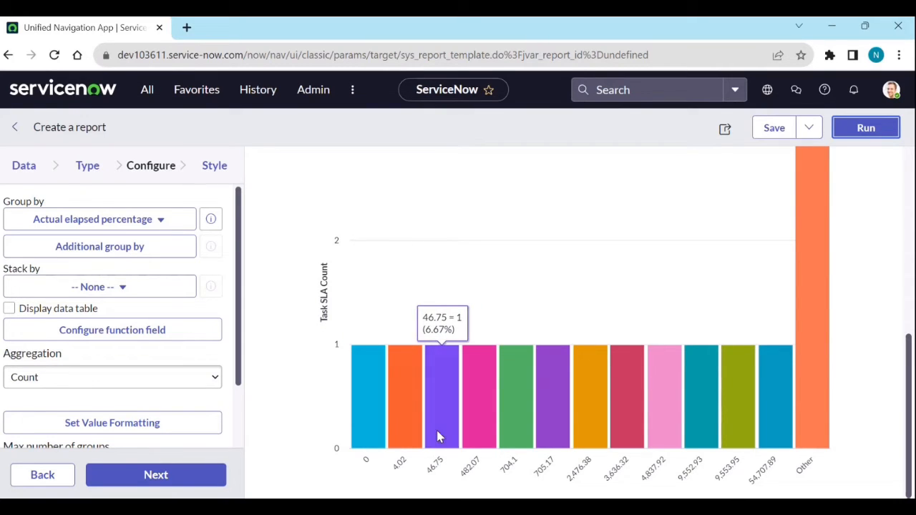
pyautogui.moveTo(508, 457)
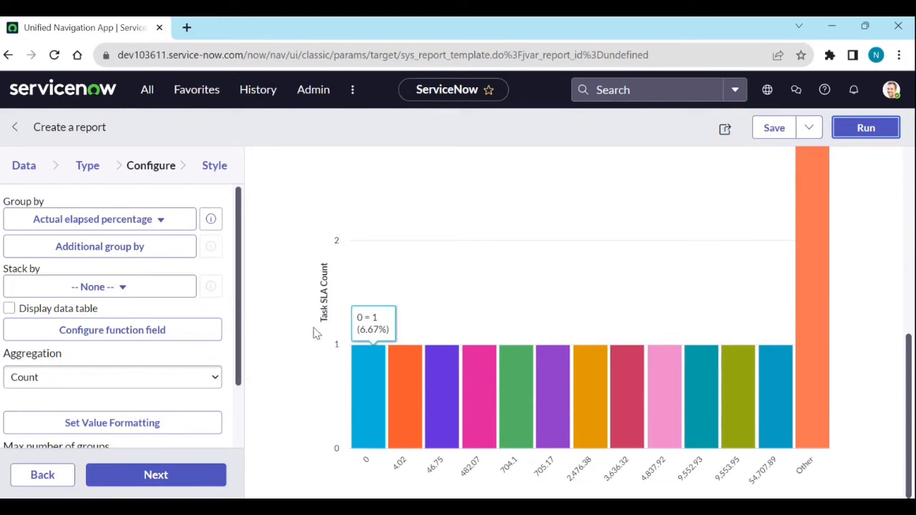
pyautogui.moveTo(146, 89)
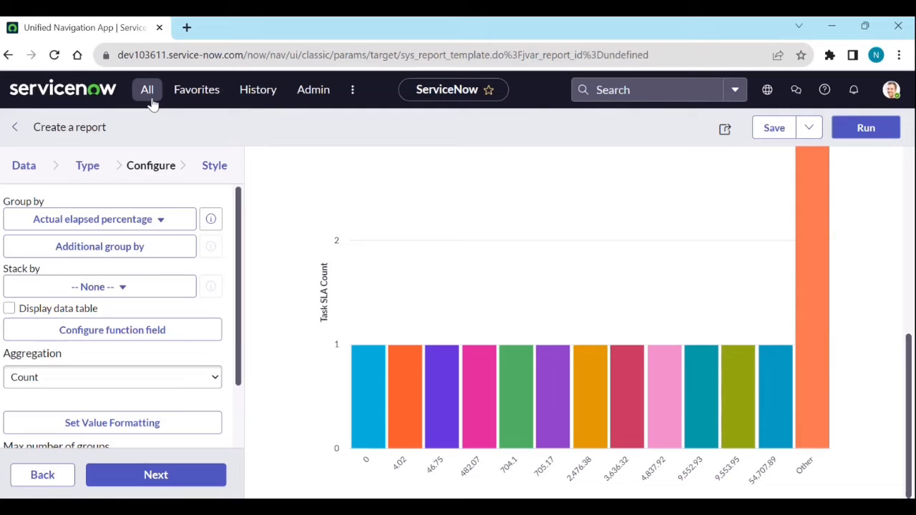
# Open the Report Ranges list in a new tab, filtered to Name task_sla
pyautogui.click(147, 89)
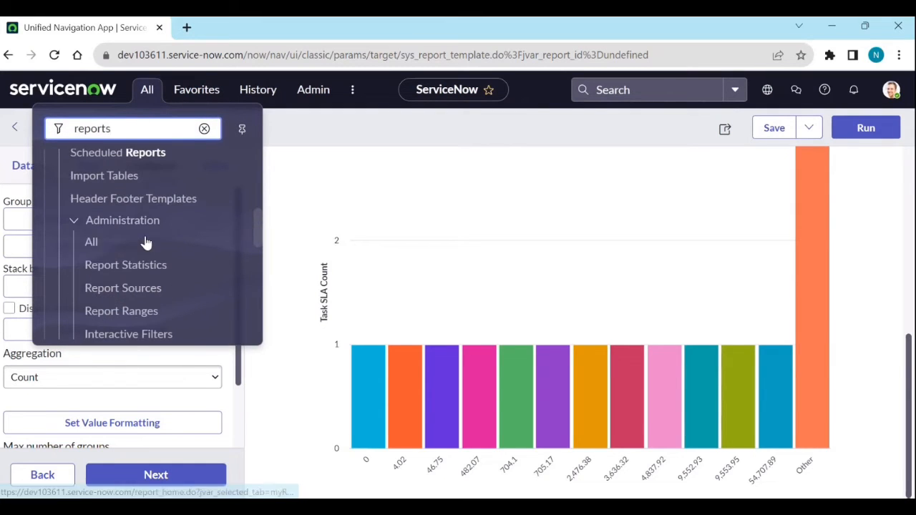
pyautogui.click(121, 239)
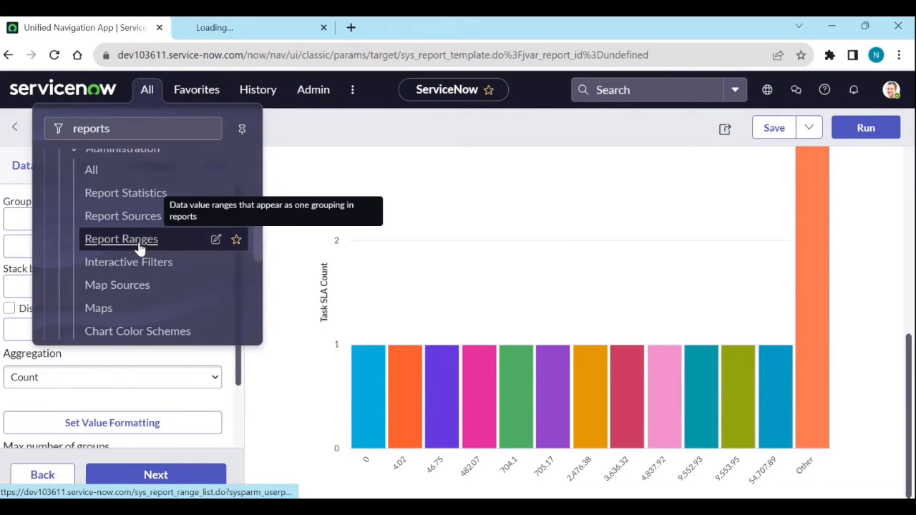
pyautogui.click(121, 239)
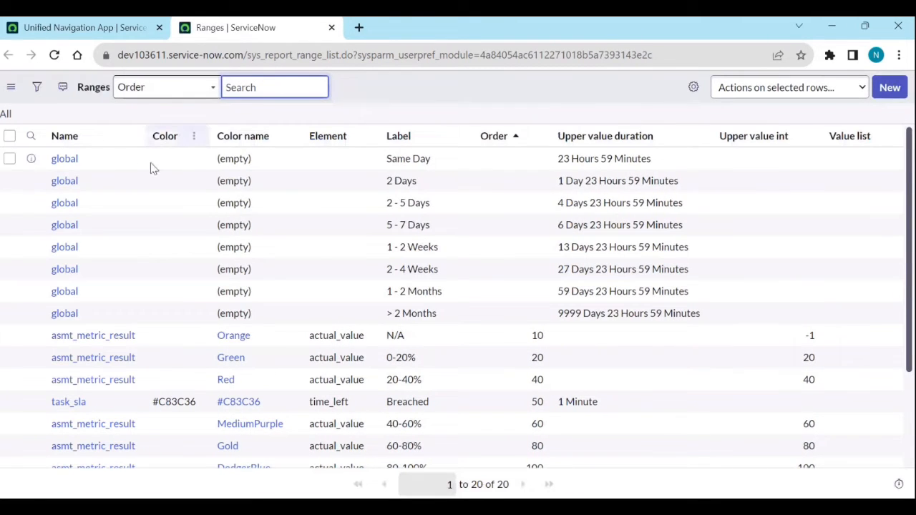
pyautogui.moveTo(93, 379)
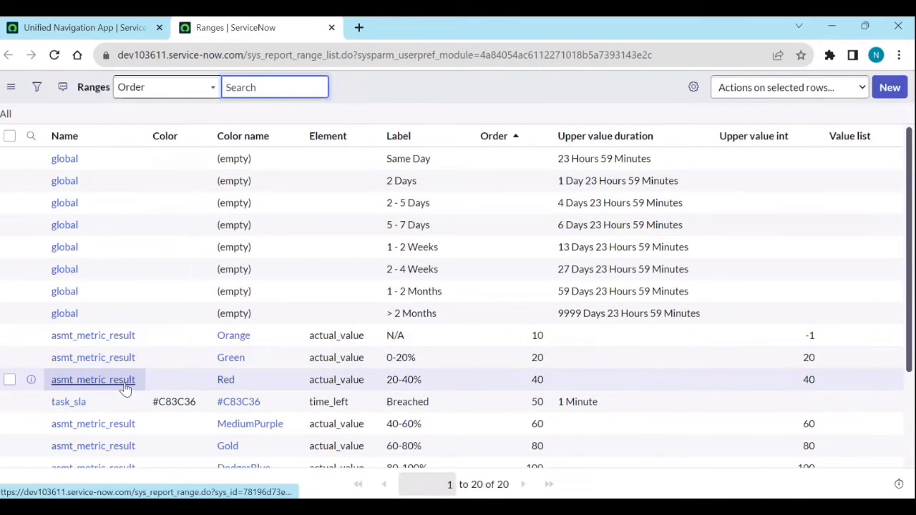
pyautogui.moveTo(68, 402)
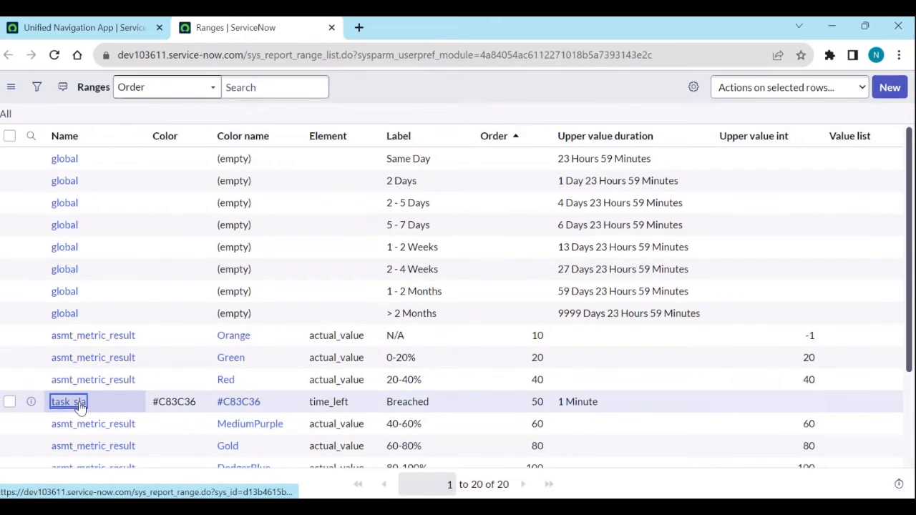
pyautogui.rightClick(67, 401)
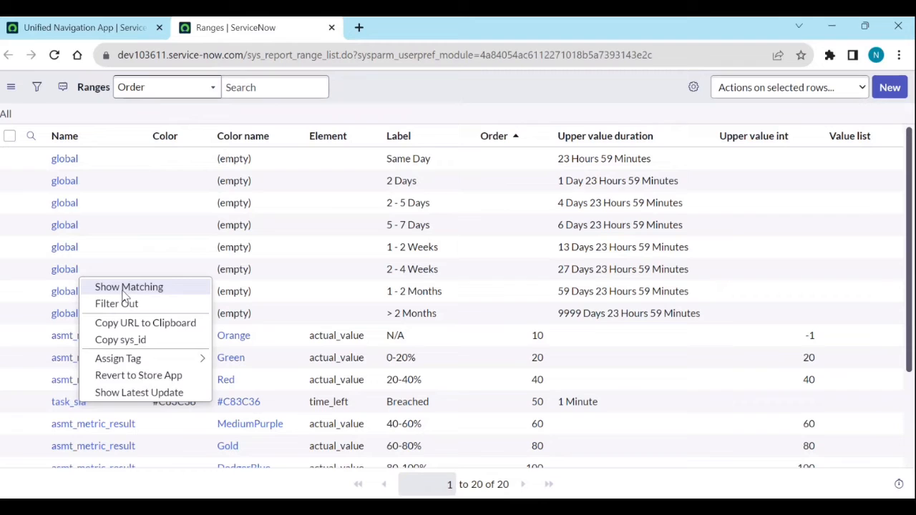
pyautogui.click(129, 286)
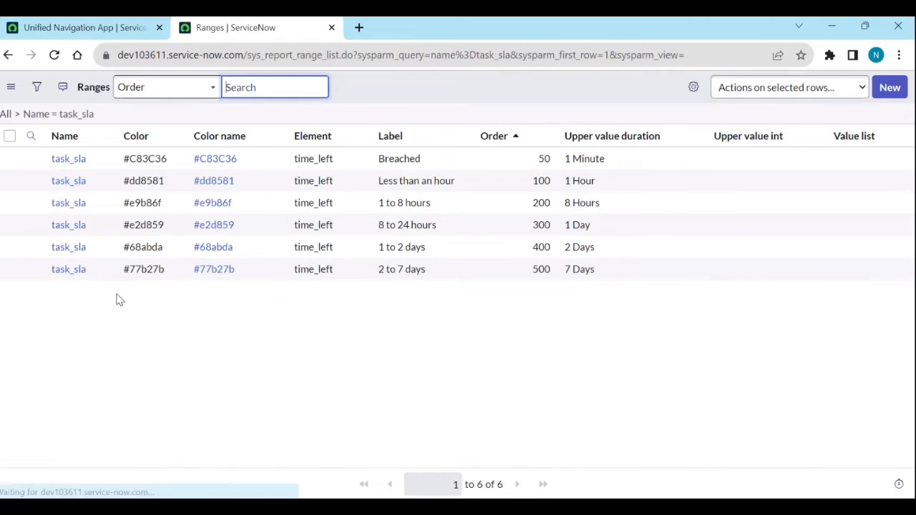
pyautogui.moveTo(347, 269)
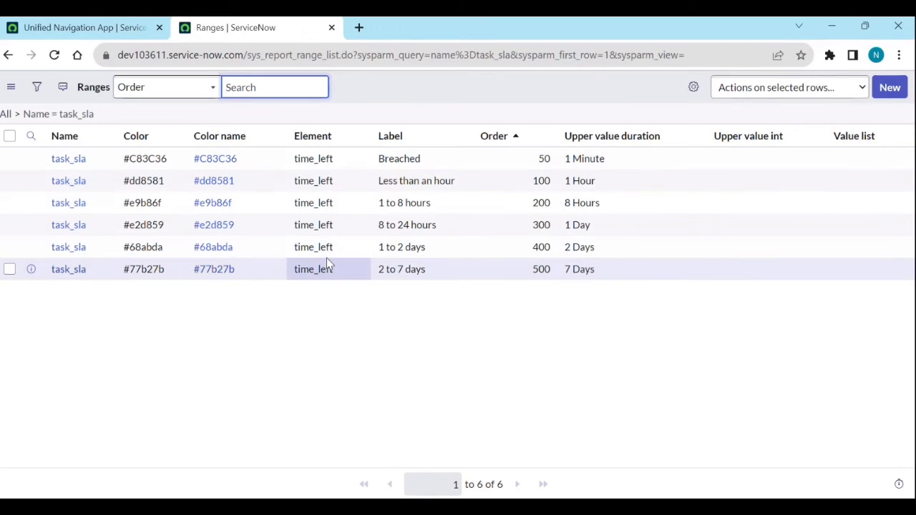
pyautogui.moveTo(344, 281)
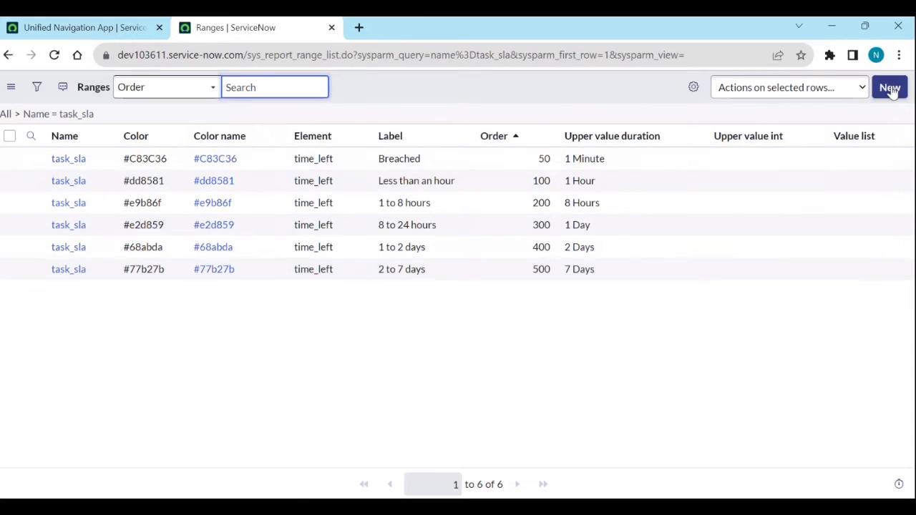
# Create a range labelled 0-50 on Actual elapsed percentage with upper value 50
pyautogui.click(889, 87)
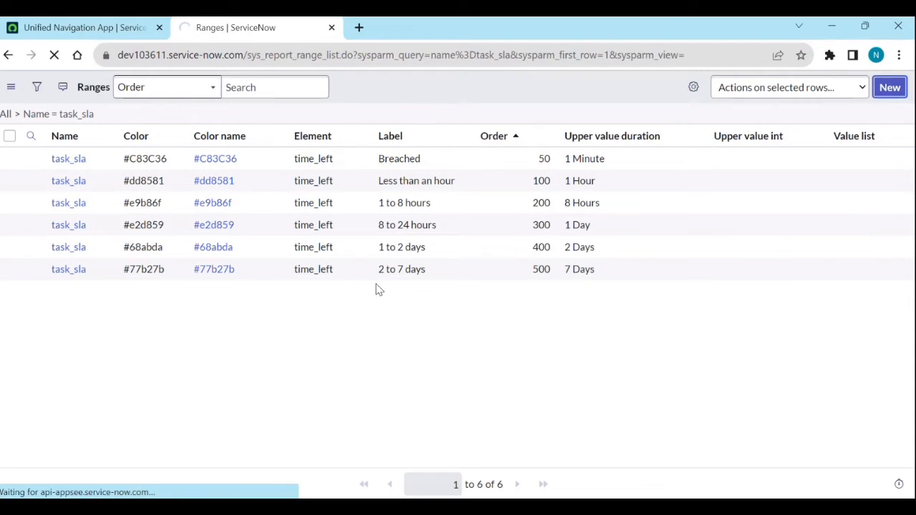
pyautogui.click(889, 86)
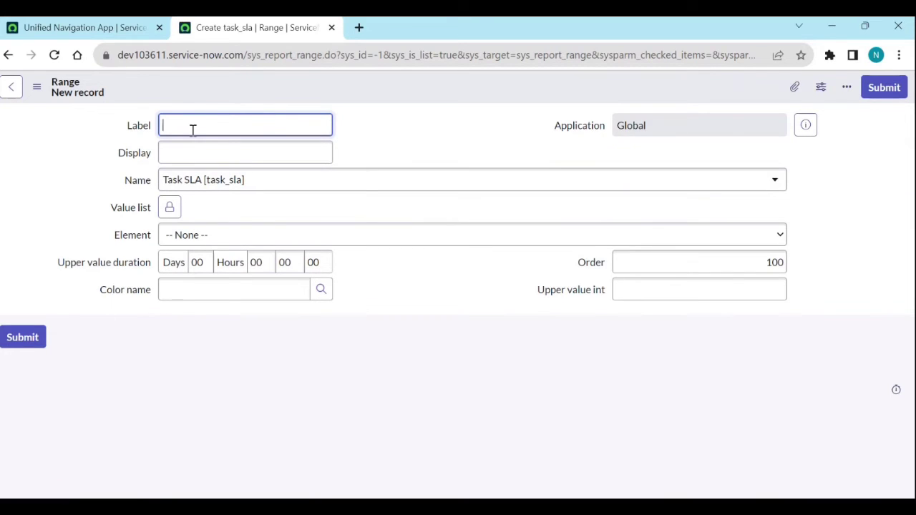
pyautogui.write('0-50')
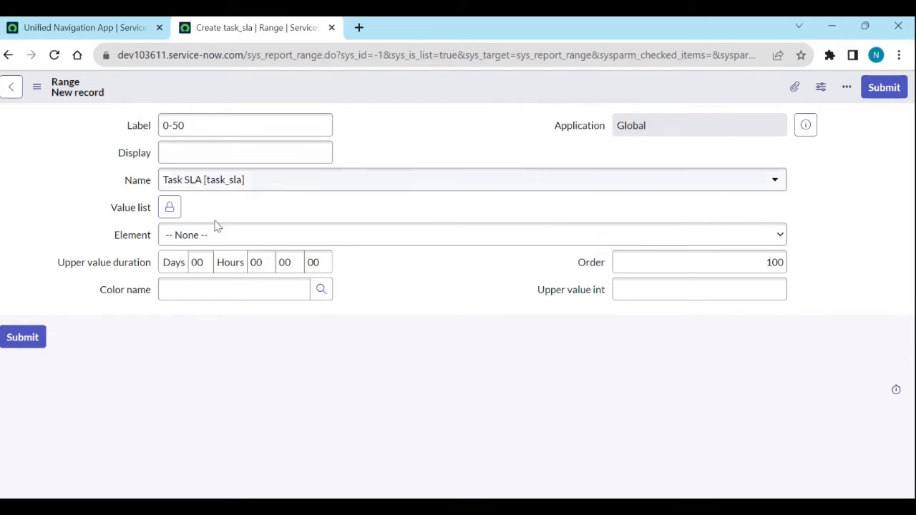
pyautogui.click(471, 235)
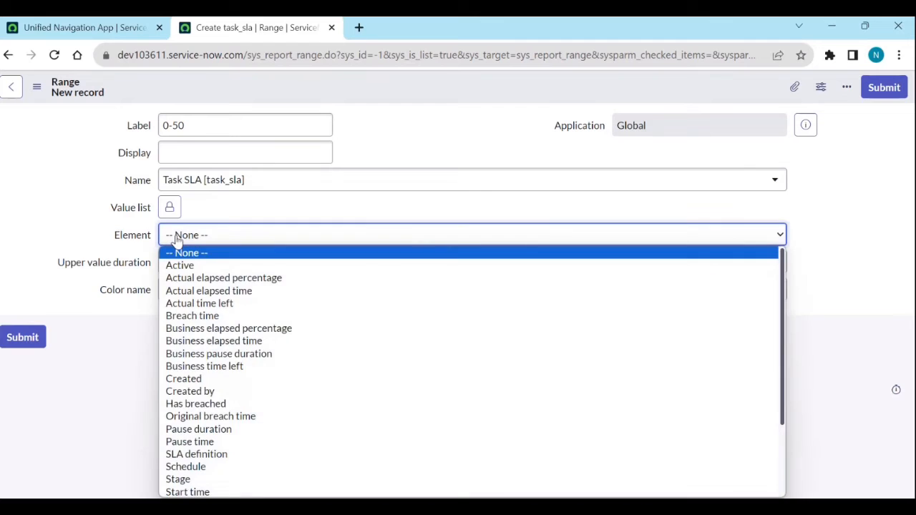
pyautogui.moveTo(223, 277)
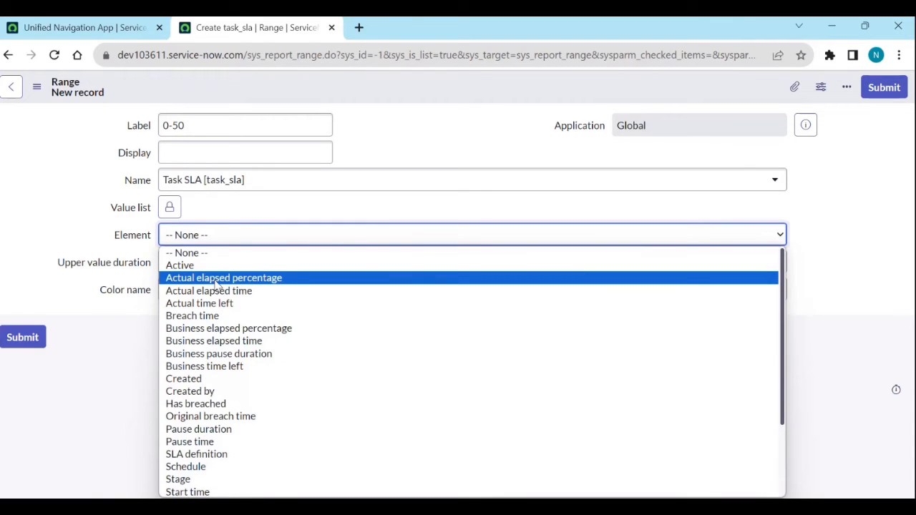
pyautogui.click(223, 278)
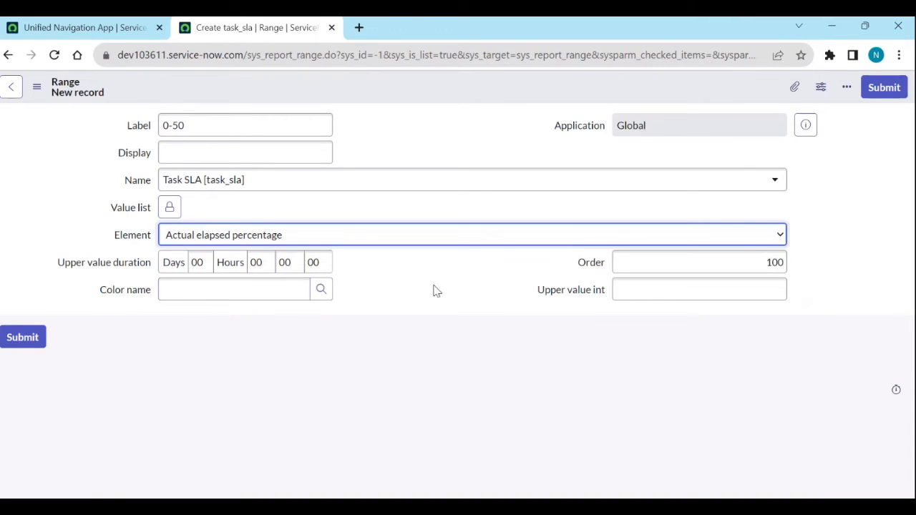
pyautogui.moveTo(269, 280)
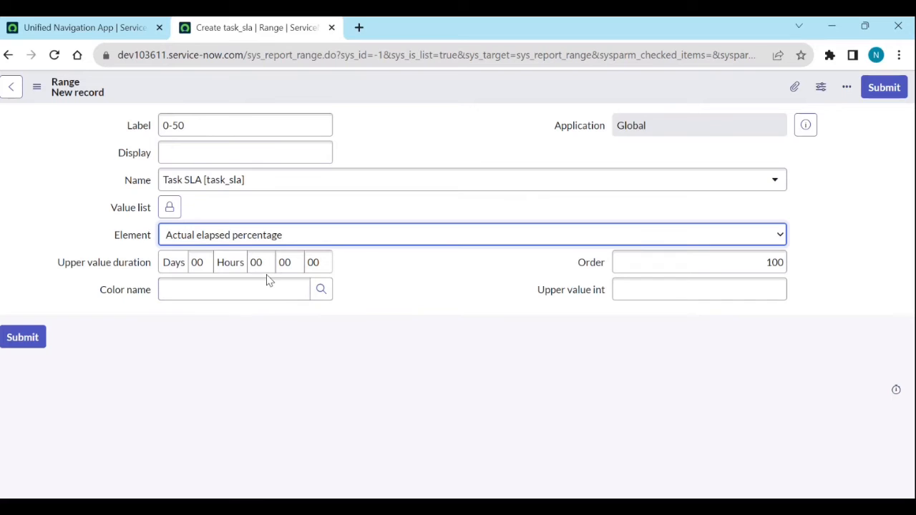
pyautogui.moveTo(380, 280)
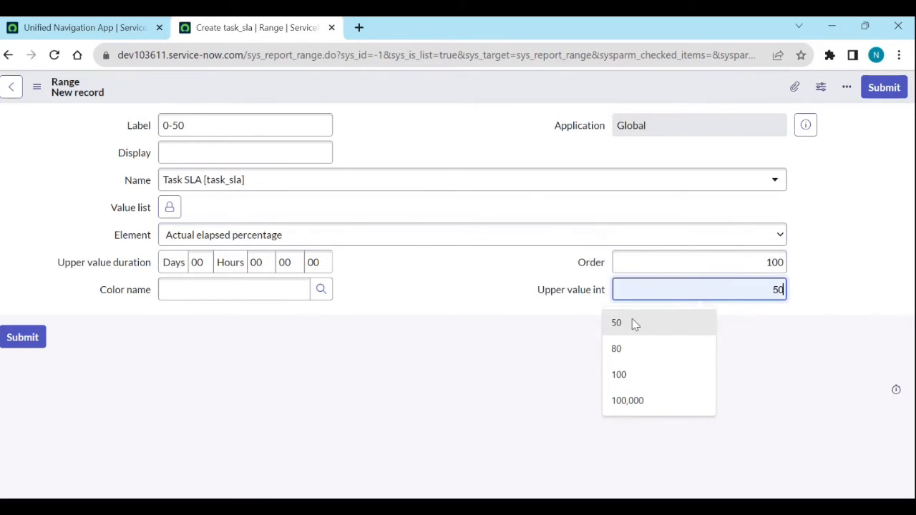
pyautogui.click(616, 321)
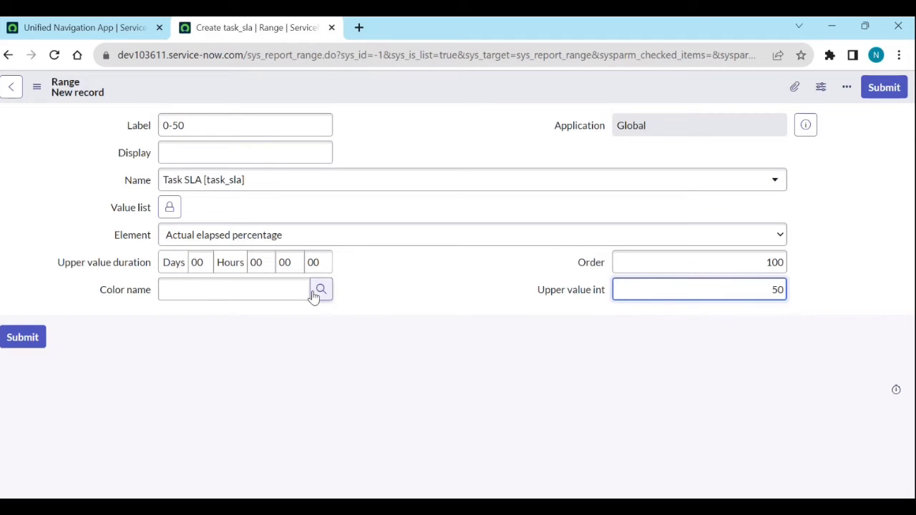
# Page through the colour definitions and pick DarkGreen for the 0-50 range
pyautogui.click(320, 289)
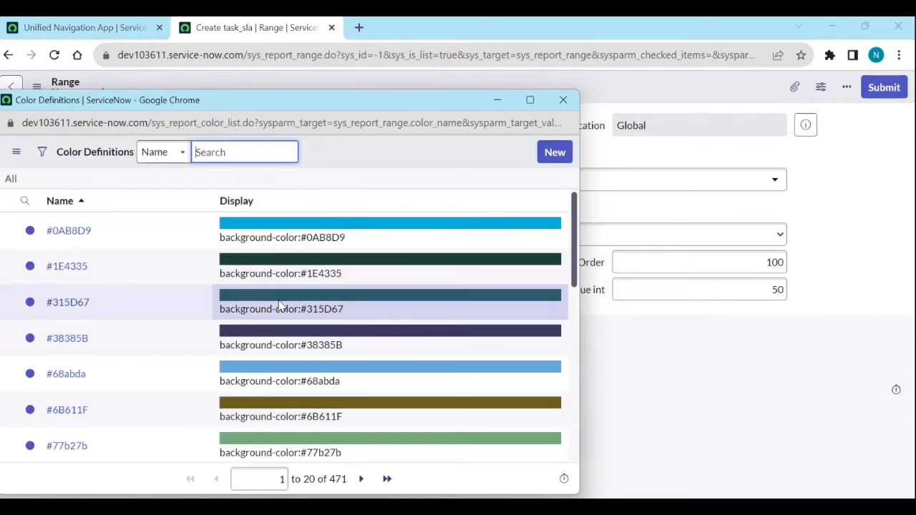
pyautogui.scroll(-3)
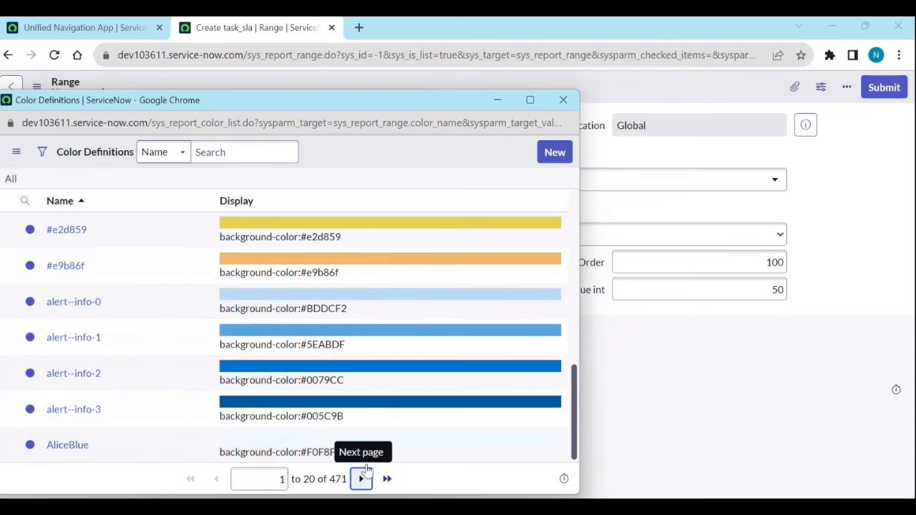
pyautogui.click(361, 479)
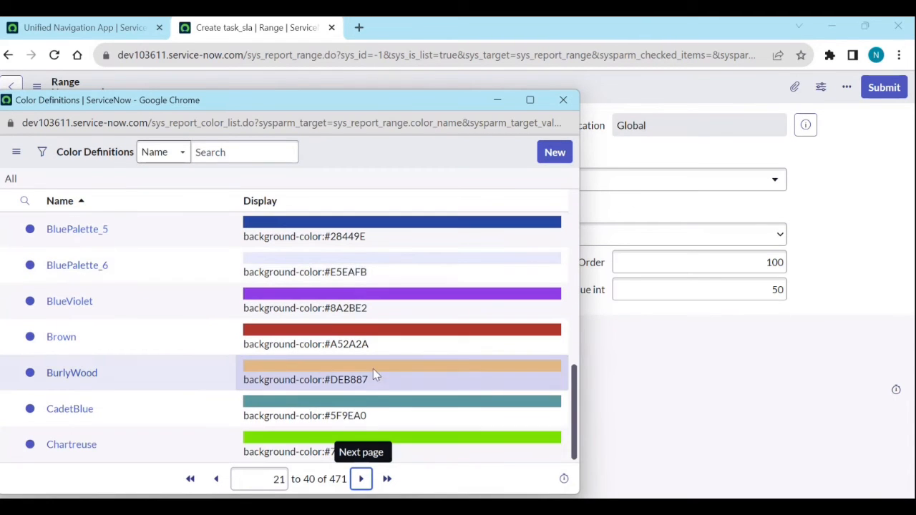
pyautogui.click(361, 479)
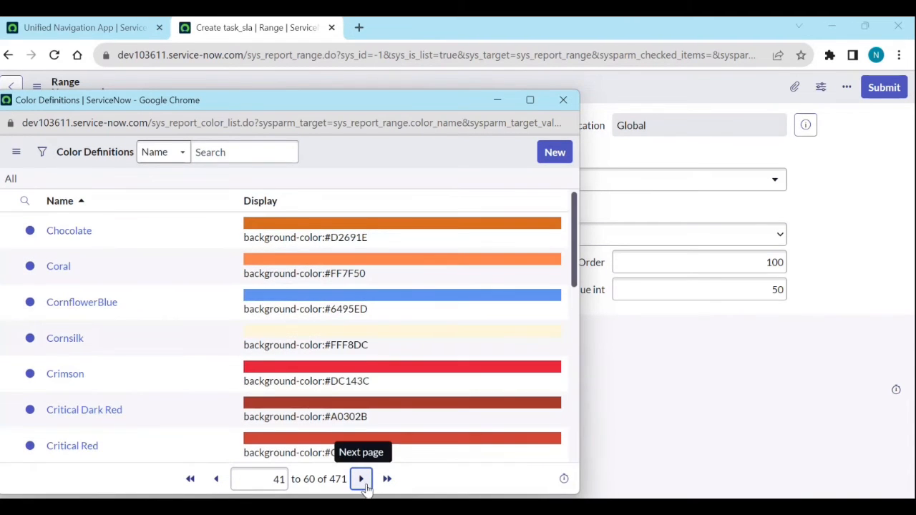
pyautogui.click(361, 479)
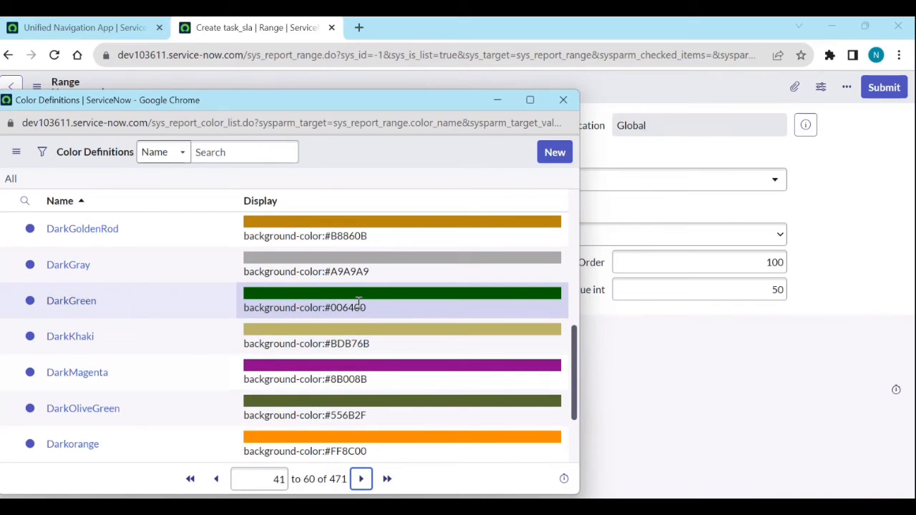
pyautogui.click(71, 299)
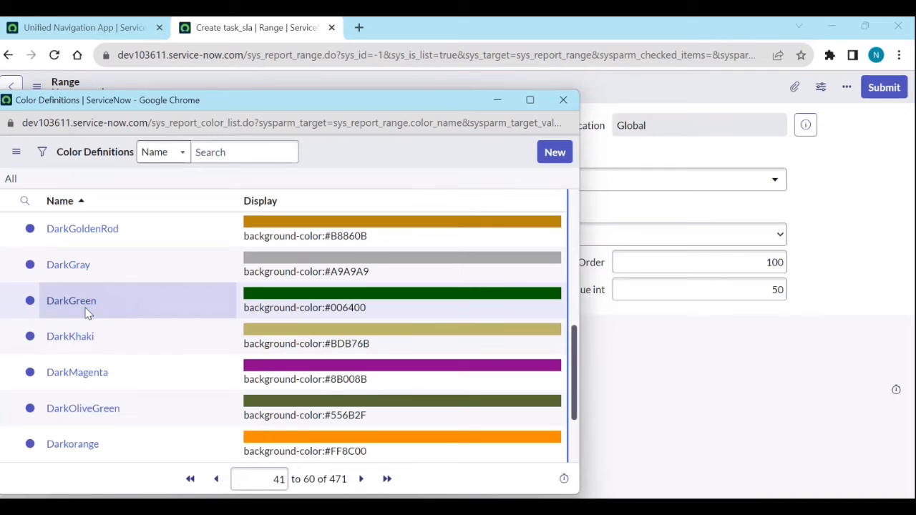
pyautogui.click(71, 300)
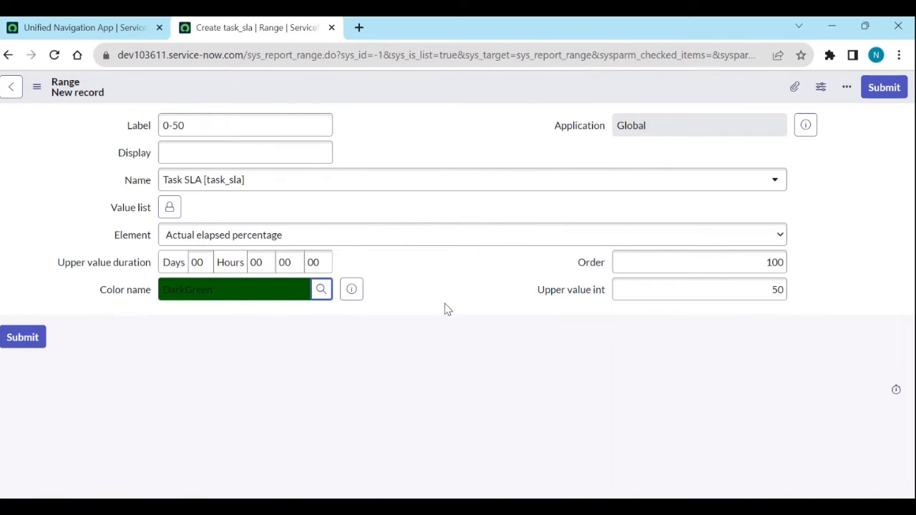
pyautogui.moveTo(636, 96)
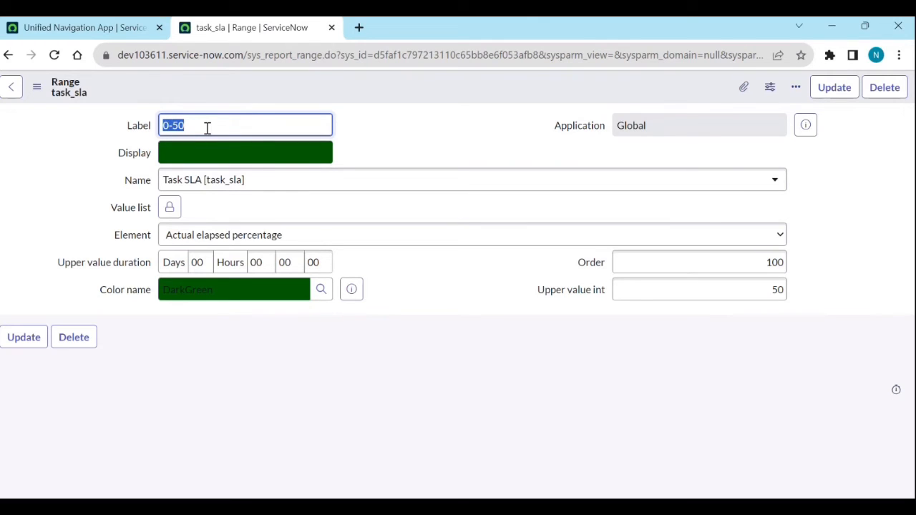
# Relabel the range '50-100' and set its upper value int to 100
pyautogui.write('5-')
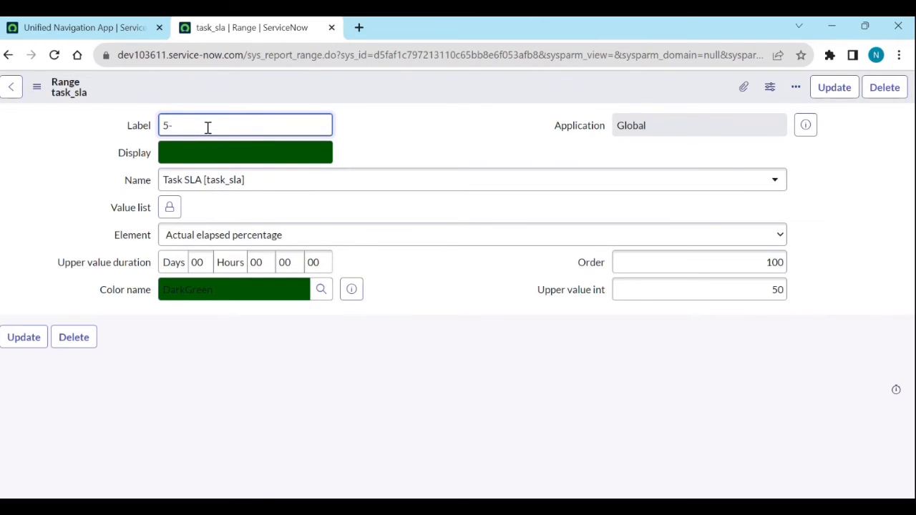
pyautogui.write('0')
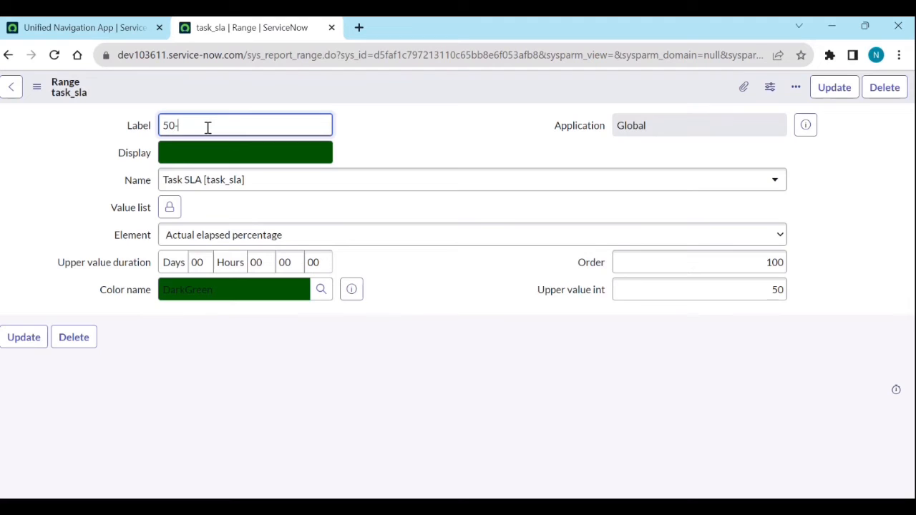
pyautogui.write('100')
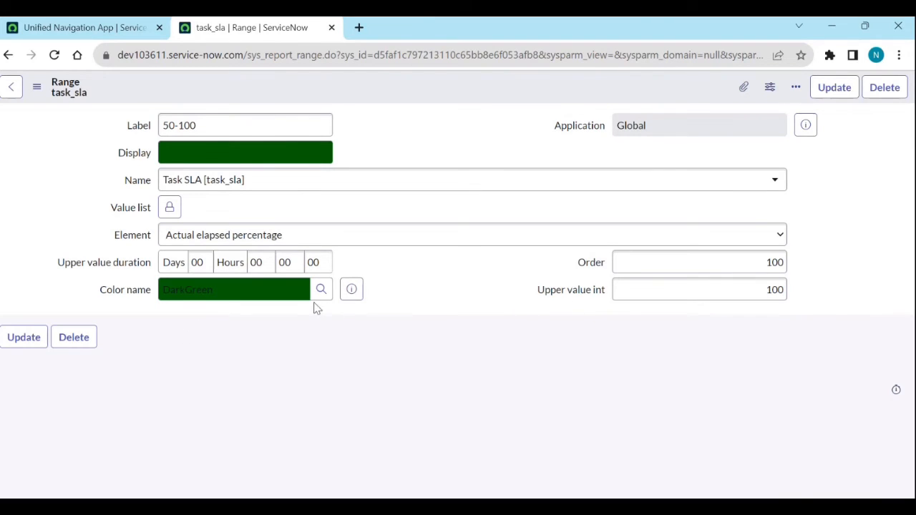
pyautogui.click(321, 289)
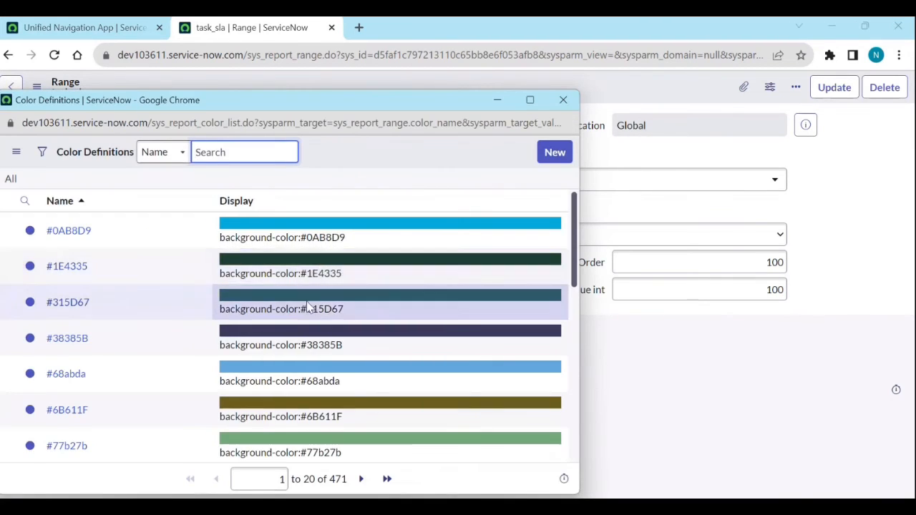
# Clear the colour list filter, page through it, and choose Chocolate for 50-100
pyautogui.scroll(-3)
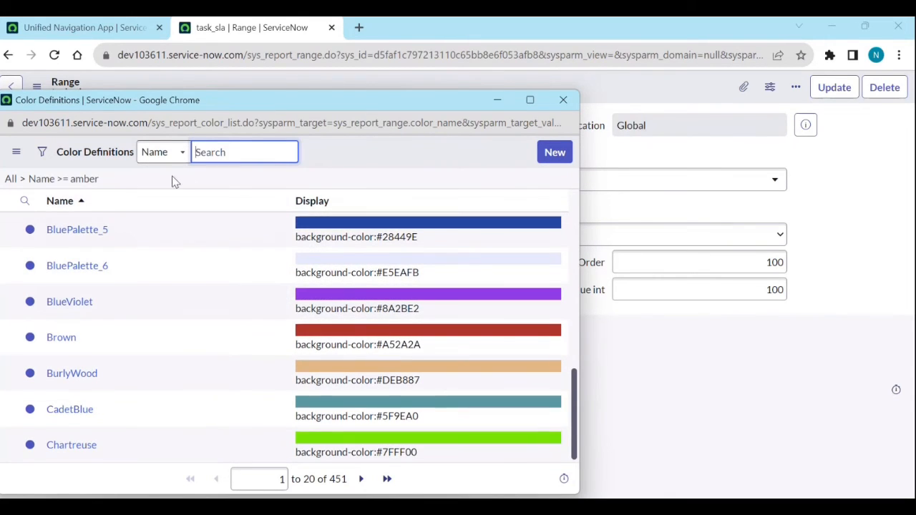
pyautogui.click(10, 178)
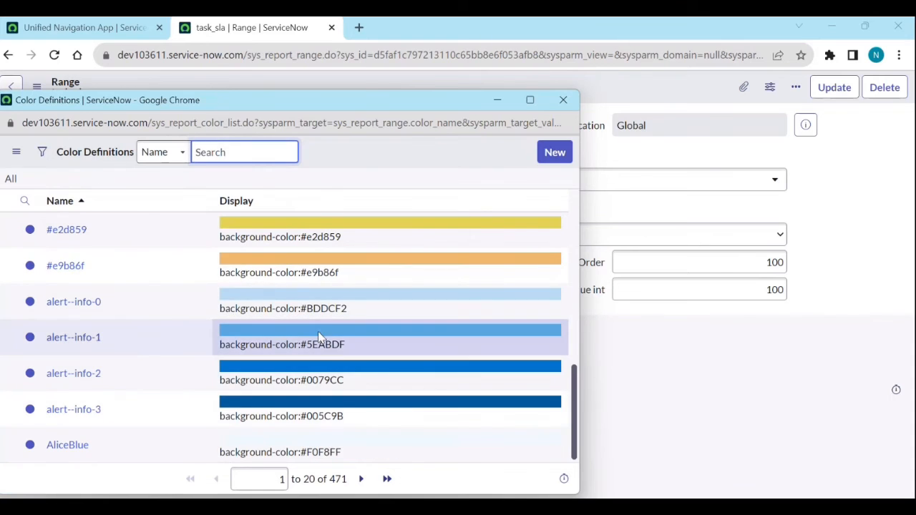
pyautogui.click(361, 478)
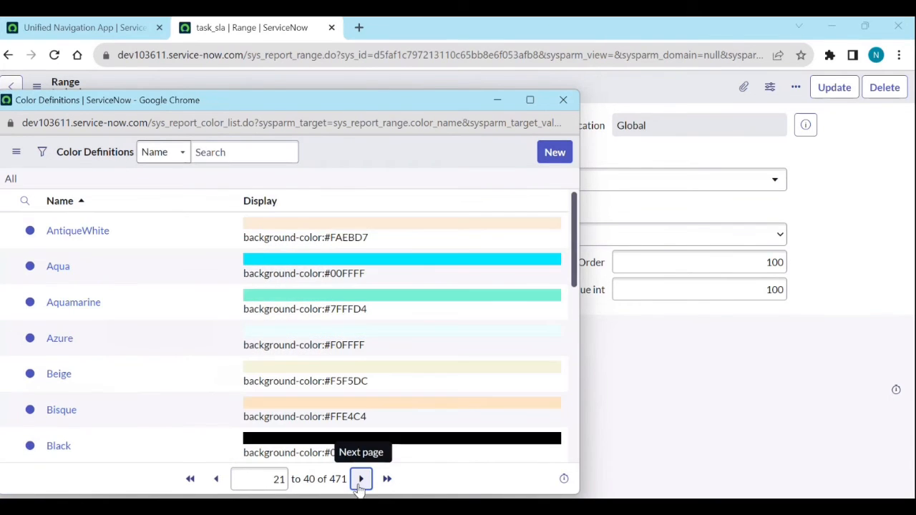
pyautogui.click(361, 479)
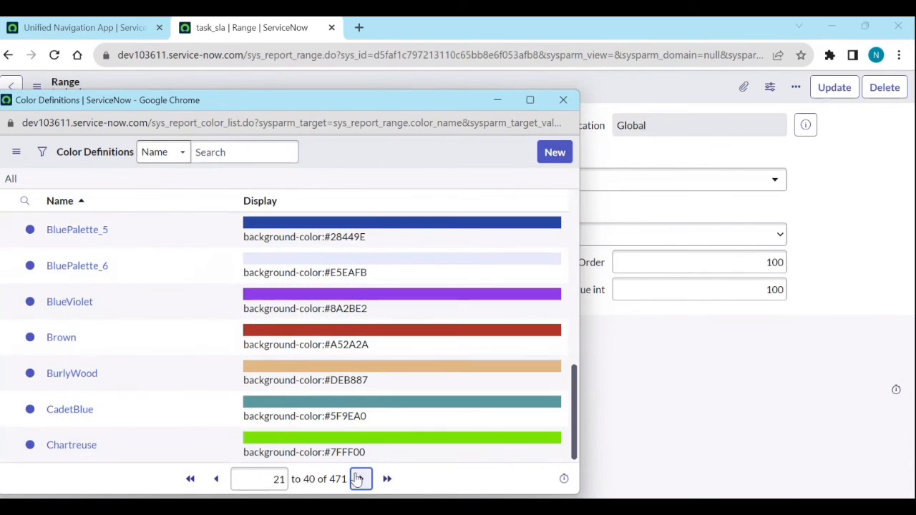
pyautogui.click(386, 479)
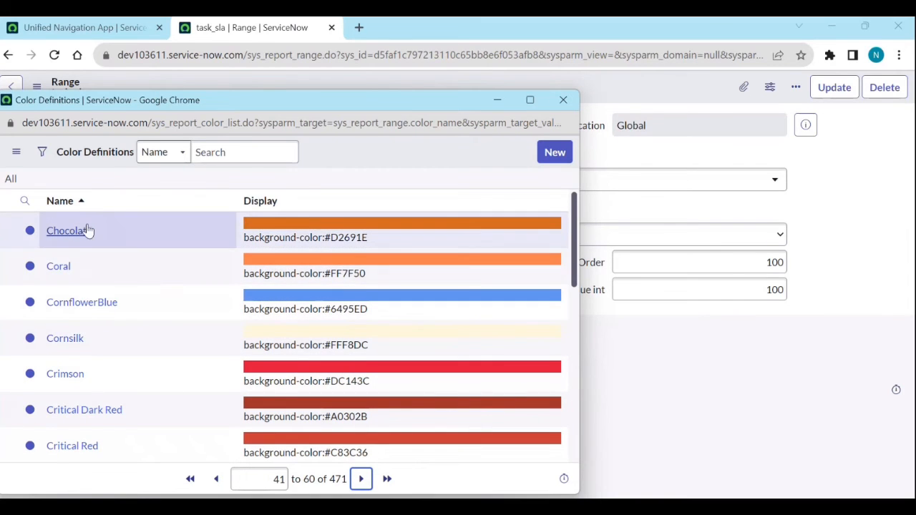
pyautogui.moveTo(50, 251)
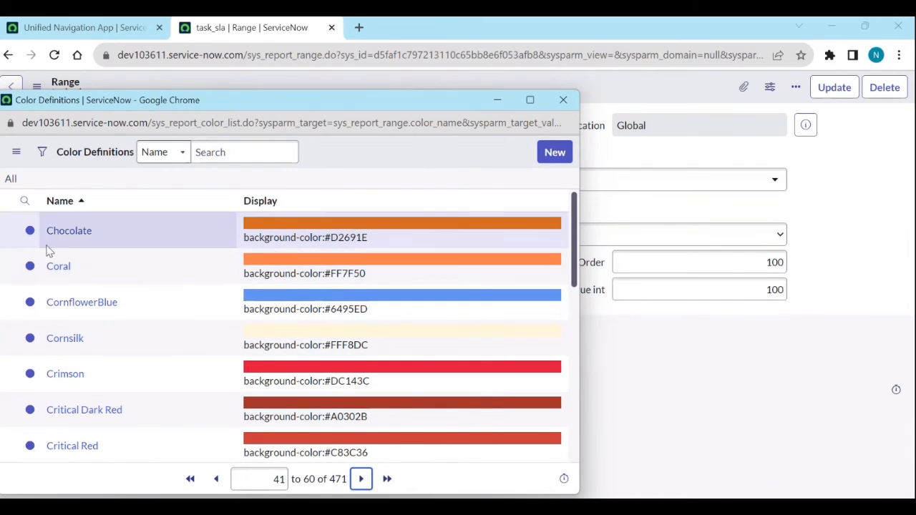
pyautogui.click(69, 230)
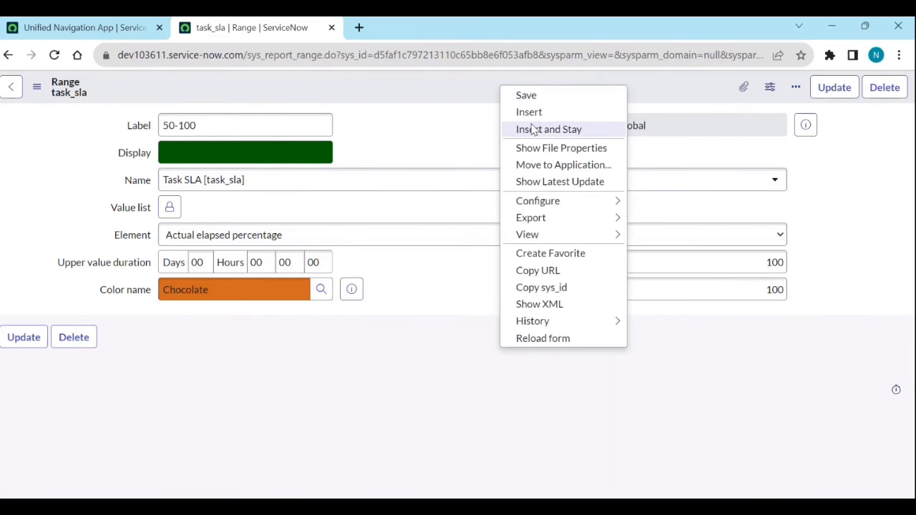
# Save a new range labelled 'more than 100' with order 100 and upper value 1,000,000
pyautogui.click(548, 129)
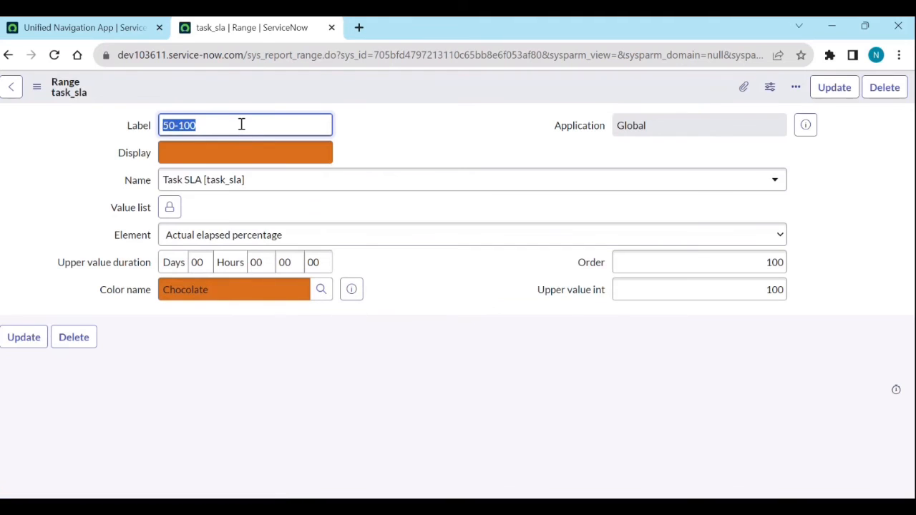
pyautogui.write('100')
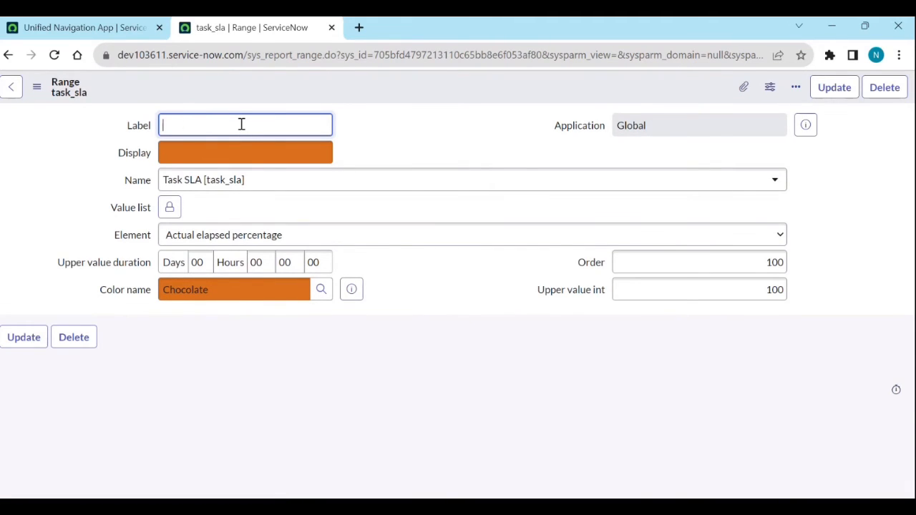
pyautogui.write('more')
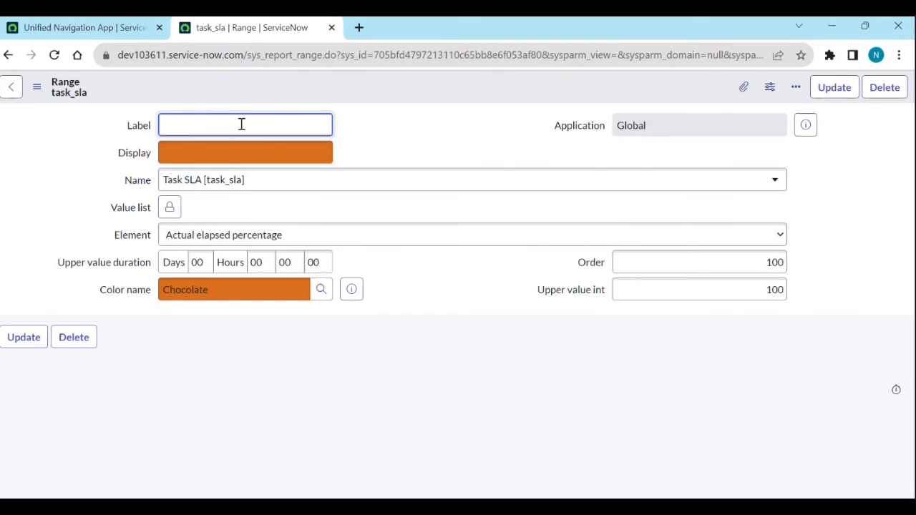
pyautogui.write('more tha')
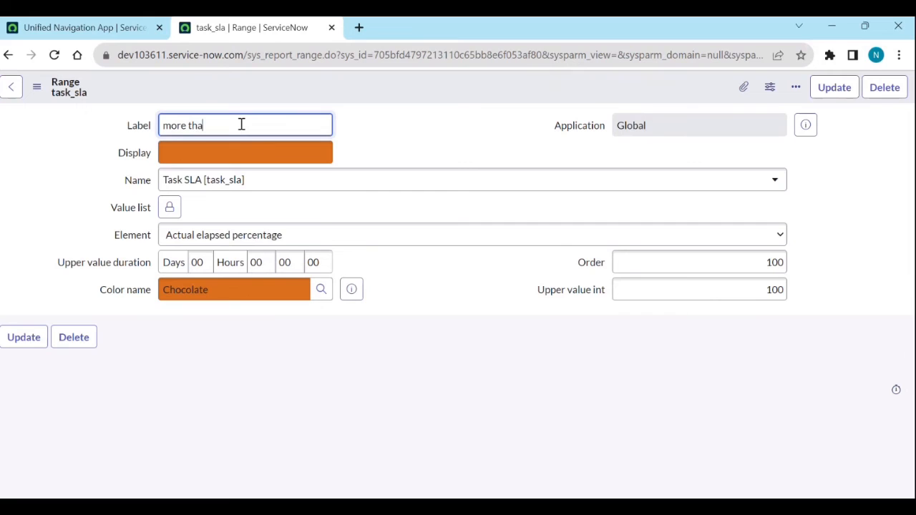
pyautogui.write('n 100')
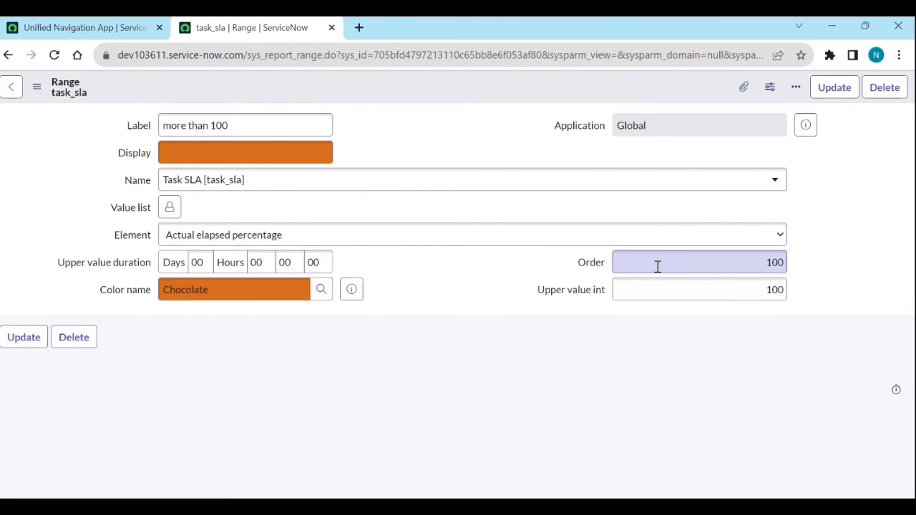
pyautogui.click(697, 289)
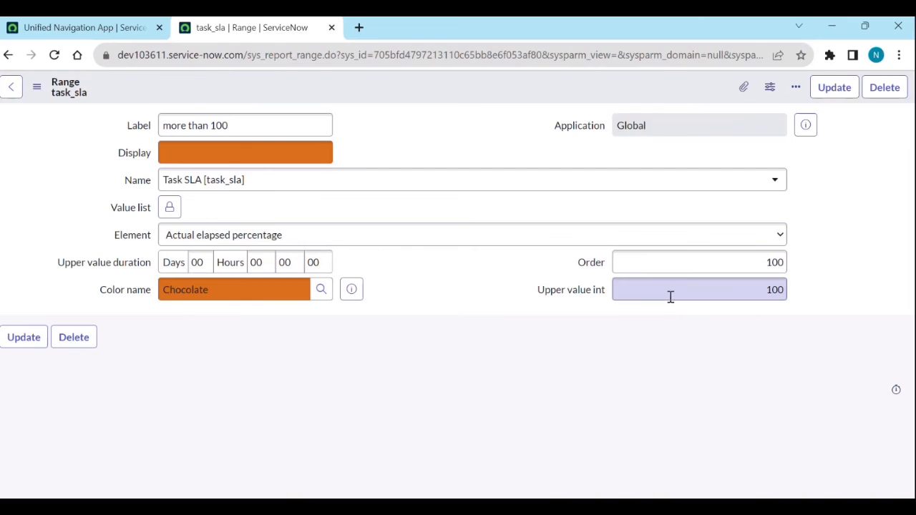
pyautogui.click(698, 289)
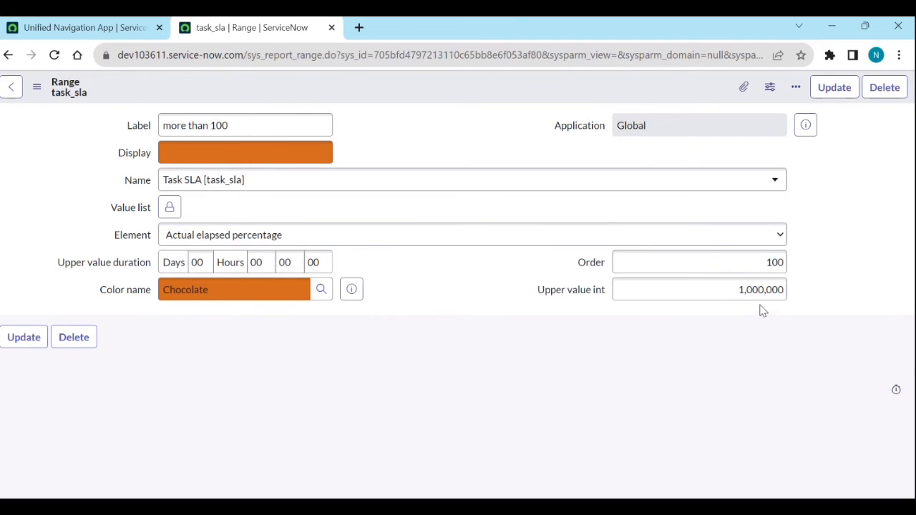
pyautogui.moveTo(478, 96)
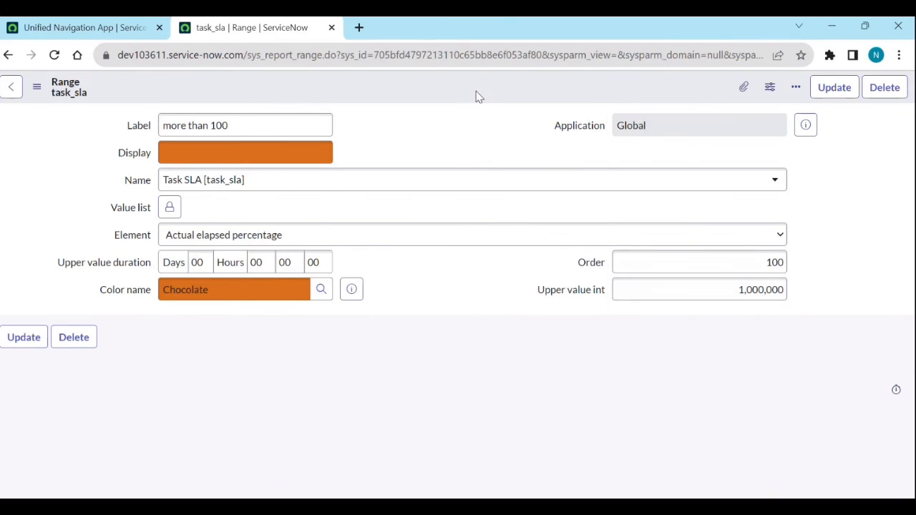
pyautogui.click(833, 87)
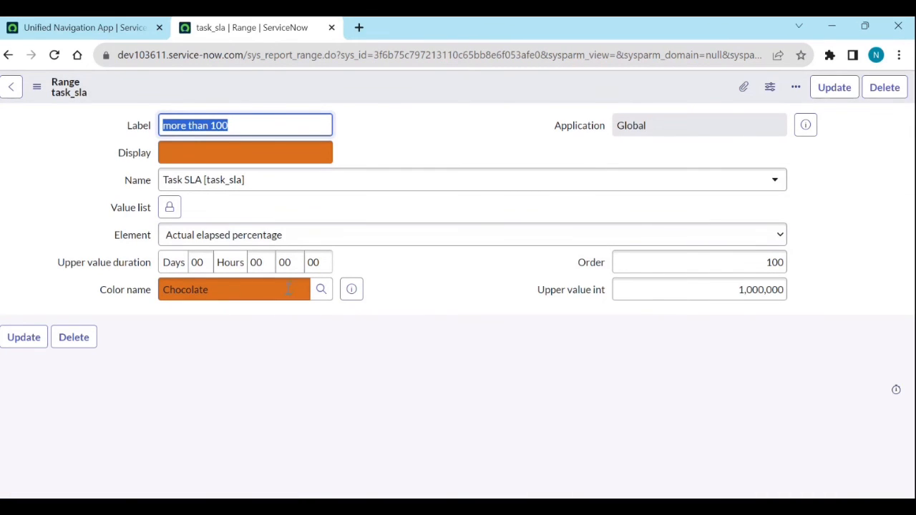
# Search colours for 'red', choose Red, and update the 'more than 100' range
pyautogui.click(321, 289)
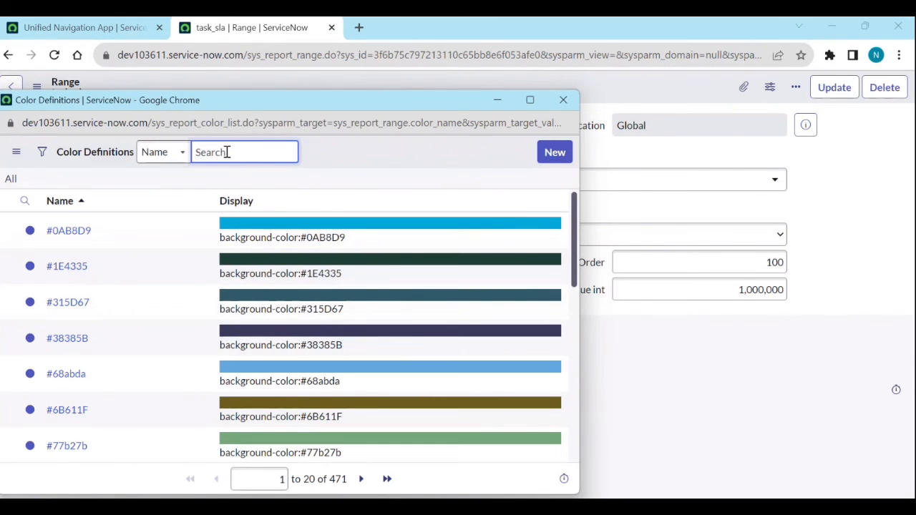
pyautogui.write('red')
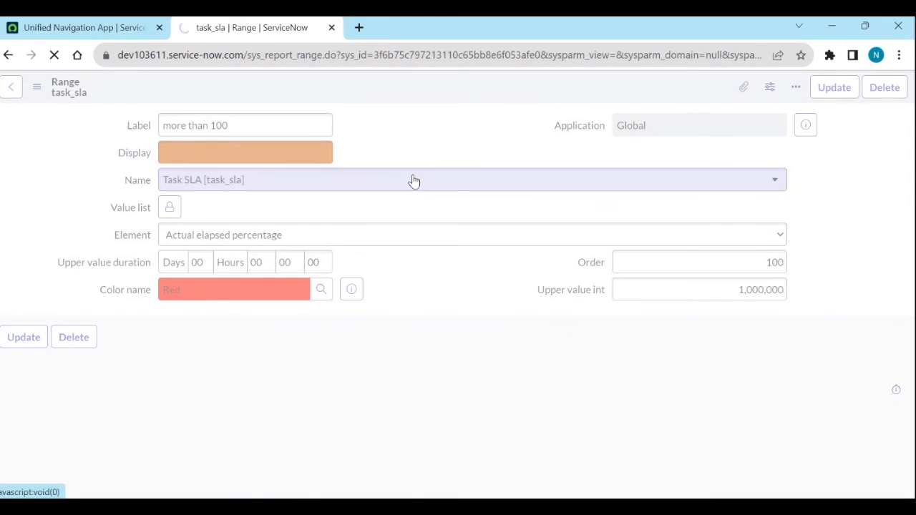
pyautogui.click(79, 27)
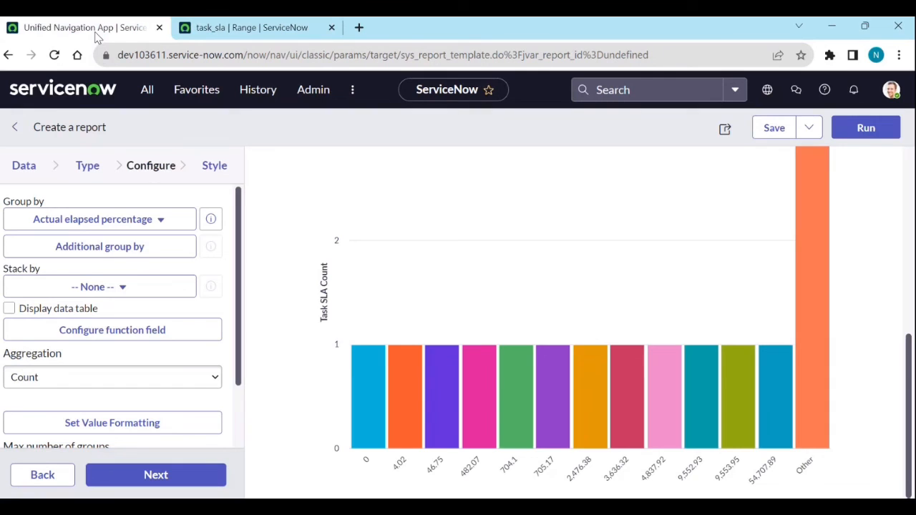
pyautogui.moveTo(73, 174)
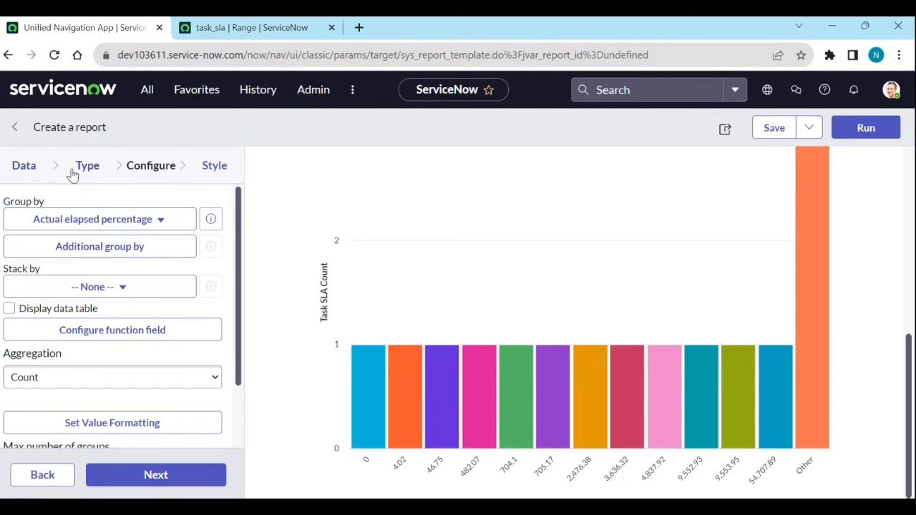
# Return to the report's Data settings and run it to refresh the ranged bar chart
pyautogui.click(24, 165)
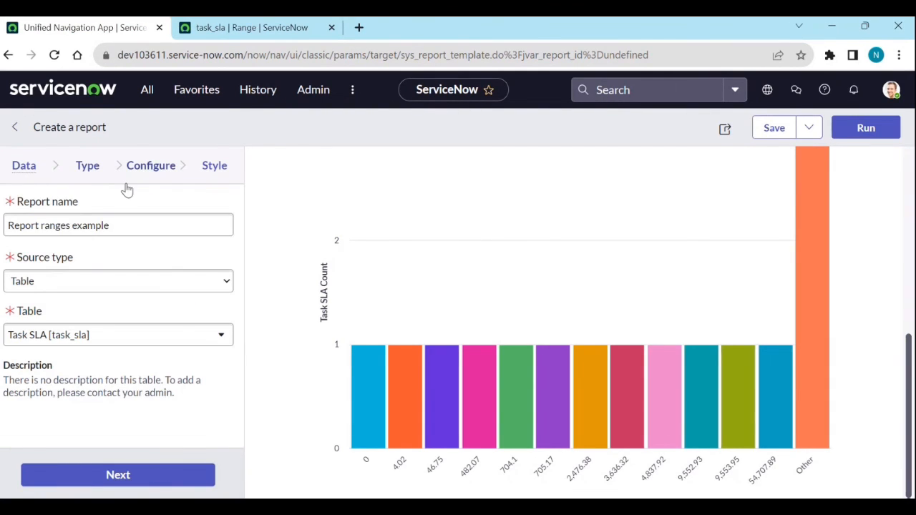
pyautogui.click(864, 127)
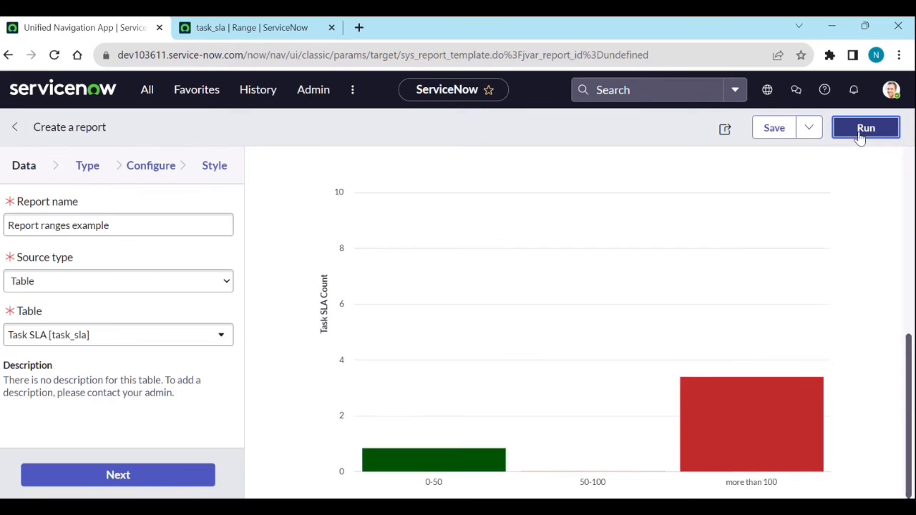
pyautogui.click(865, 127)
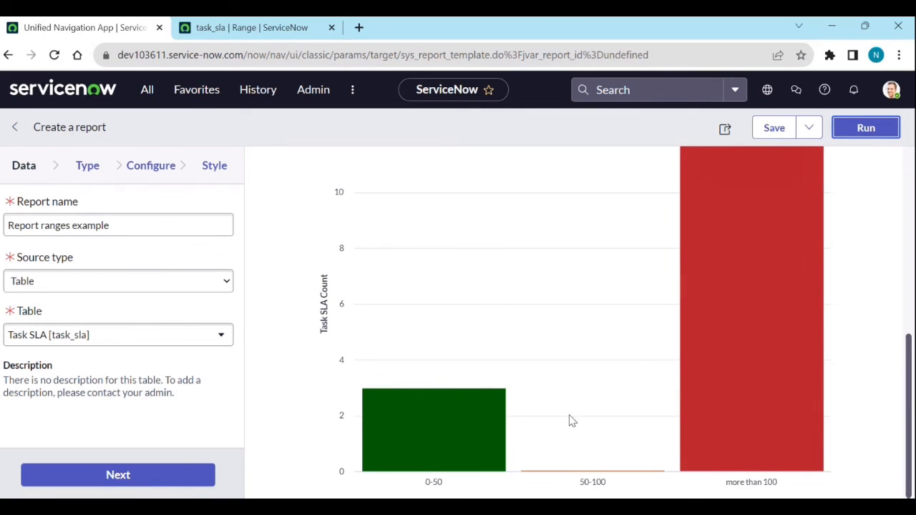
pyautogui.moveTo(433, 429)
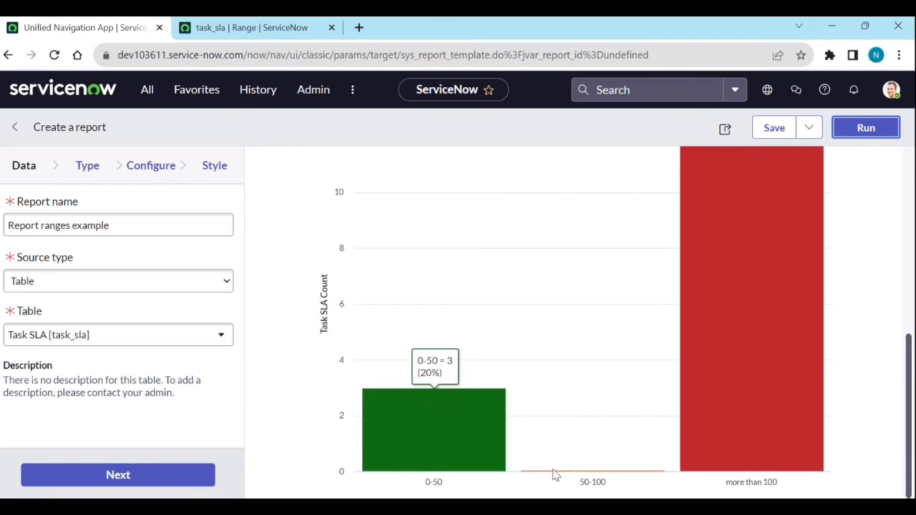
pyautogui.moveTo(746, 464)
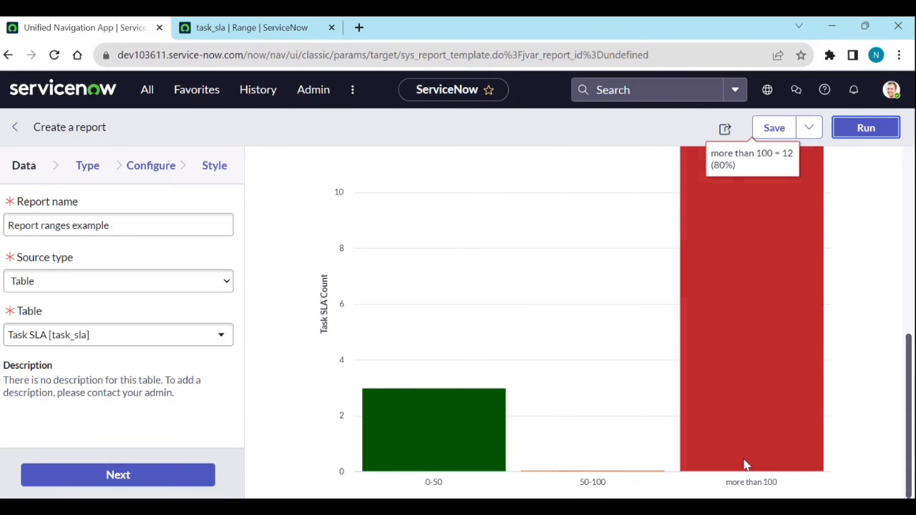
pyautogui.moveTo(589, 340)
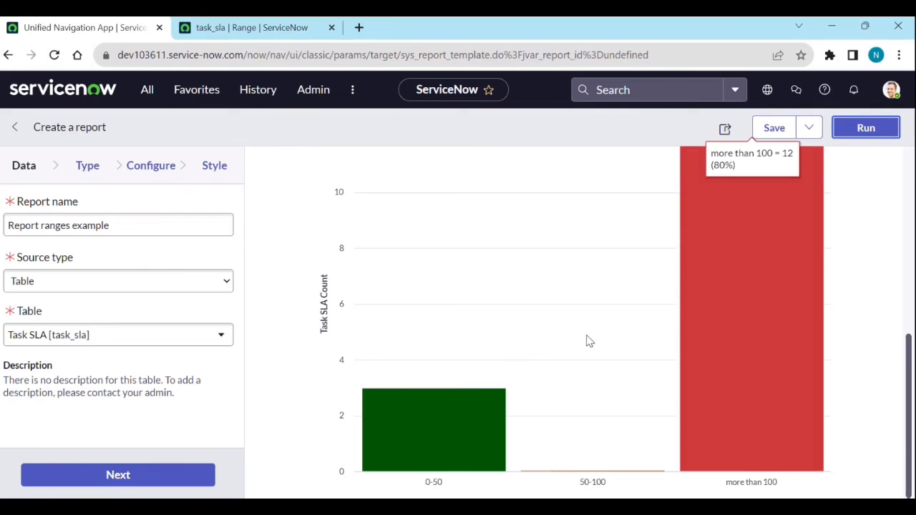
pyautogui.scroll(3)
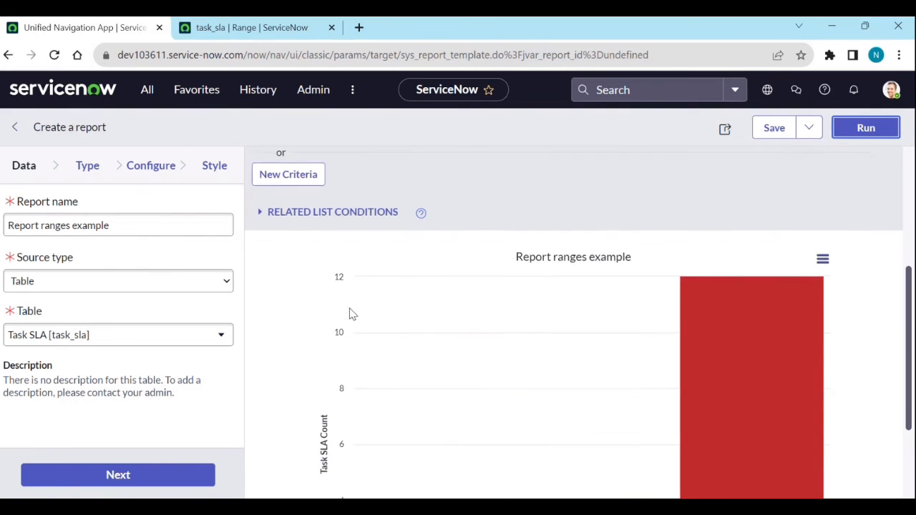
pyautogui.scroll(-3)
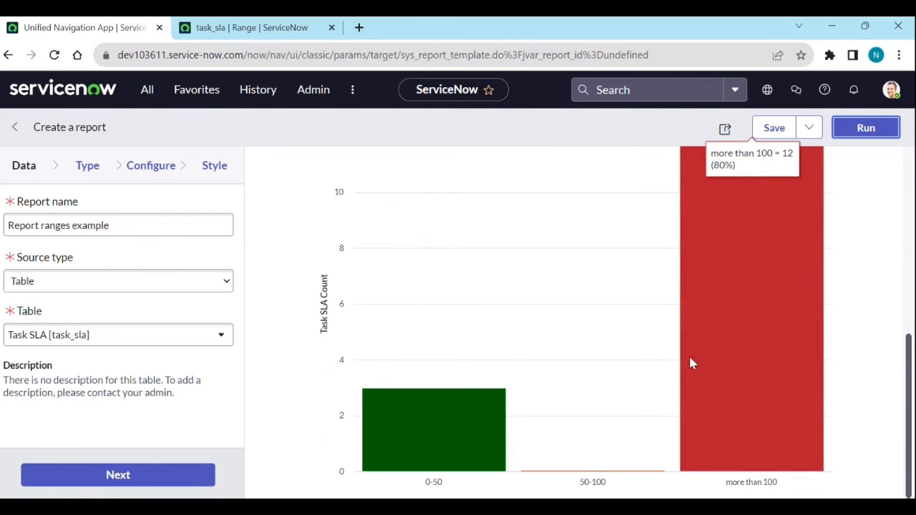
pyautogui.moveTo(768, 443)
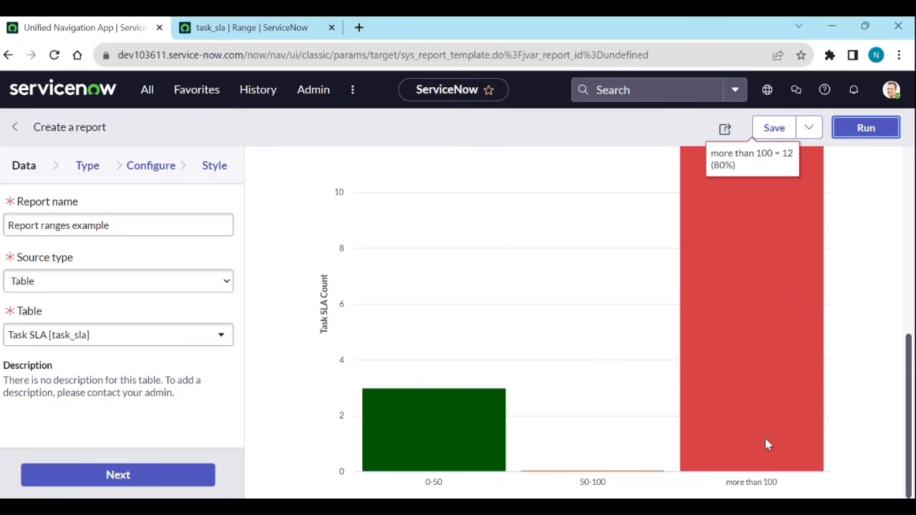
pyautogui.moveTo(727, 436)
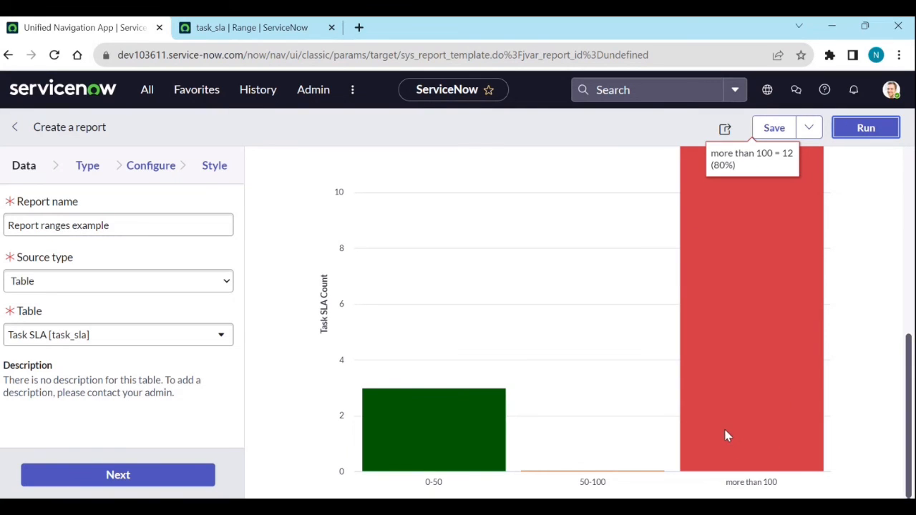
pyautogui.moveTo(680, 444)
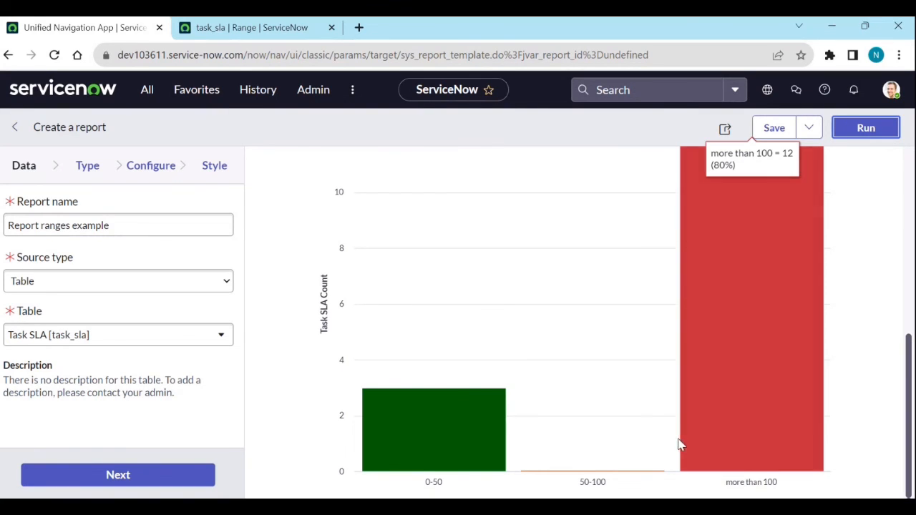
pyautogui.moveTo(442, 414)
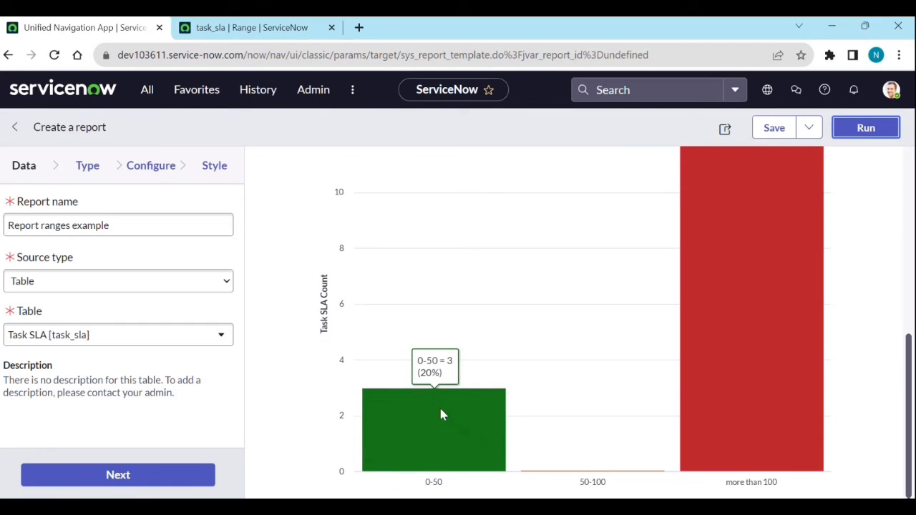
pyautogui.moveTo(721, 406)
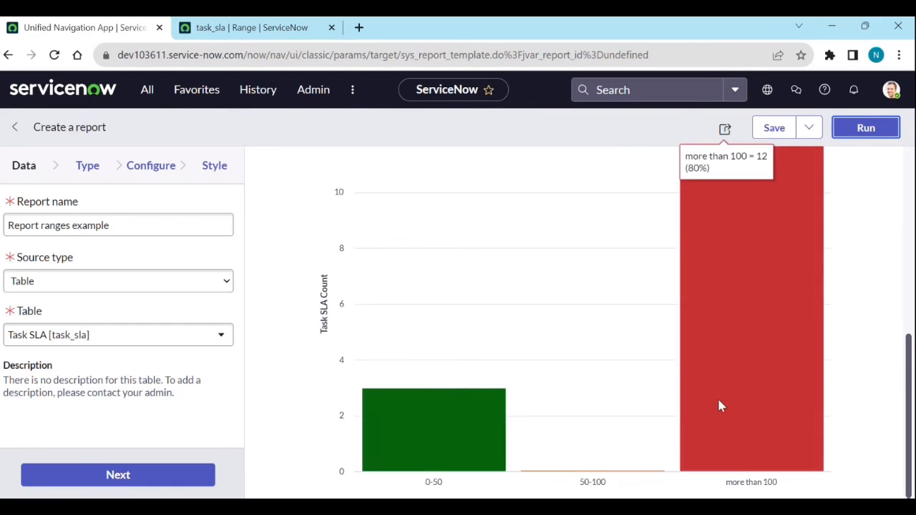
pyautogui.scroll(3)
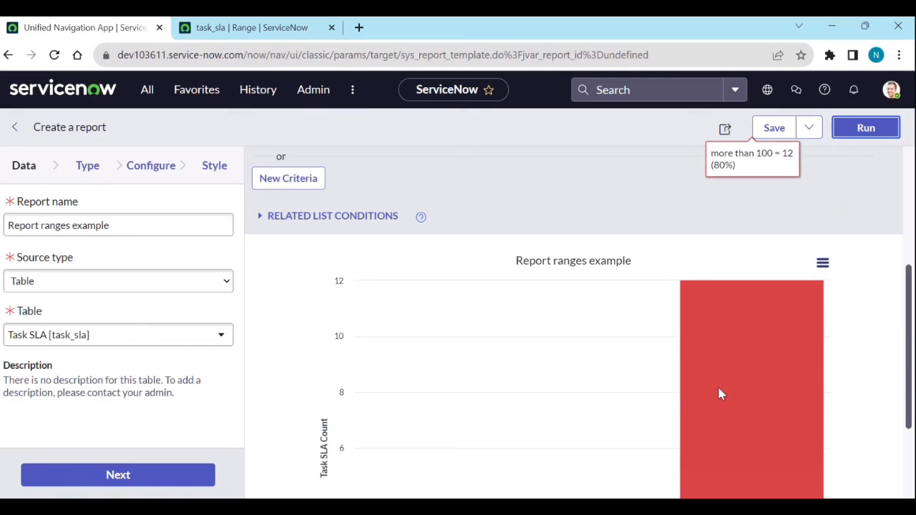
pyautogui.moveTo(750, 333)
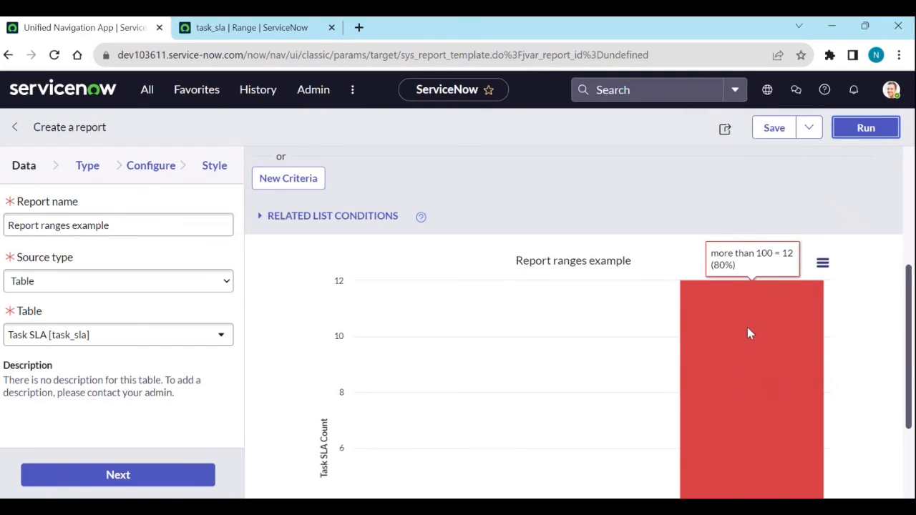
pyautogui.scroll(-3)
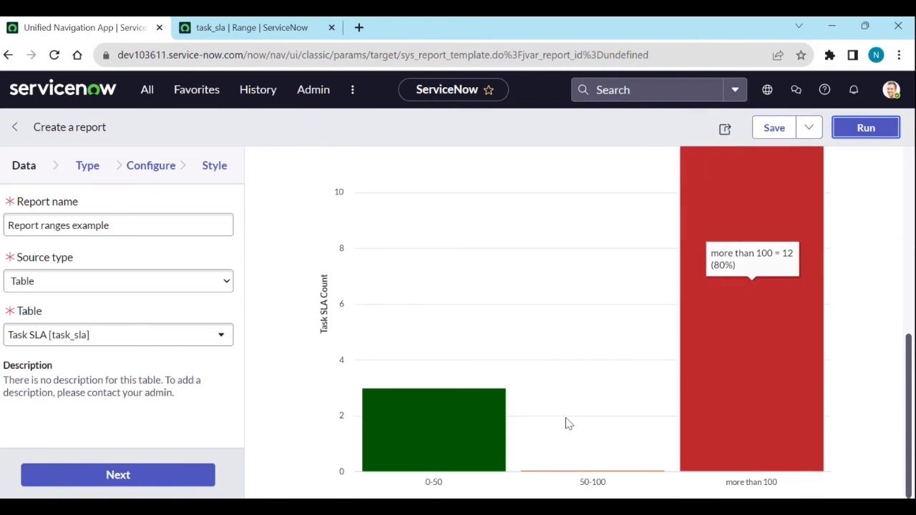
pyautogui.moveTo(261, 313)
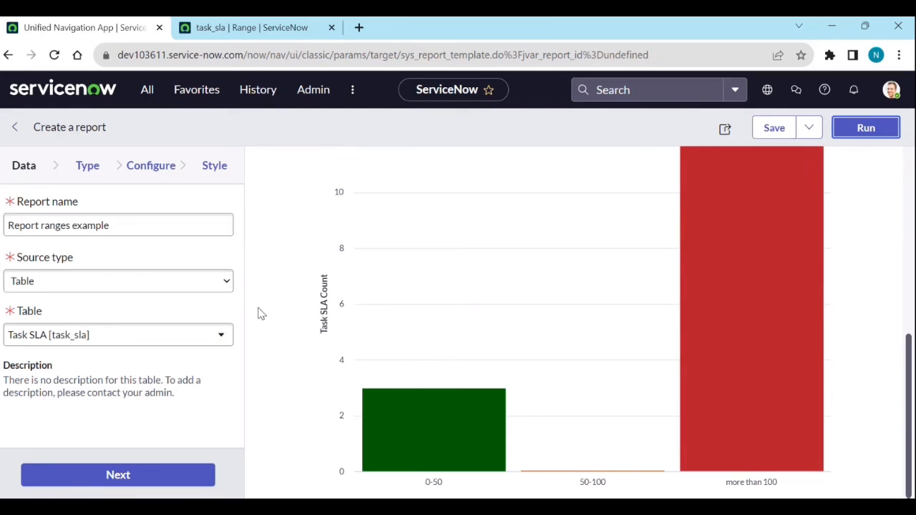
pyautogui.moveTo(386, 290)
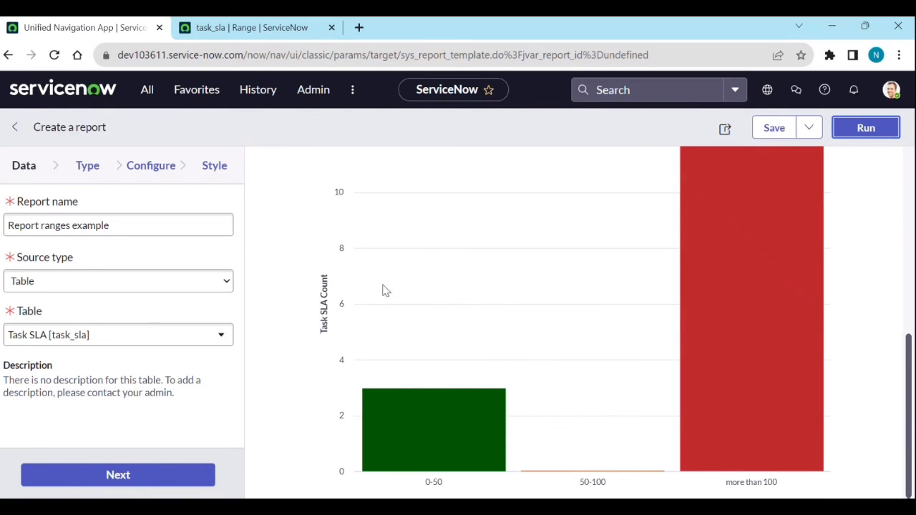
pyautogui.moveTo(259, 258)
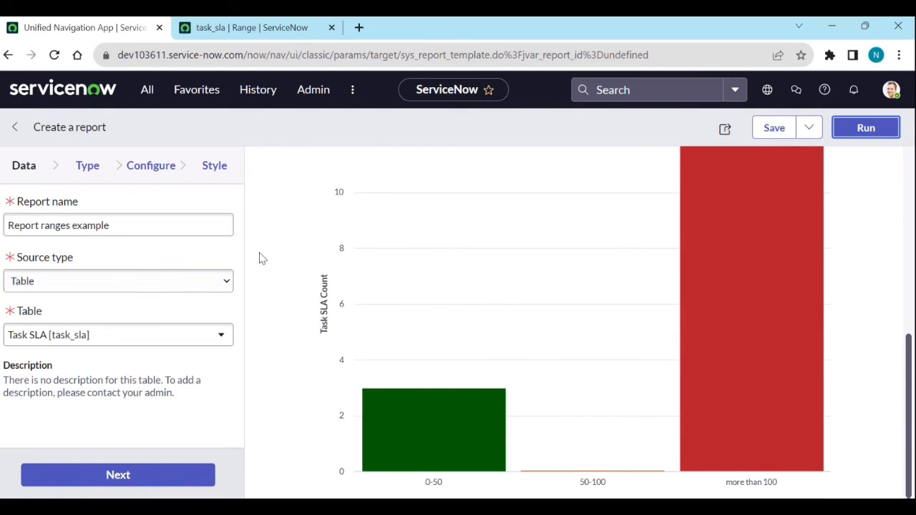
pyautogui.moveTo(511, 397)
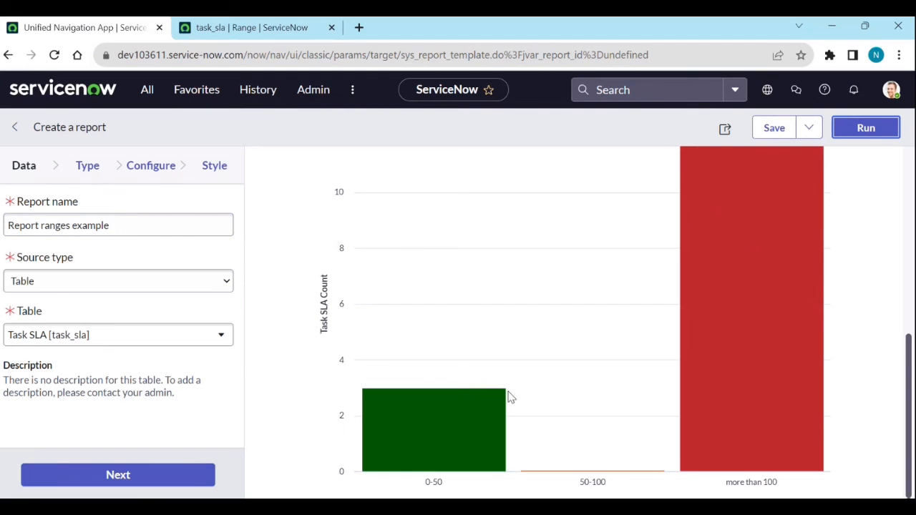
pyautogui.moveTo(526, 402)
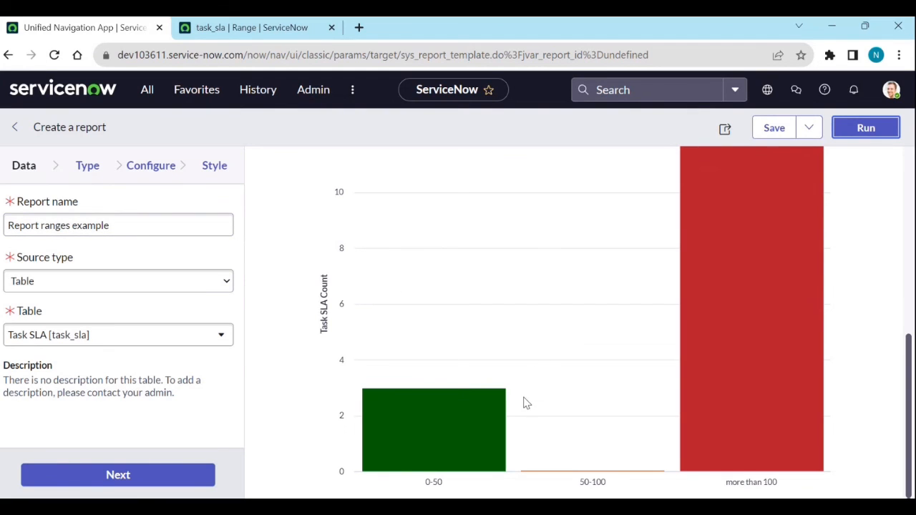